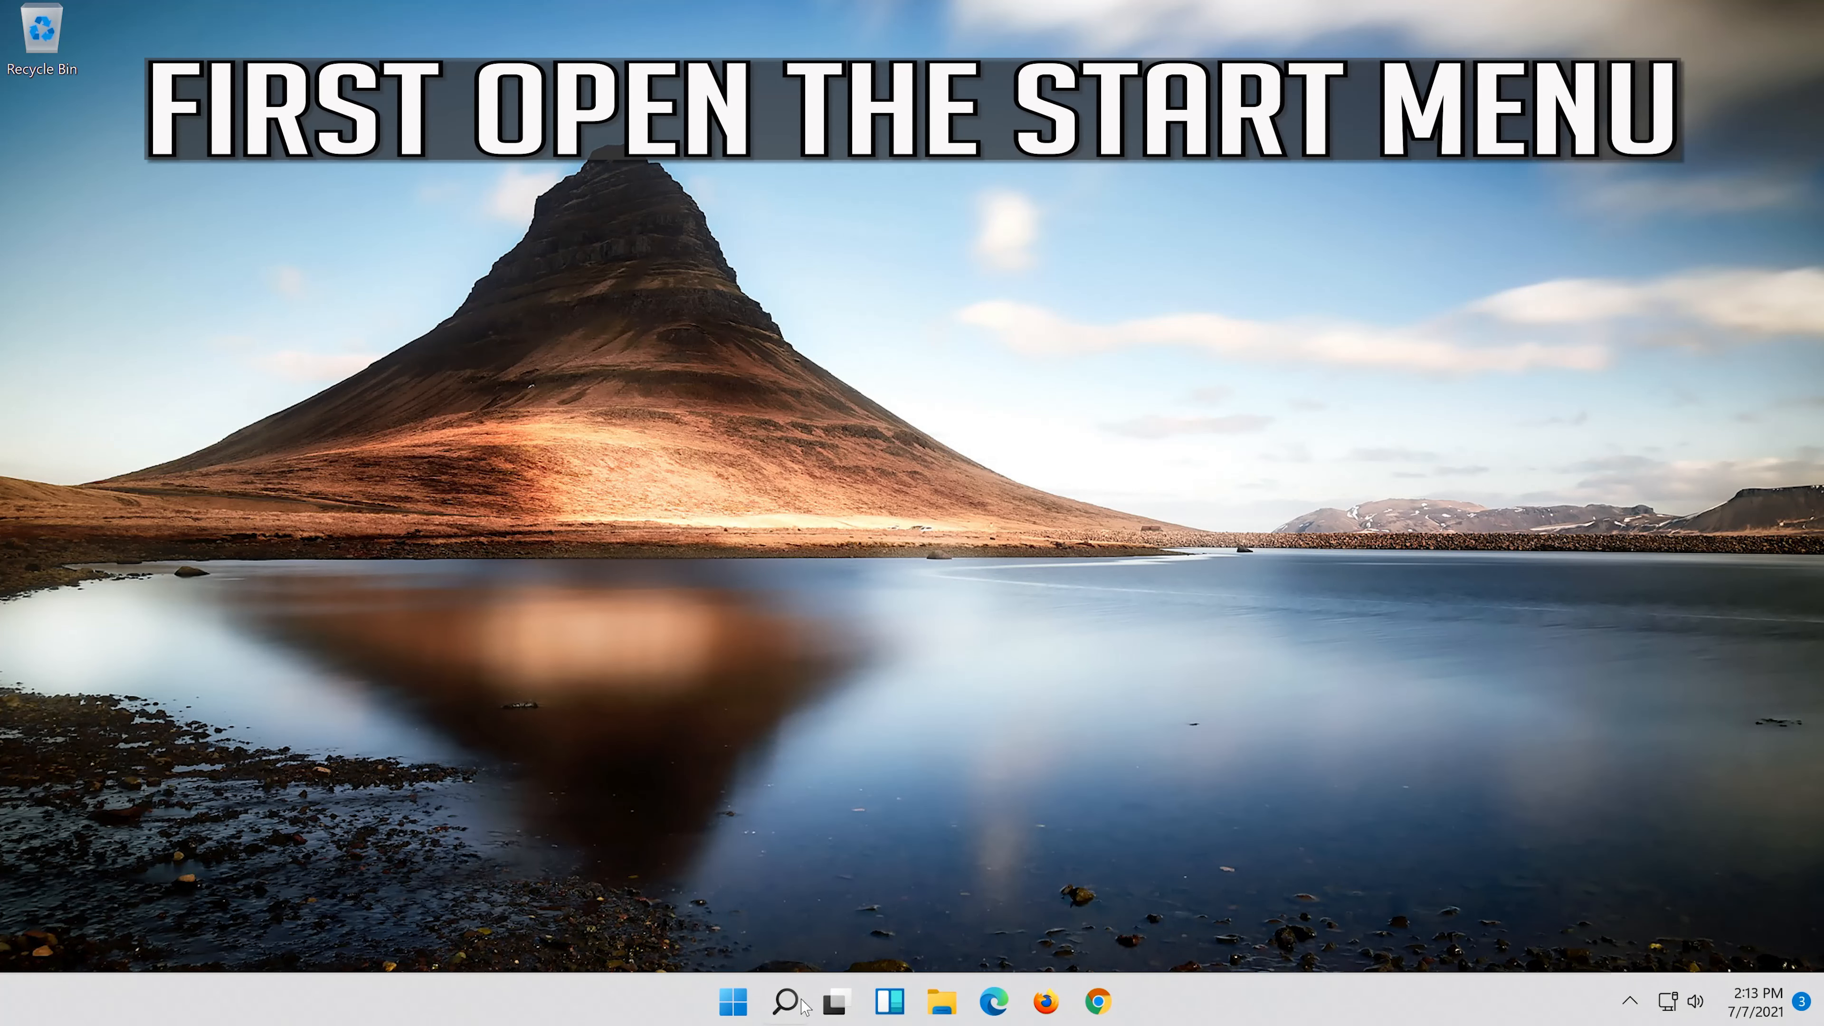
Step: Search the taskbar for 'settings' so the Settings app appears as best match
{"action": "left_click", "coordinate": [785, 1001]}
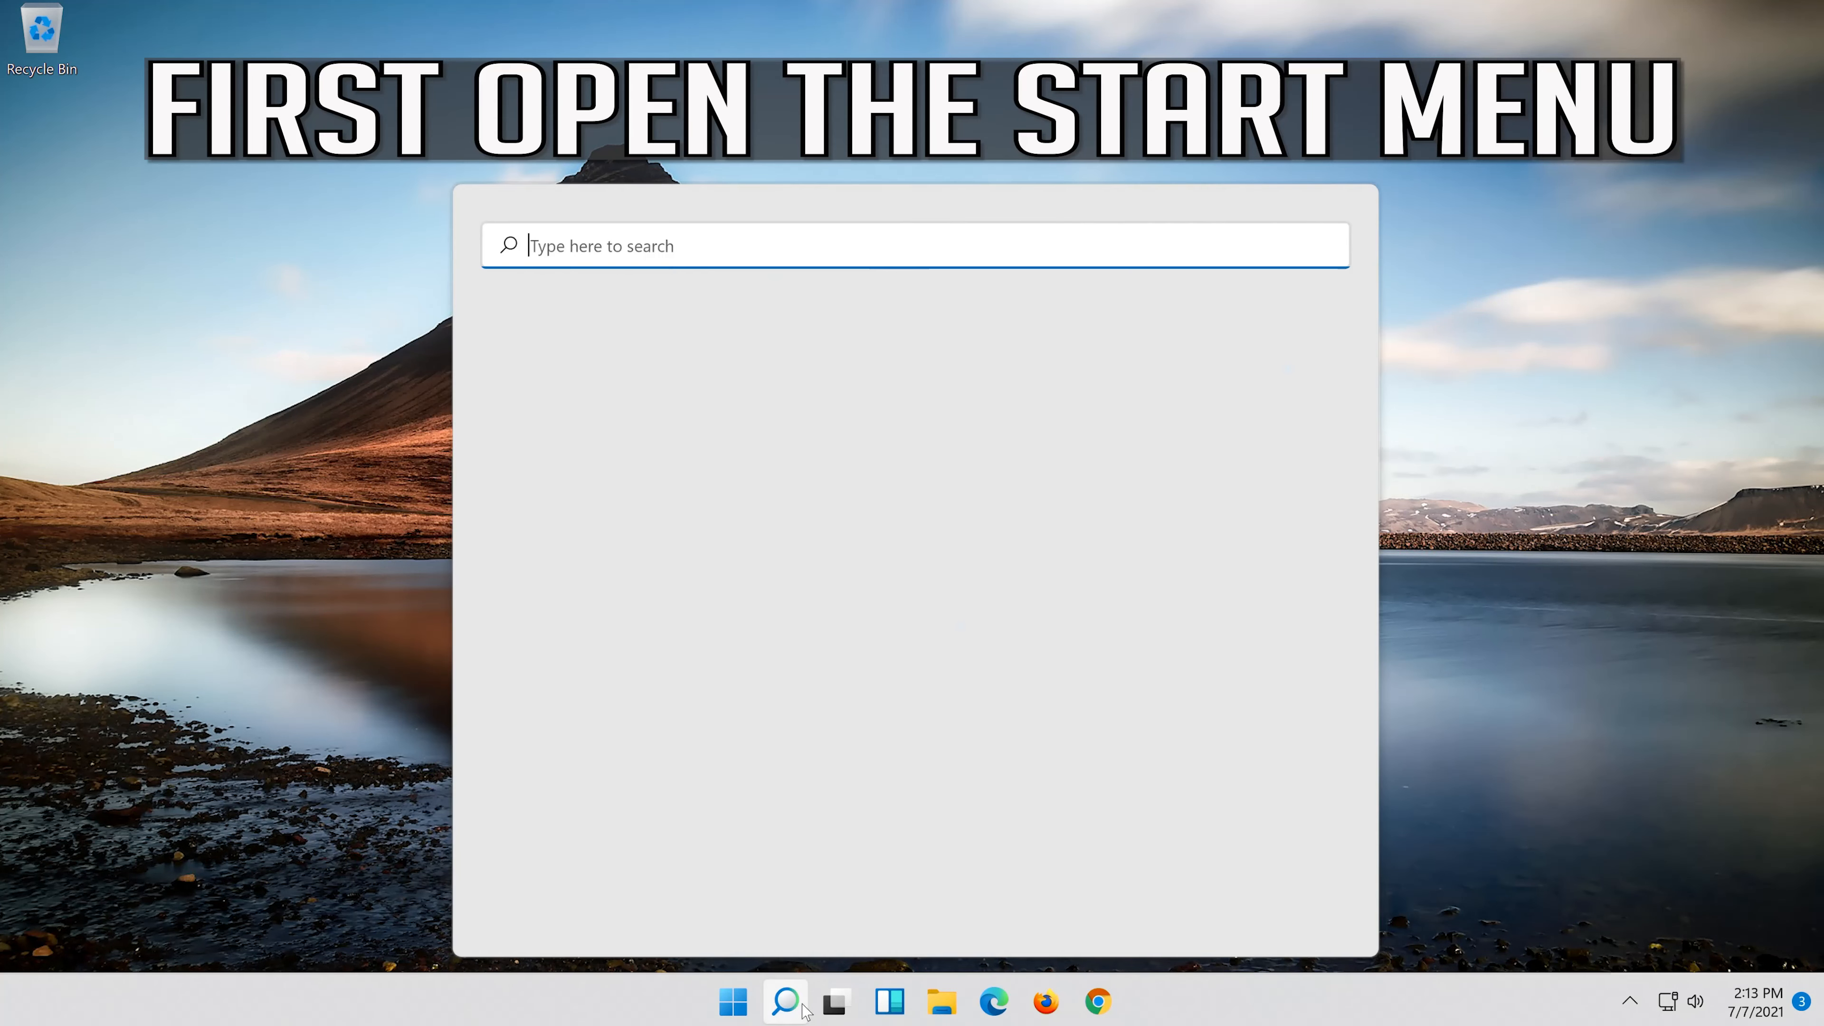
{"action": "type", "text": "settings"}
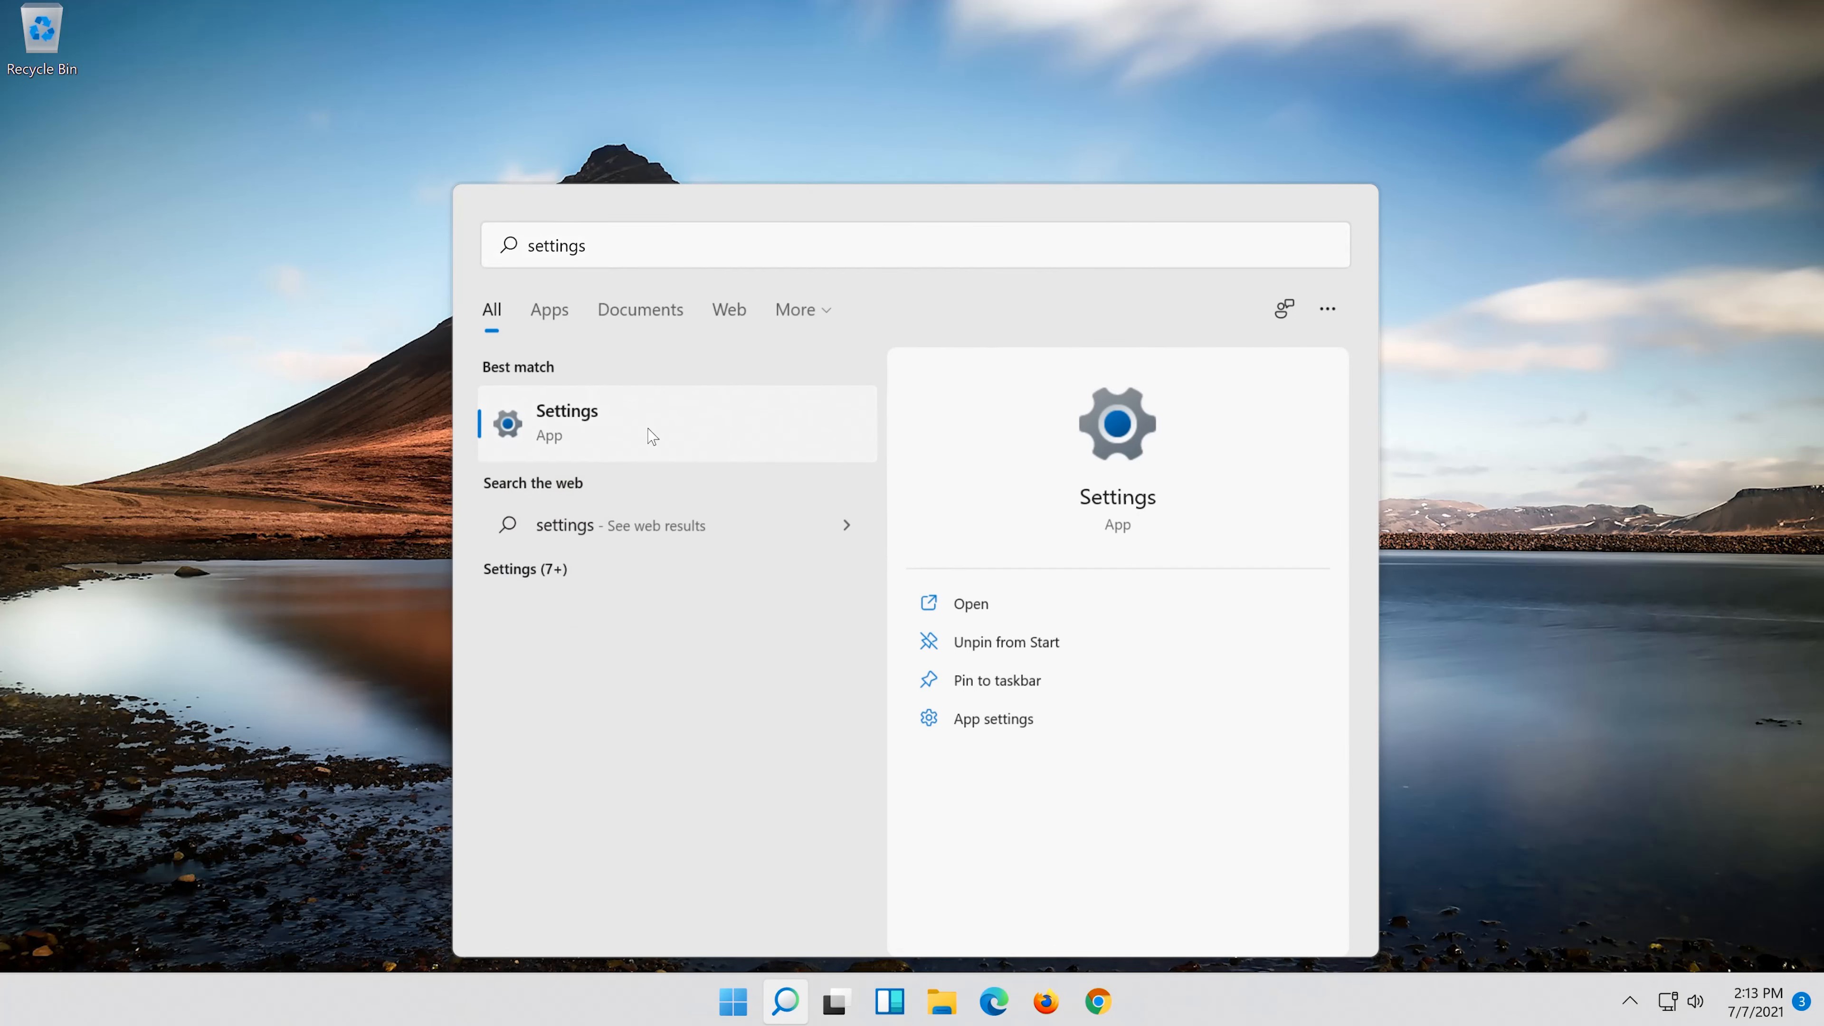
Step: Launch Settings and go to Network & internet, scrolling to Advanced network settings
{"action": "left_click", "coordinate": [567, 422]}
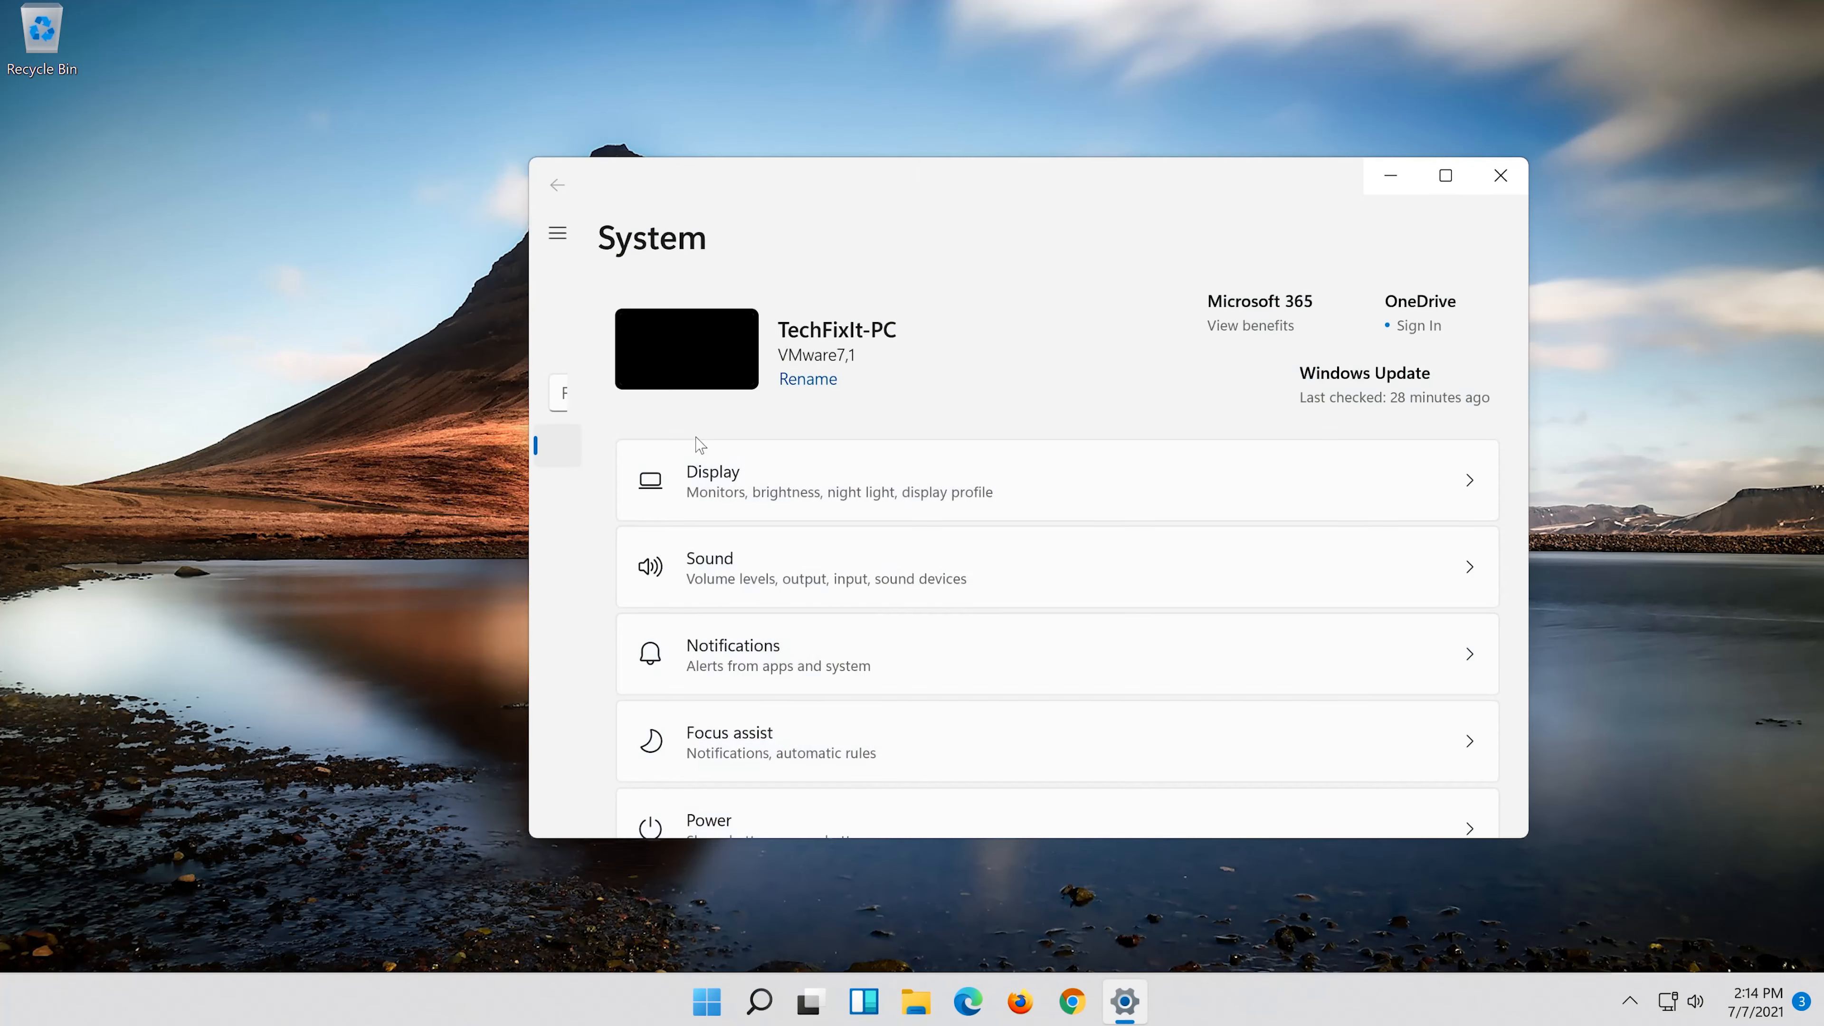
{"action": "left_click", "coordinate": [558, 234]}
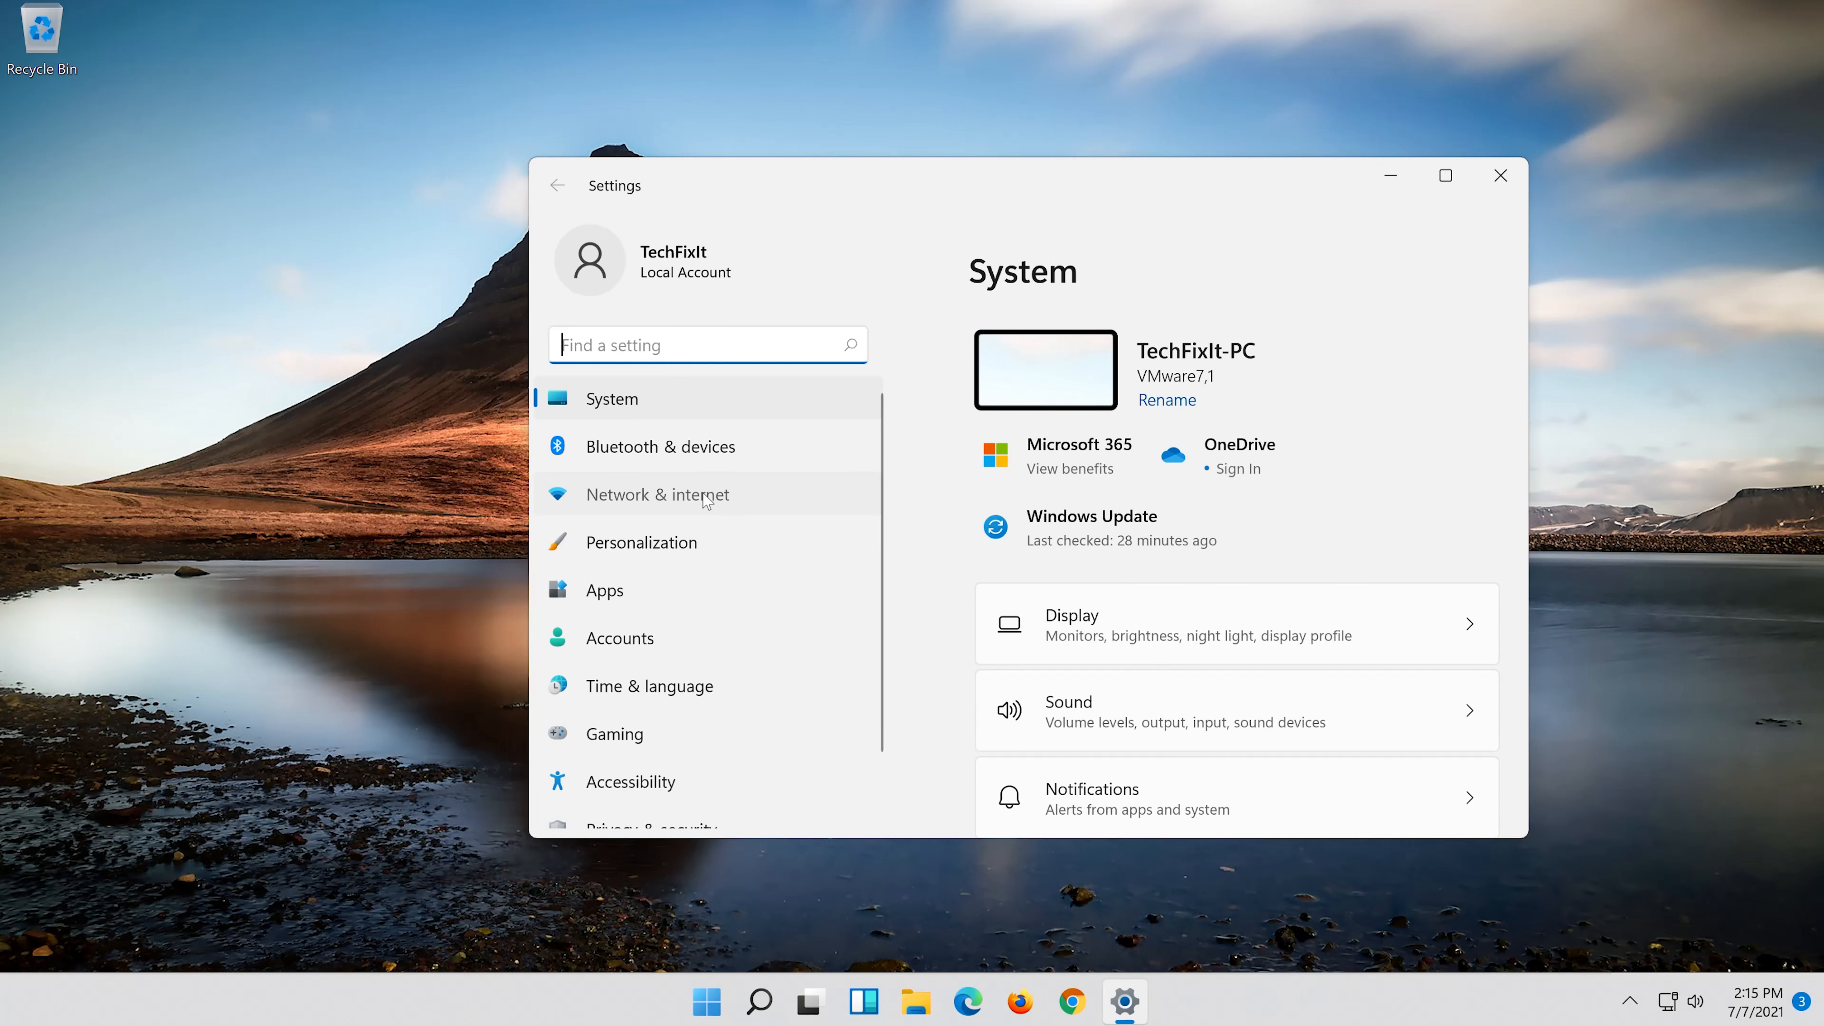
{"action": "left_click", "coordinate": [657, 494]}
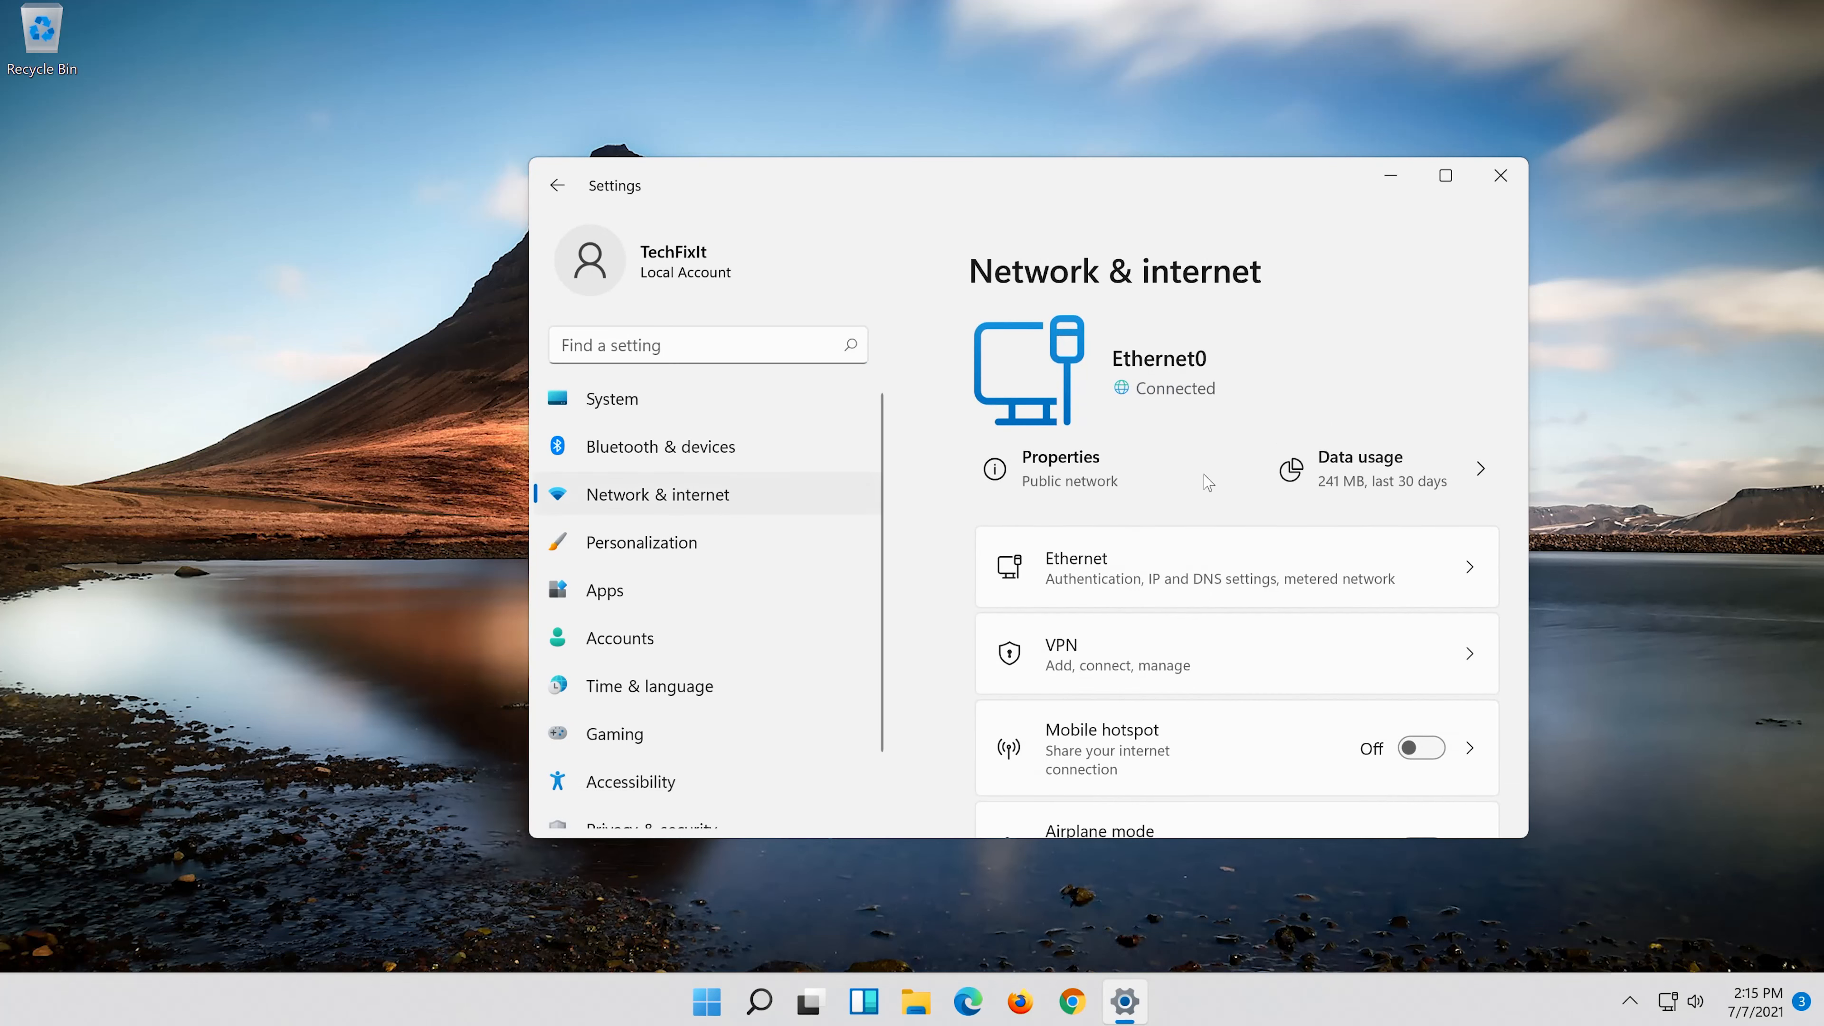
{"action": "scroll", "scroll_direction": "down", "scroll_amount": 3}
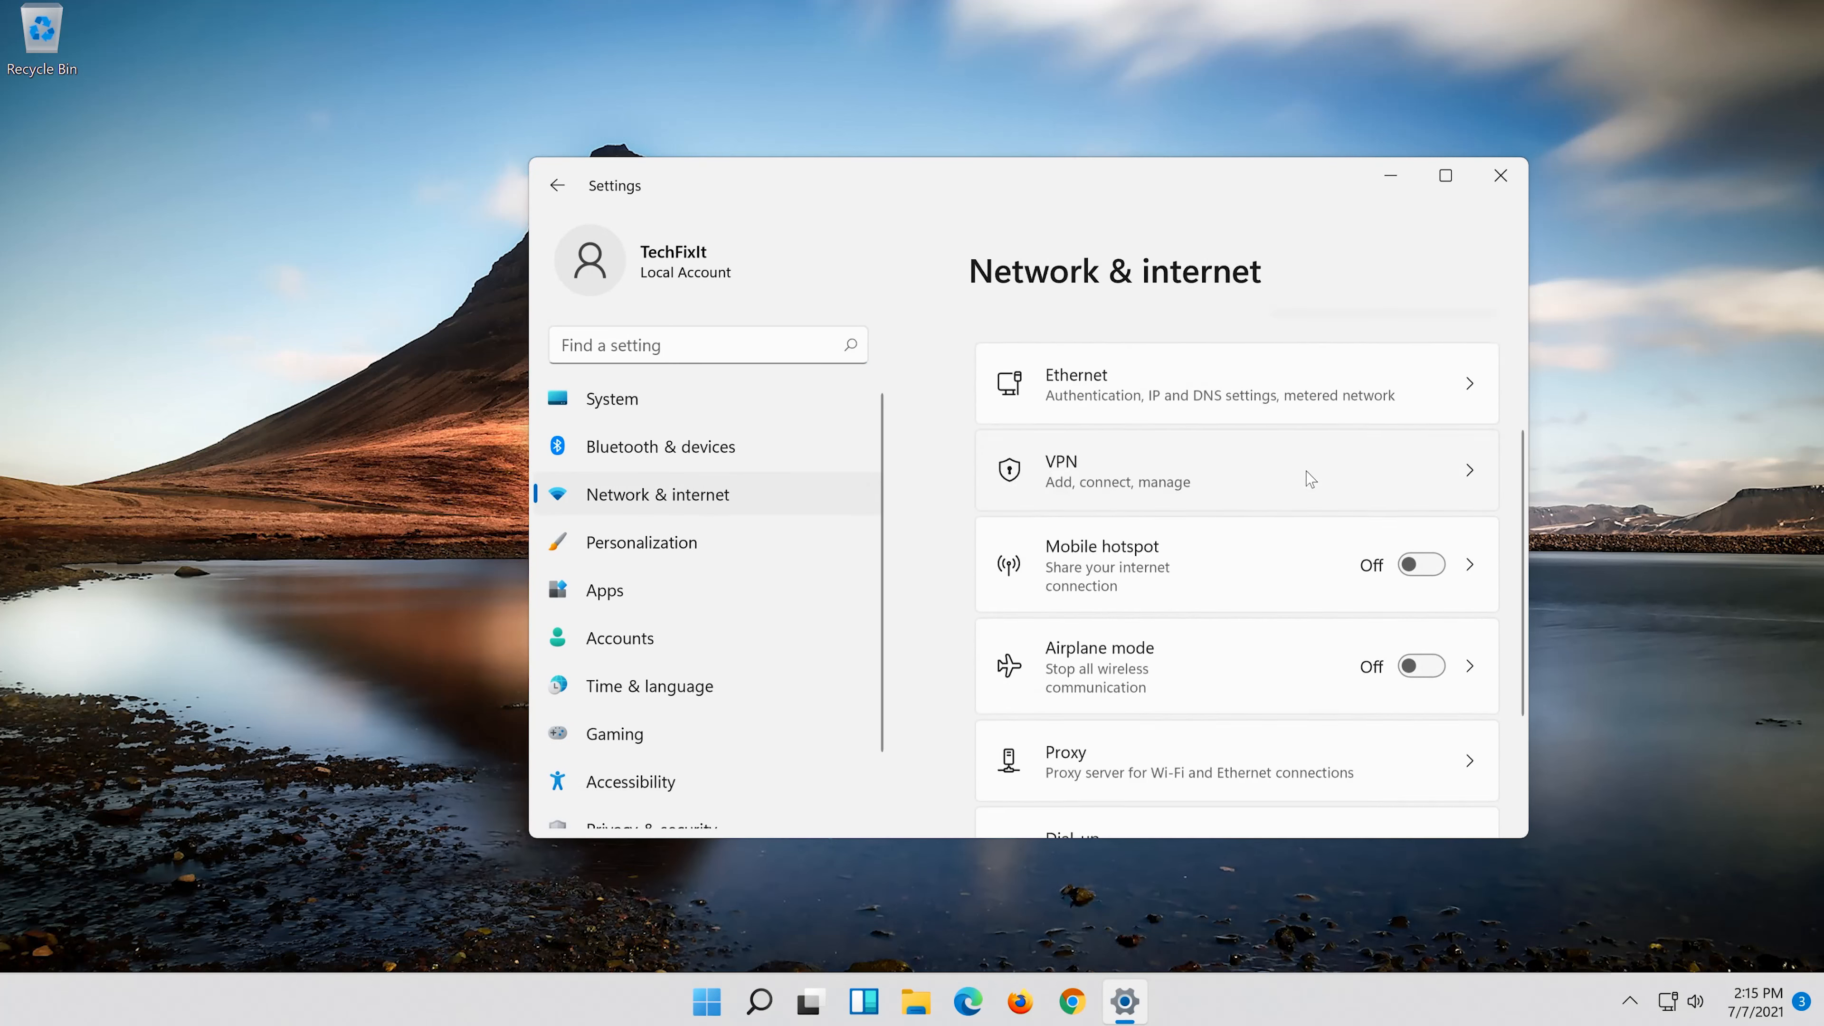
{"action": "scroll", "scroll_direction": "down", "scroll_amount": 3}
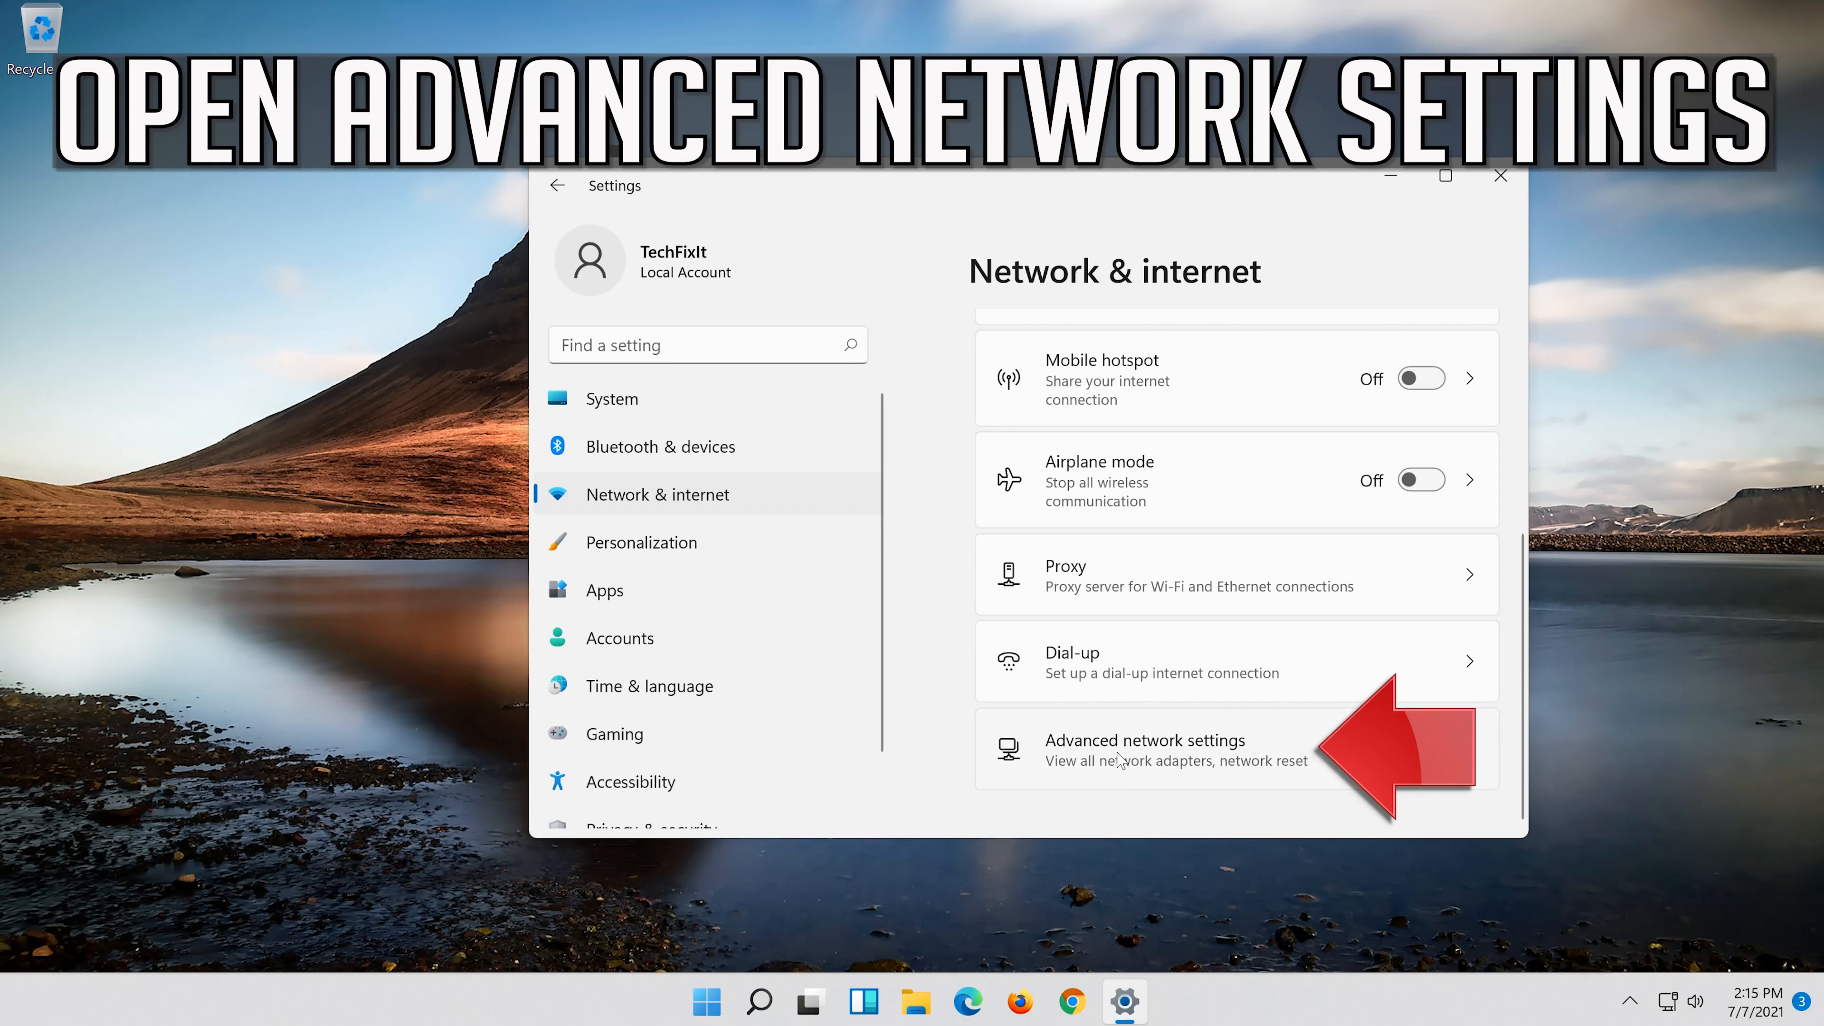
Step: Enter Advanced network settings and scroll down to the Network reset entry
{"action": "left_click", "coordinate": [1145, 750]}
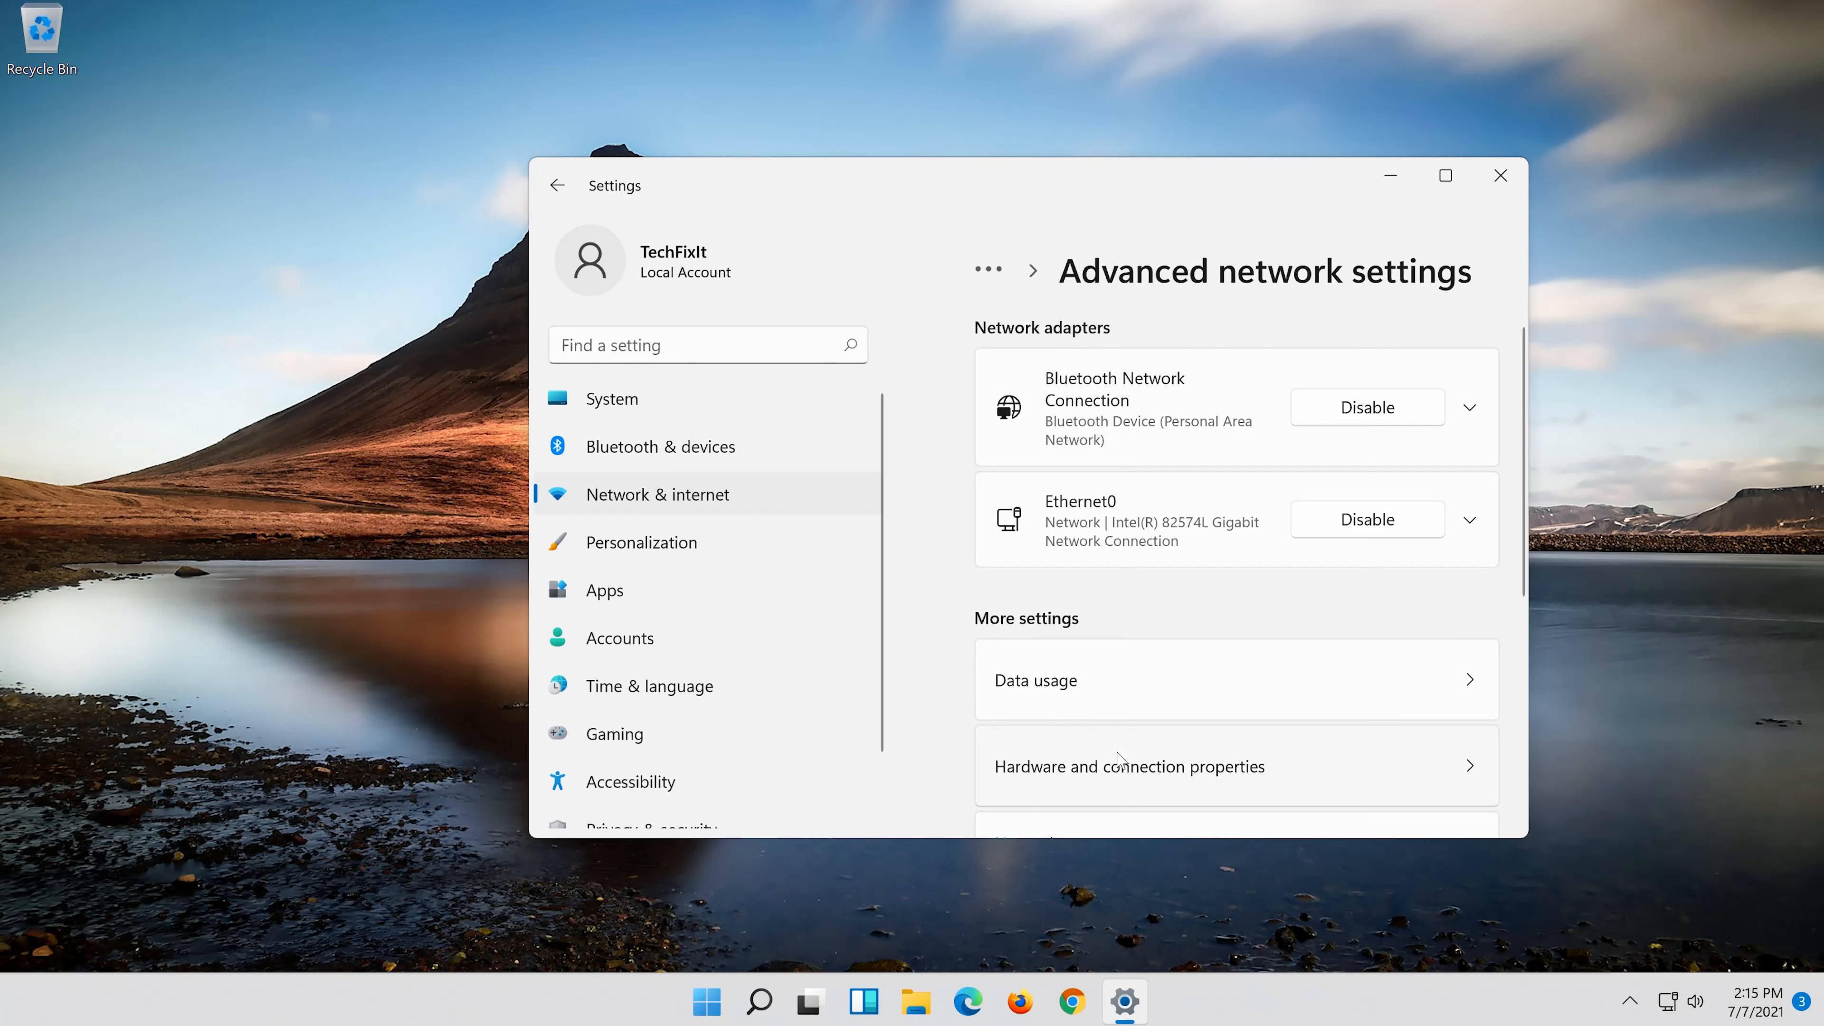
{"action": "scroll", "scroll_direction": "down", "scroll_amount": 3}
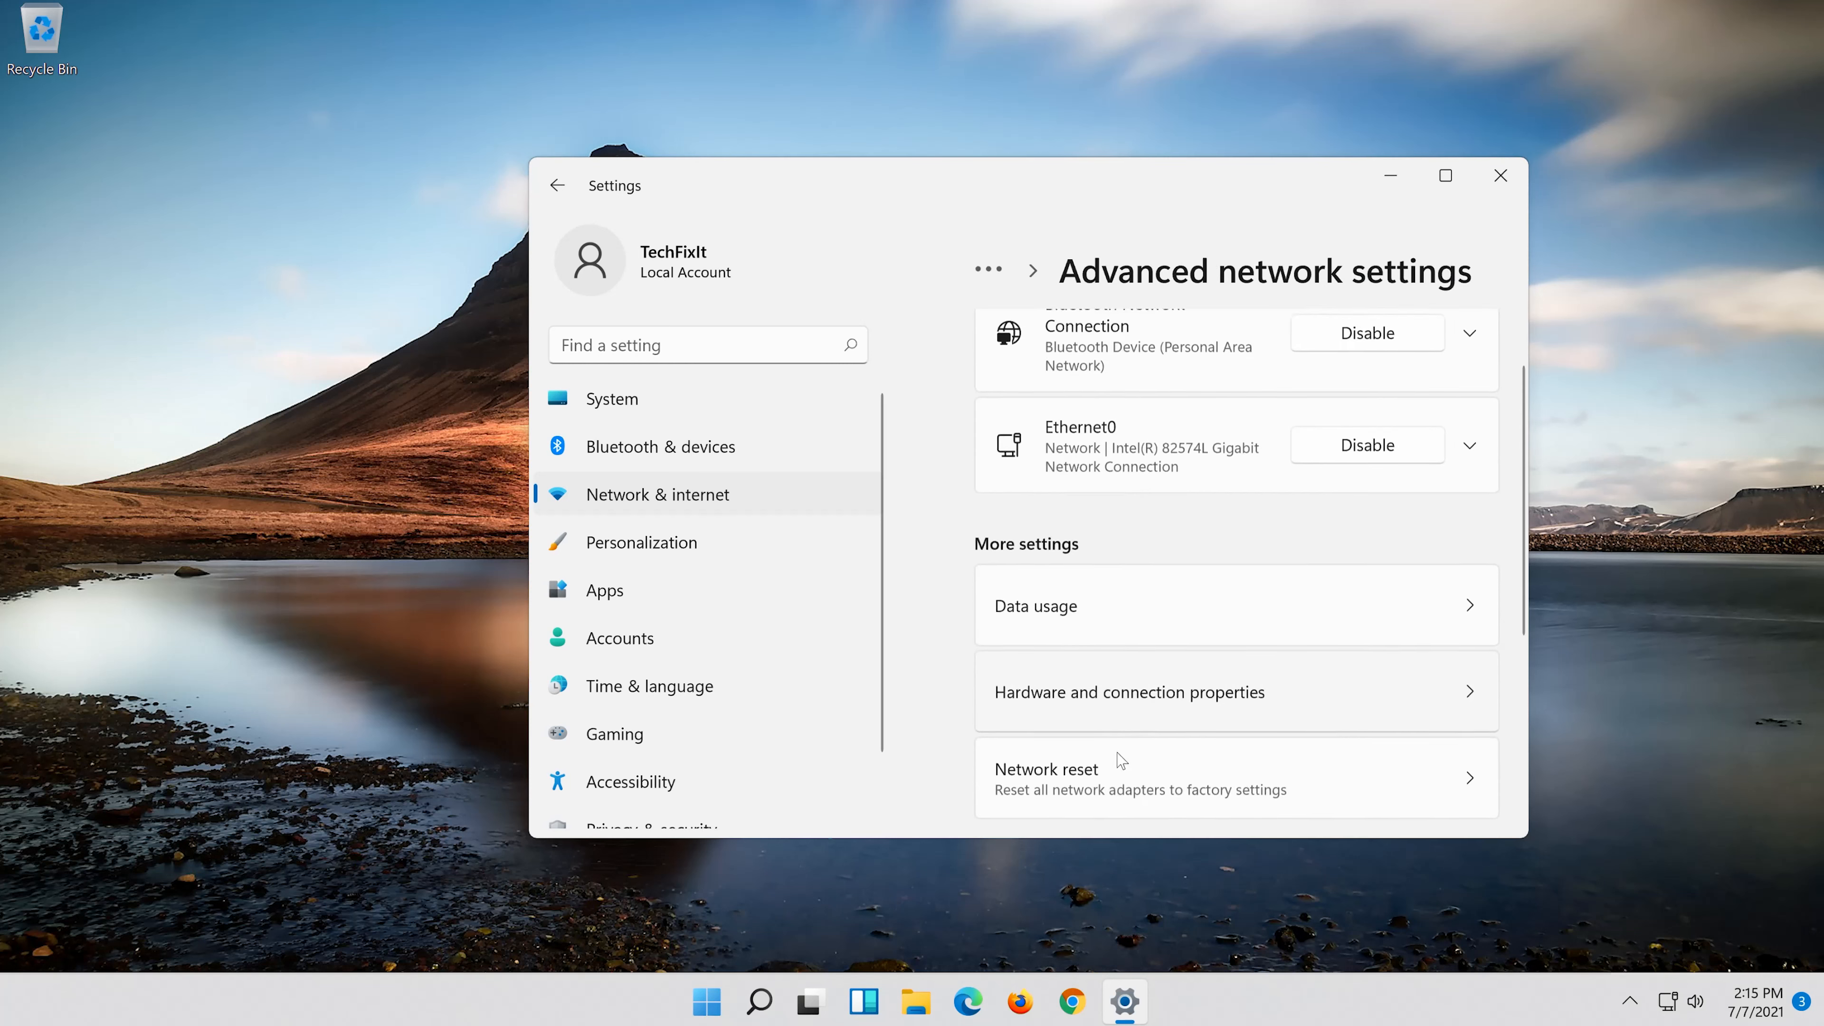
{"action": "scroll", "scroll_direction": "down", "scroll_amount": 3}
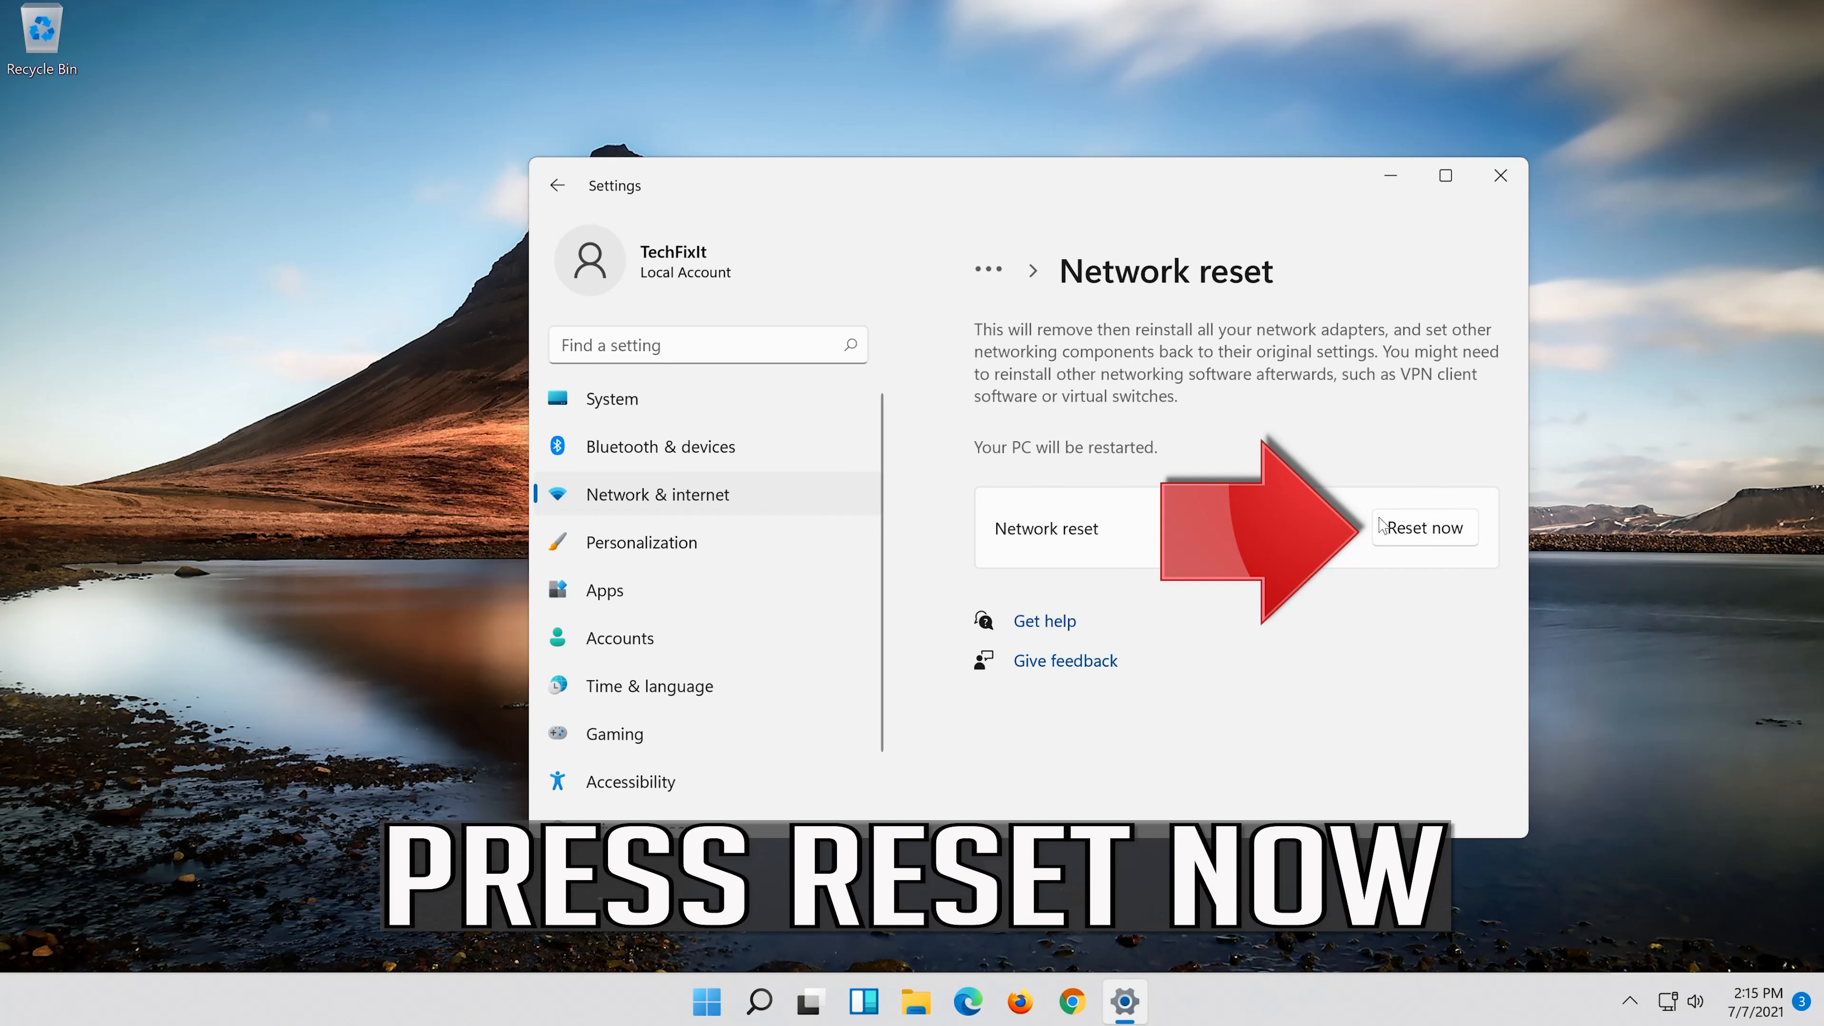
{"action": "mouse_move", "coordinate": [1416, 575]}
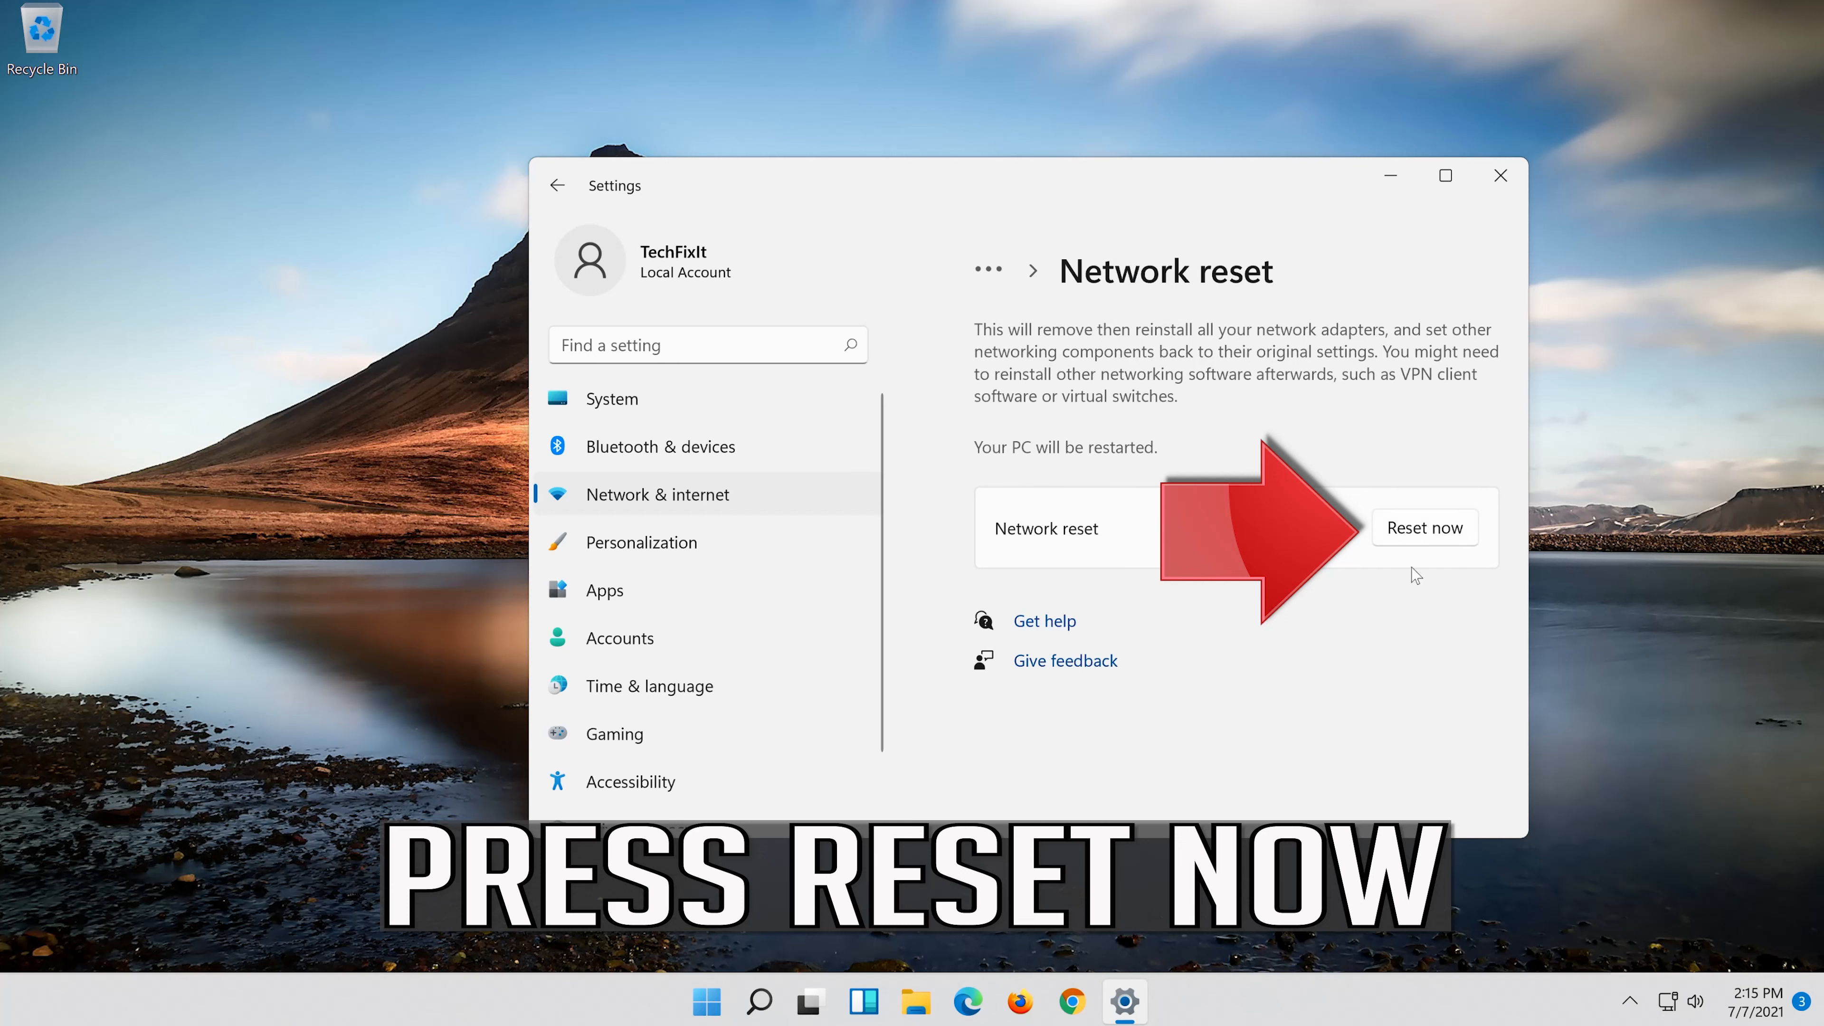
{"action": "mouse_move", "coordinate": [1436, 524]}
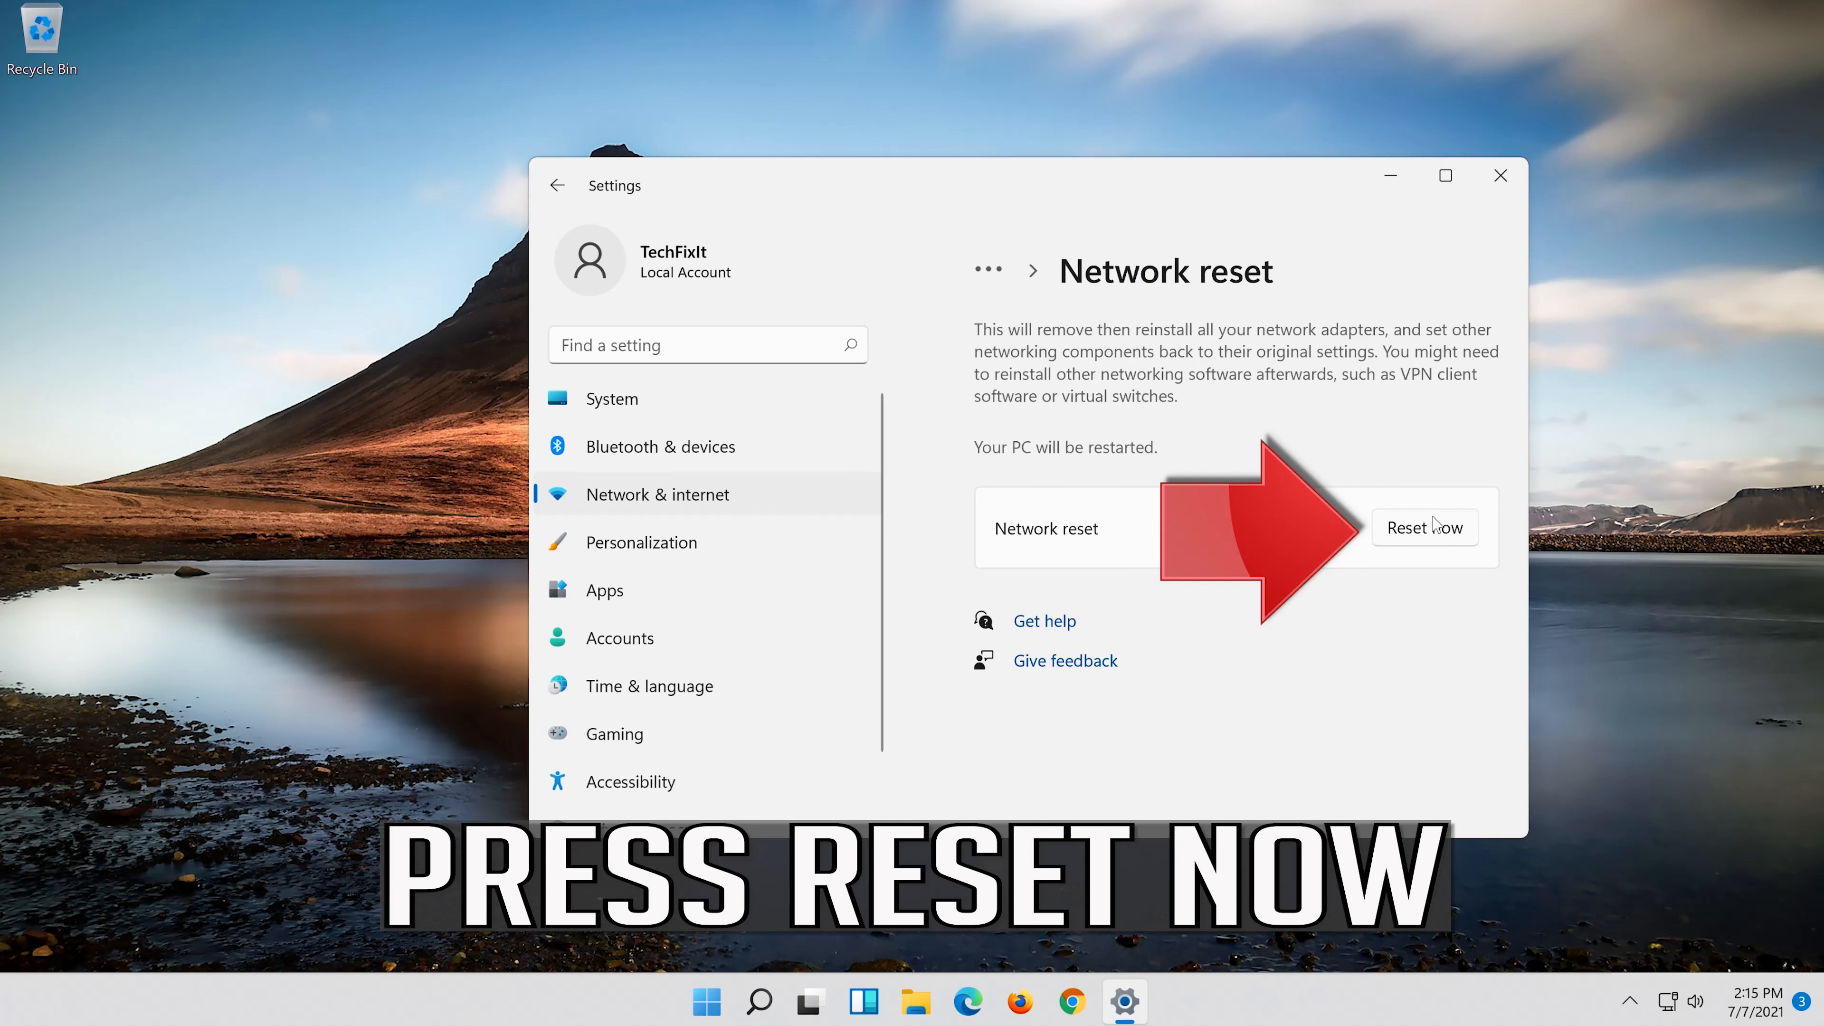
Step: Run Reset now, confirm with Yes, and dismiss the five-minute sign-out notice
{"action": "left_click", "coordinate": [1425, 527]}
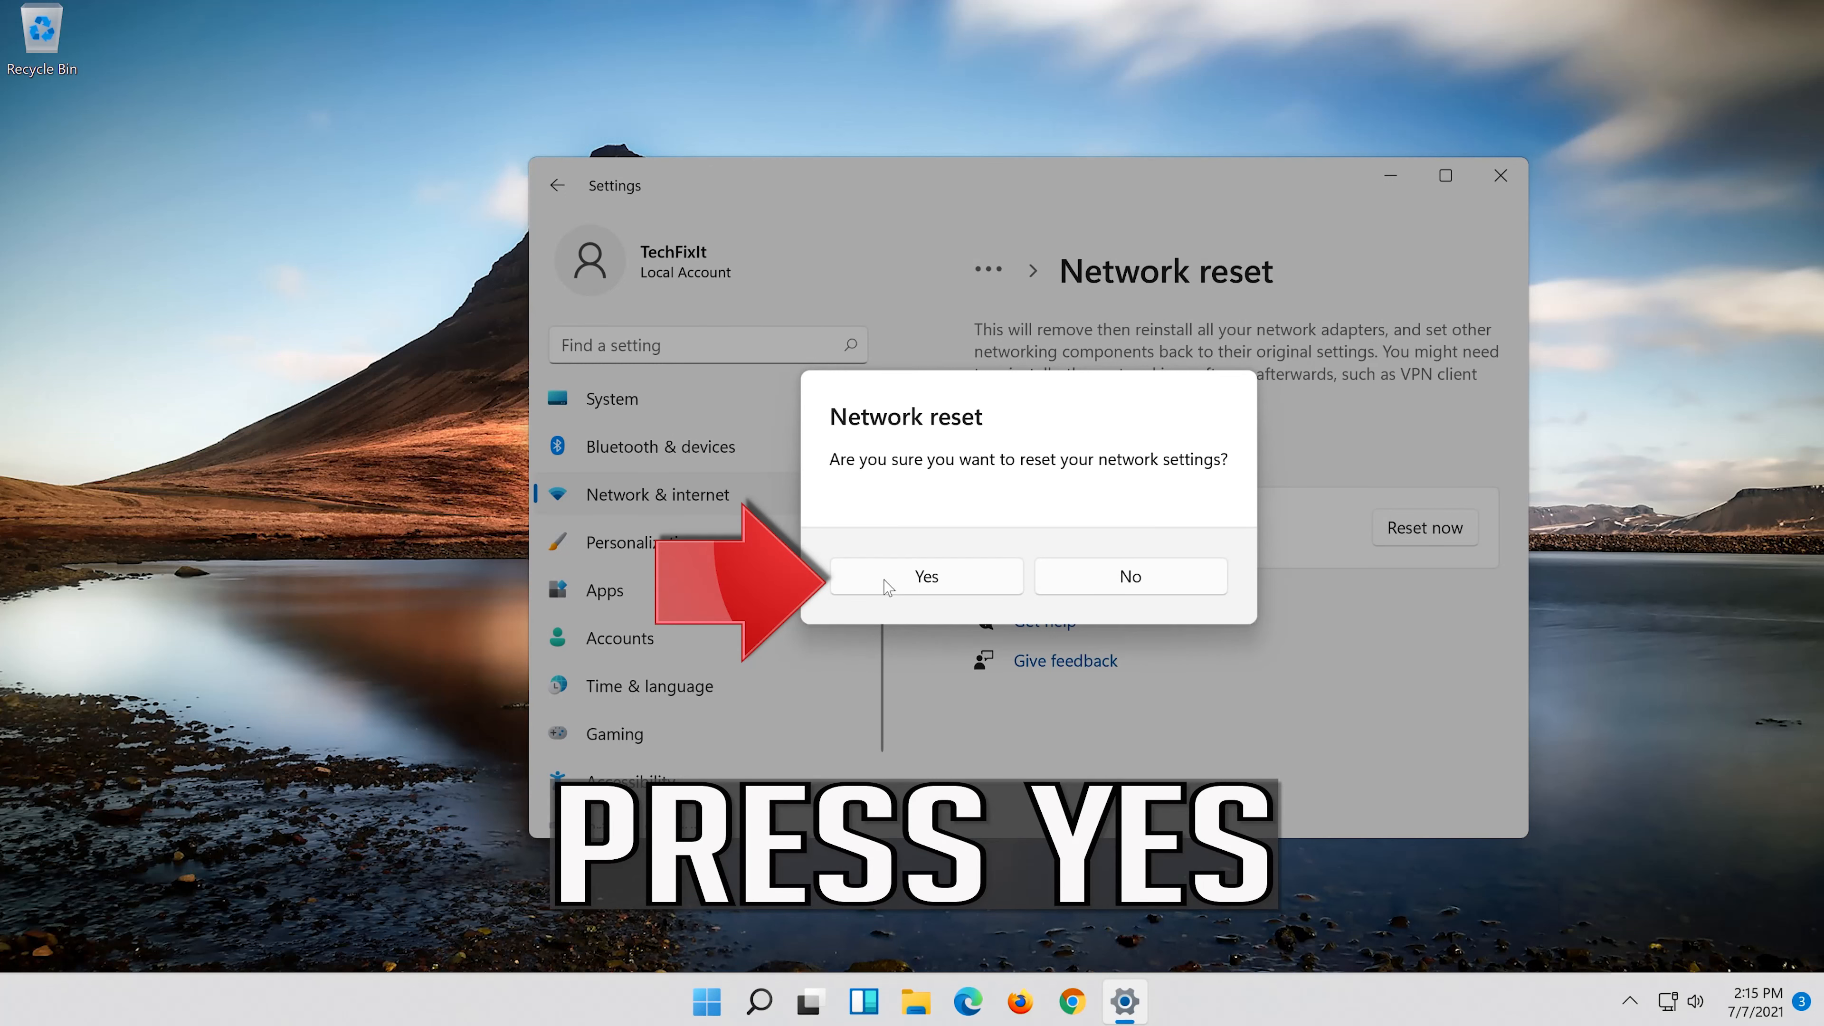
{"action": "mouse_move", "coordinate": [945, 586]}
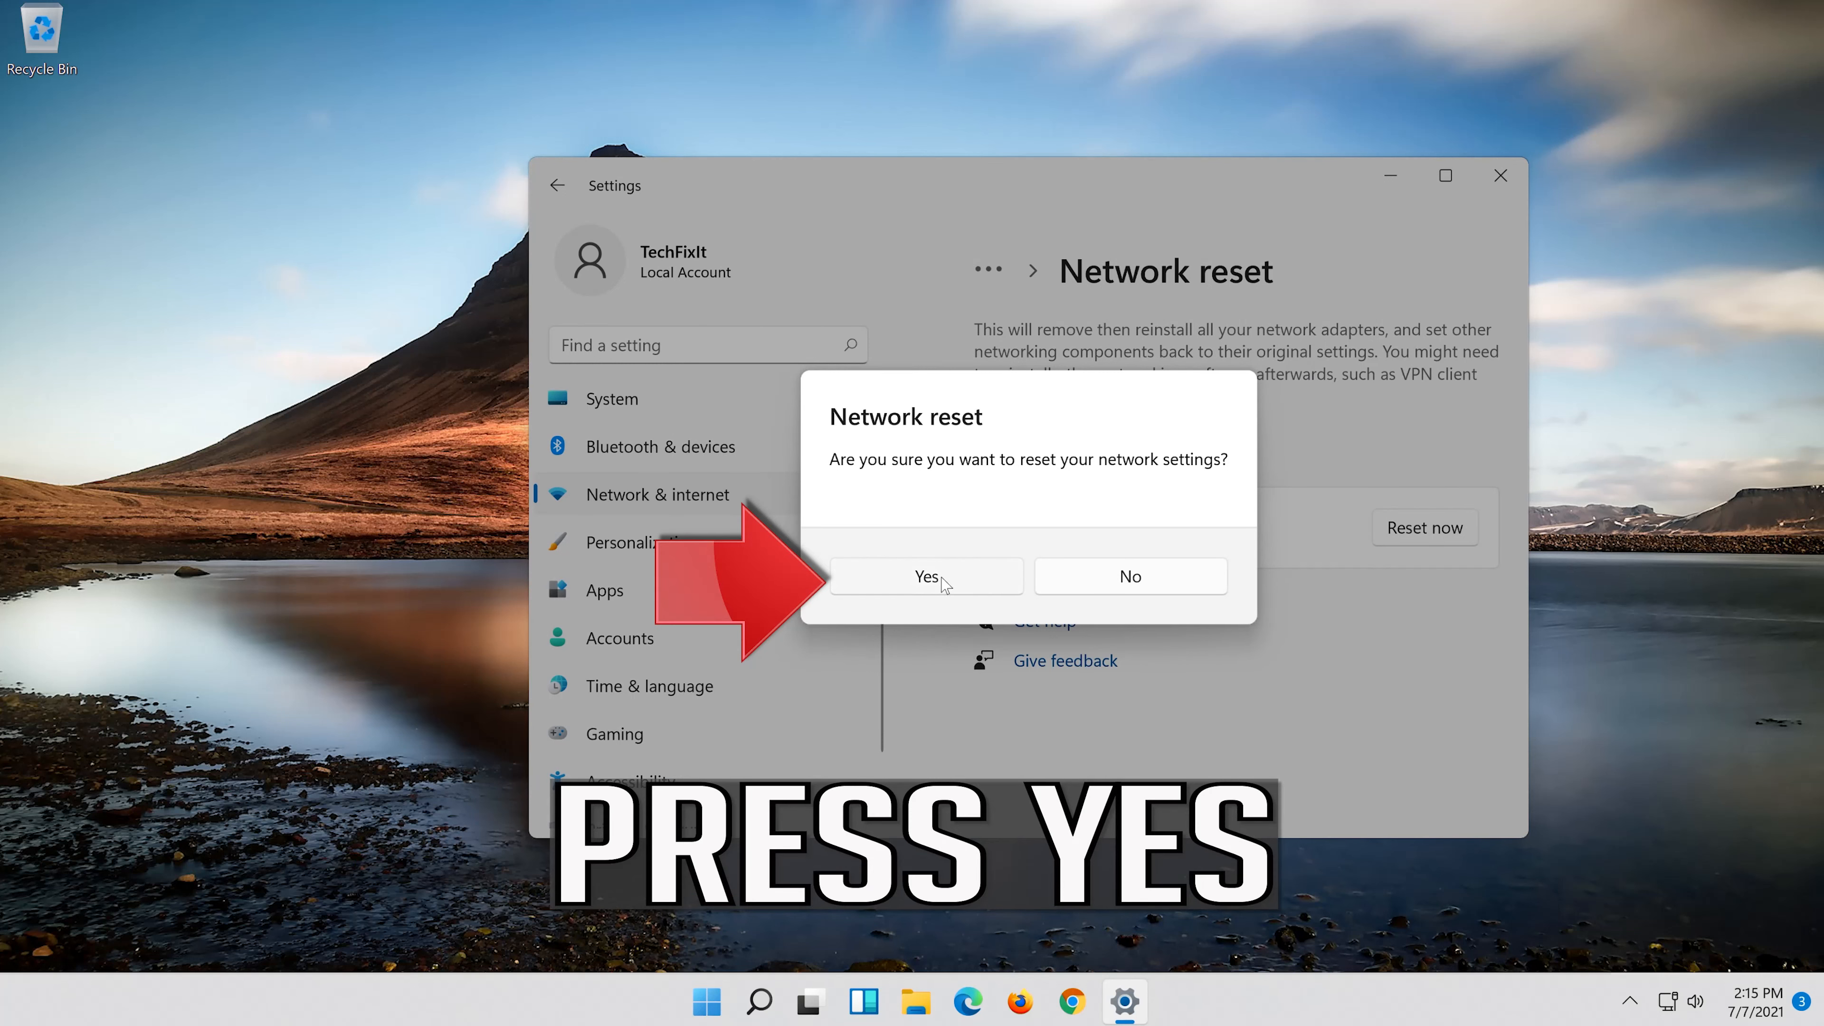
{"action": "left_click", "coordinate": [924, 576]}
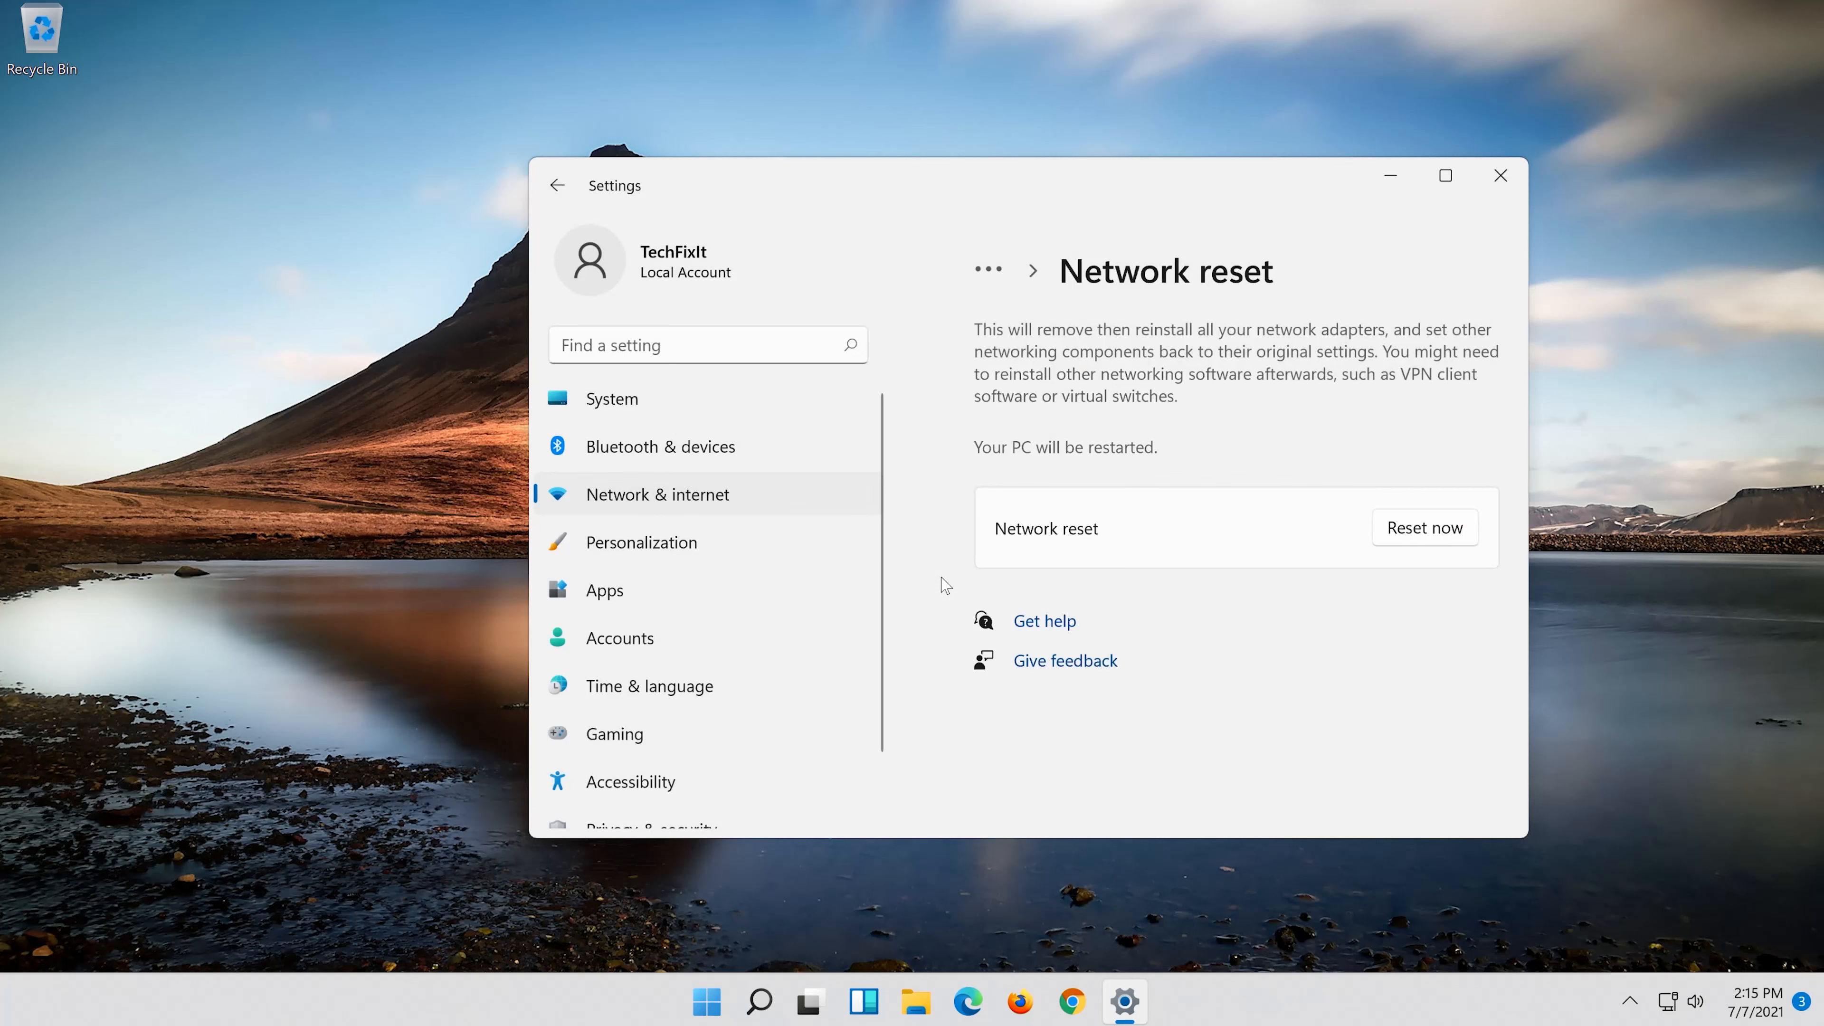
{"action": "left_click", "coordinate": [1425, 527]}
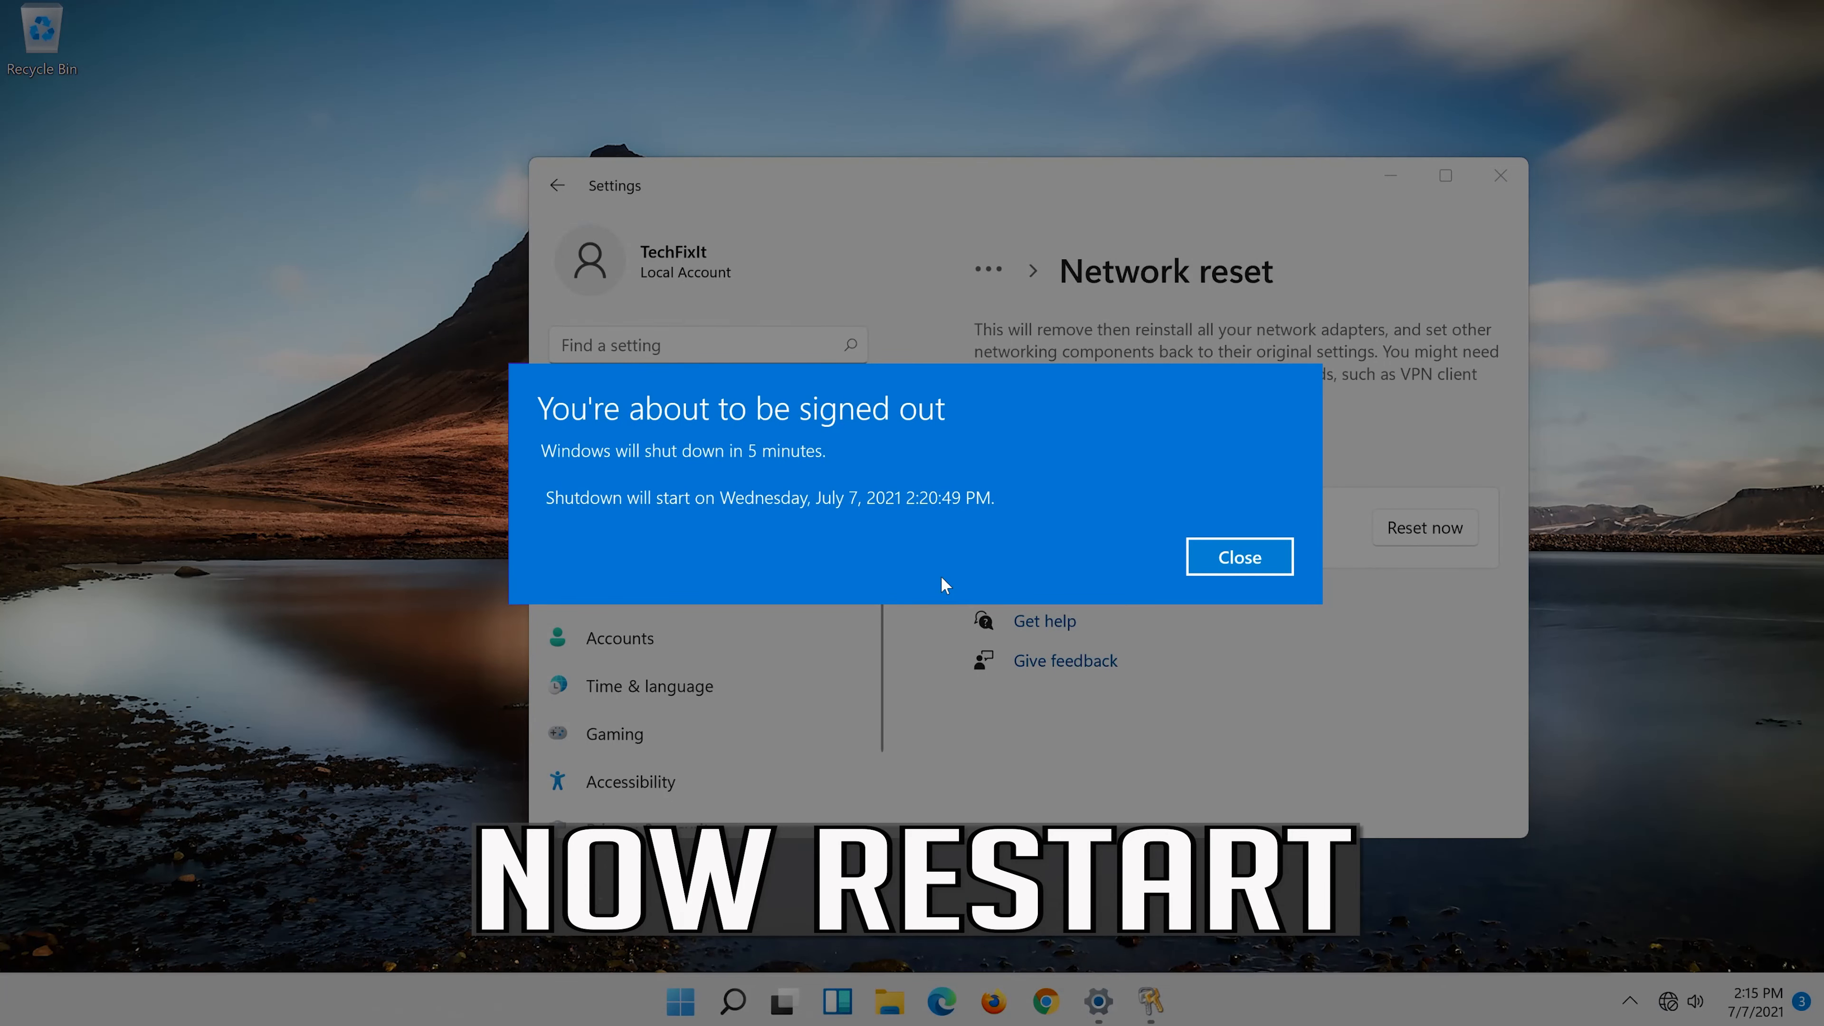
{"action": "left_click", "coordinate": [1238, 556]}
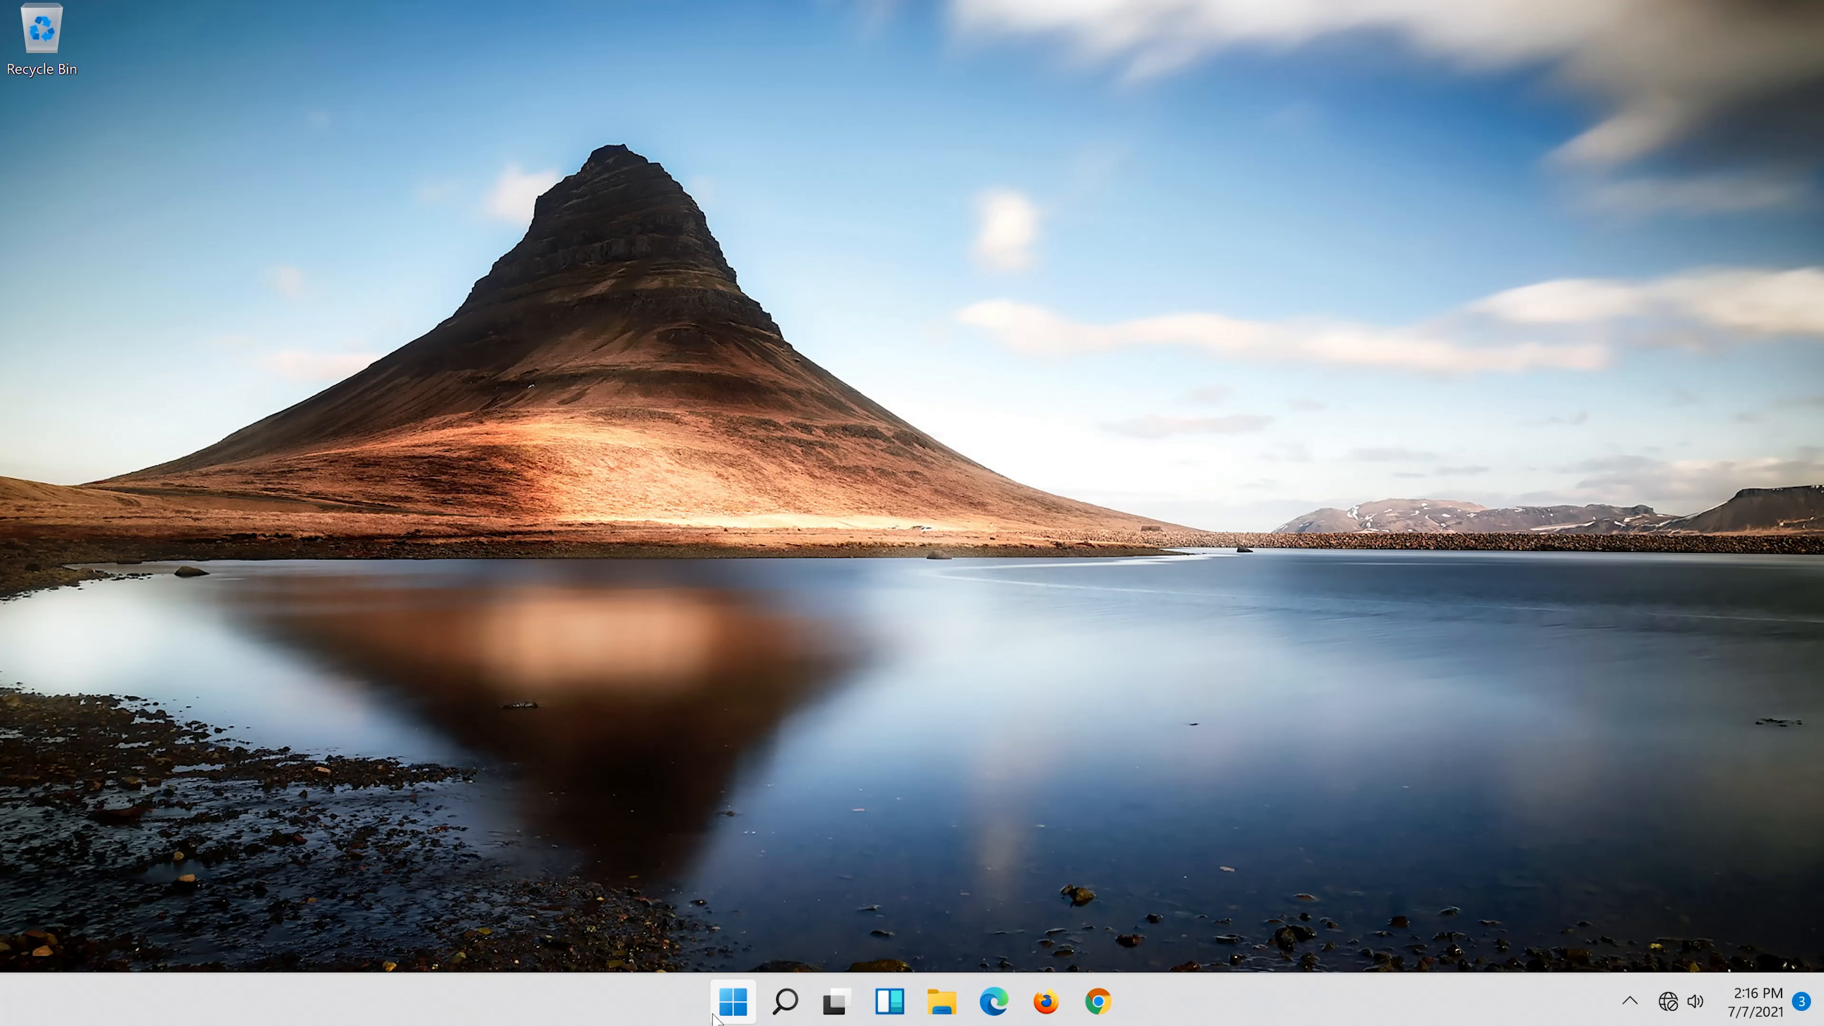
Step: After the restart, bring up the Start menu from the taskbar
{"action": "left_click", "coordinate": [733, 1000]}
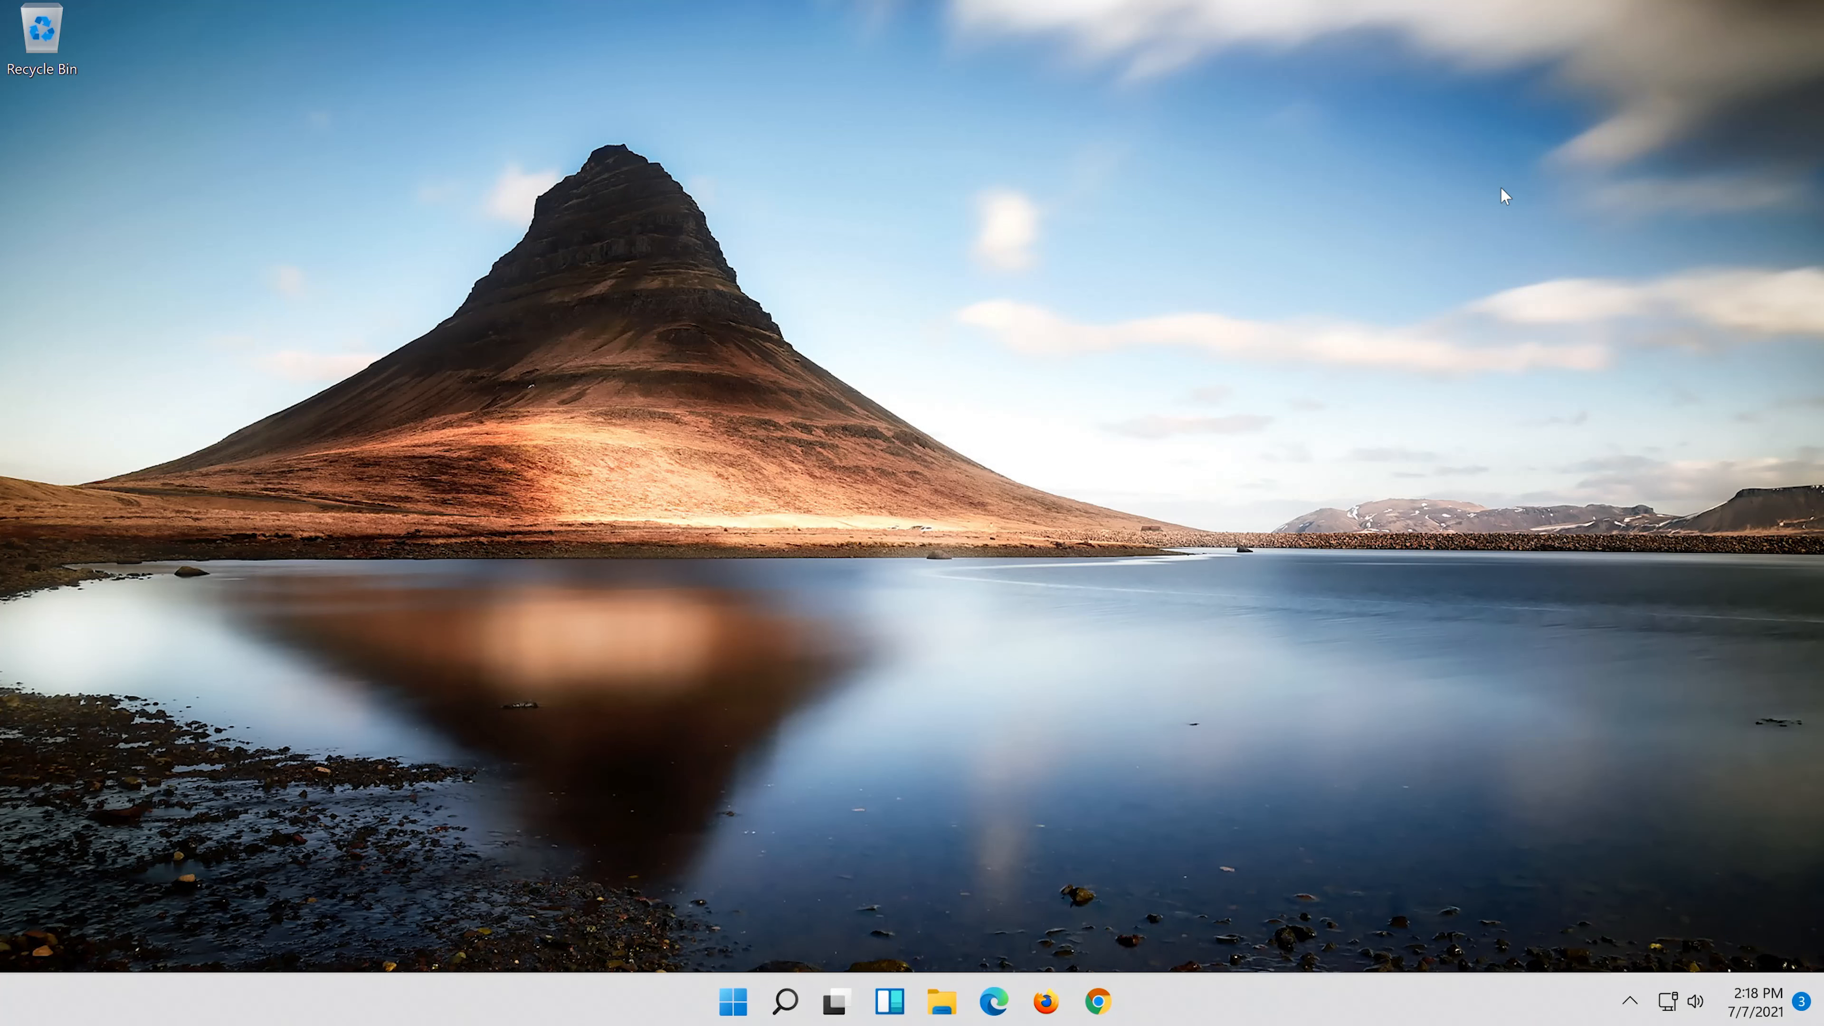
{"action": "left_click", "coordinate": [732, 1001]}
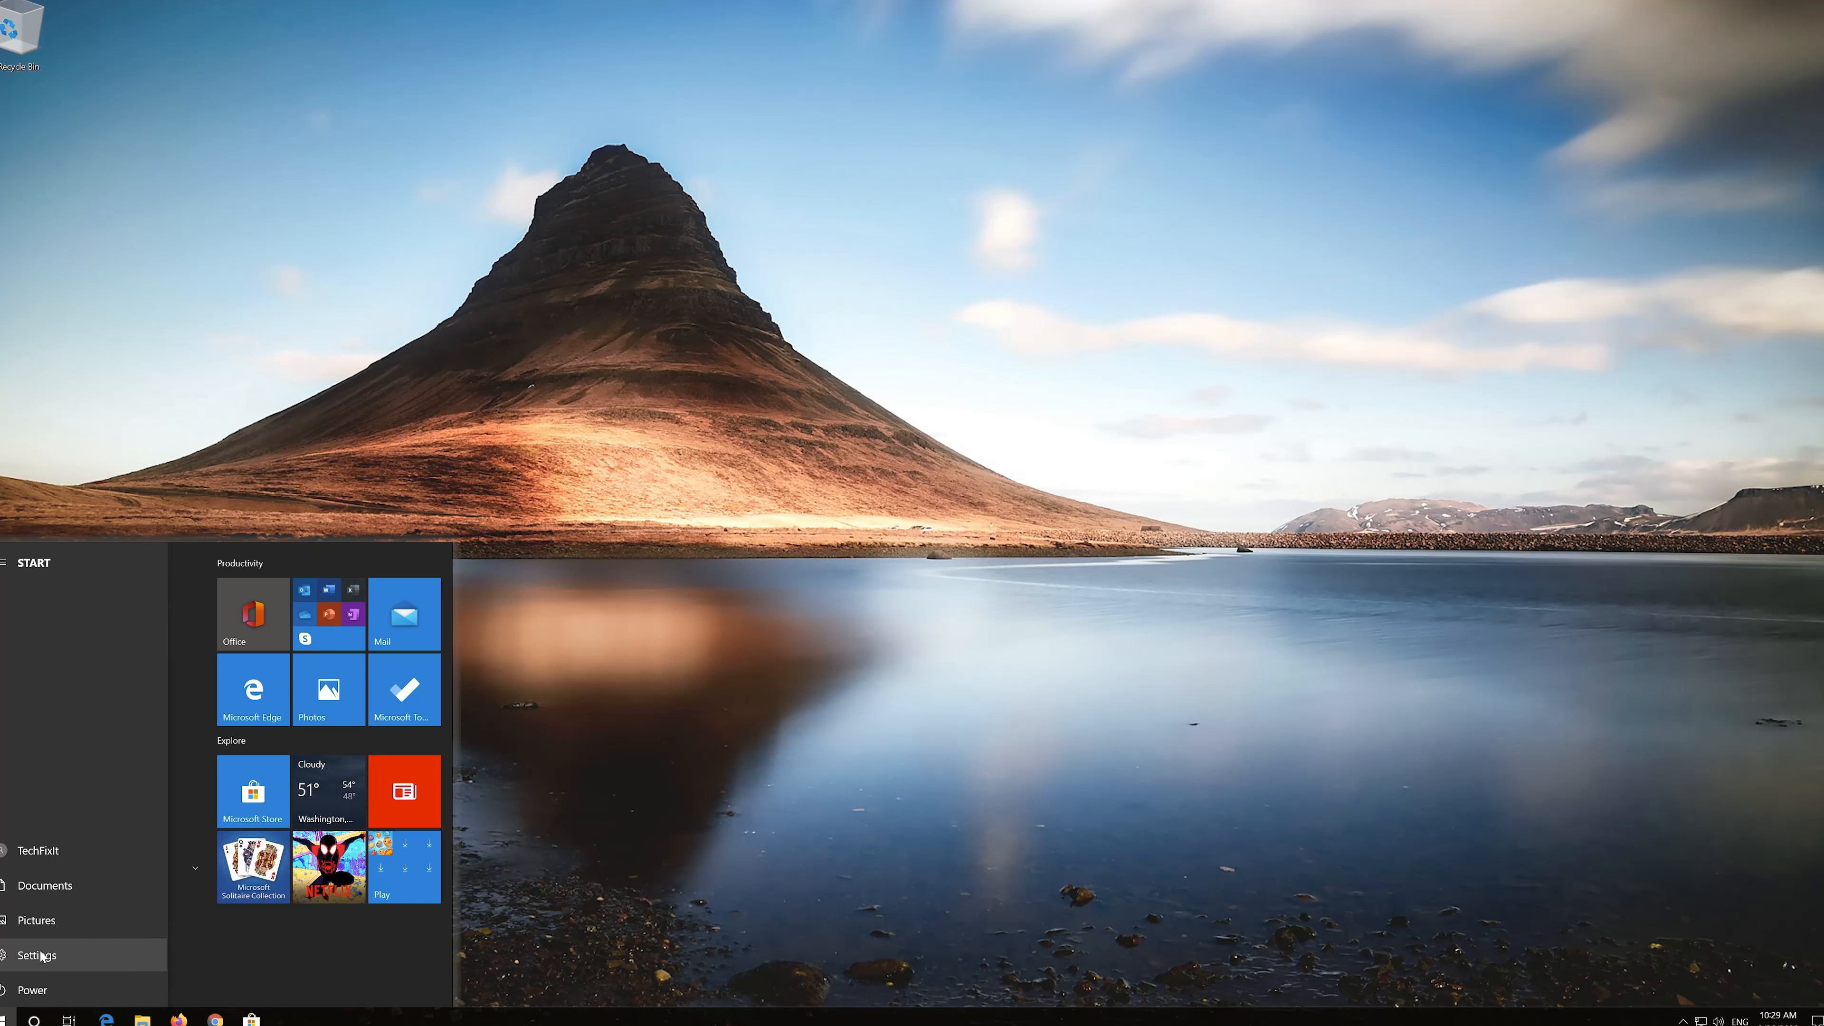
Step: From Settings > Apps, reach the classic Programs and Features window via Related settings
{"action": "left_click", "coordinate": [36, 955]}
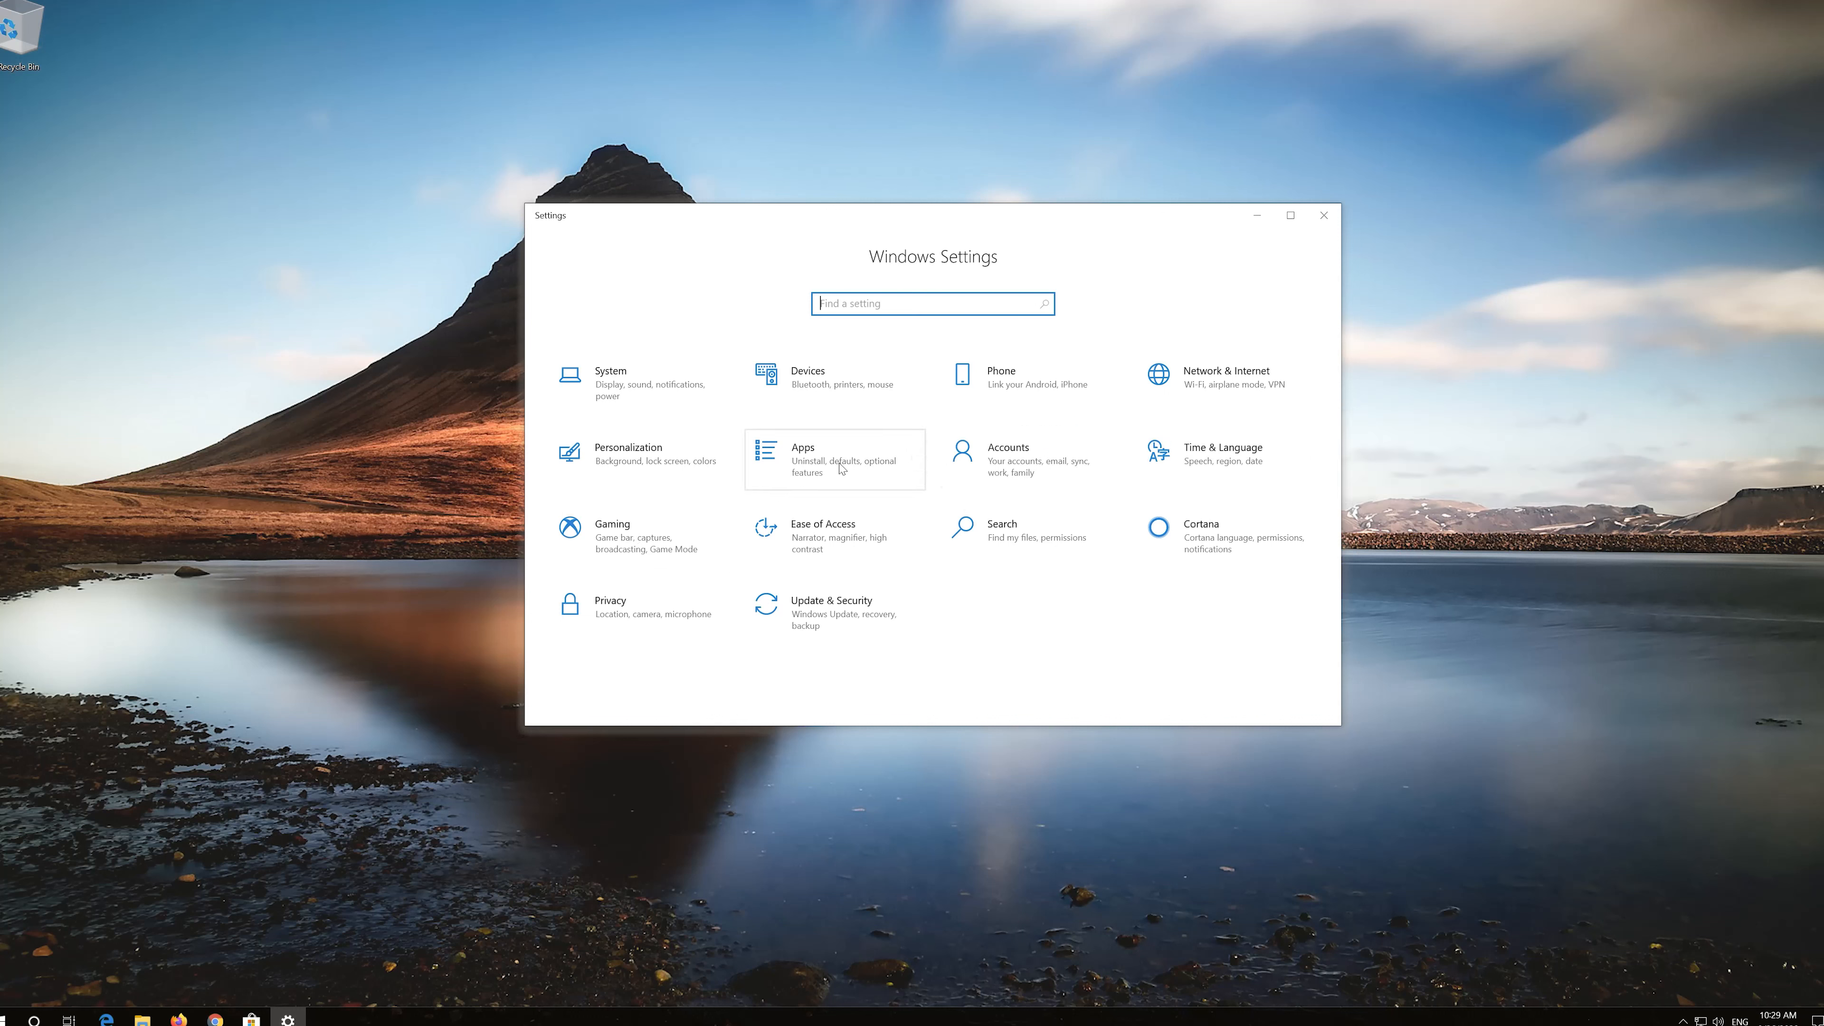
{"action": "left_click", "coordinate": [803, 458]}
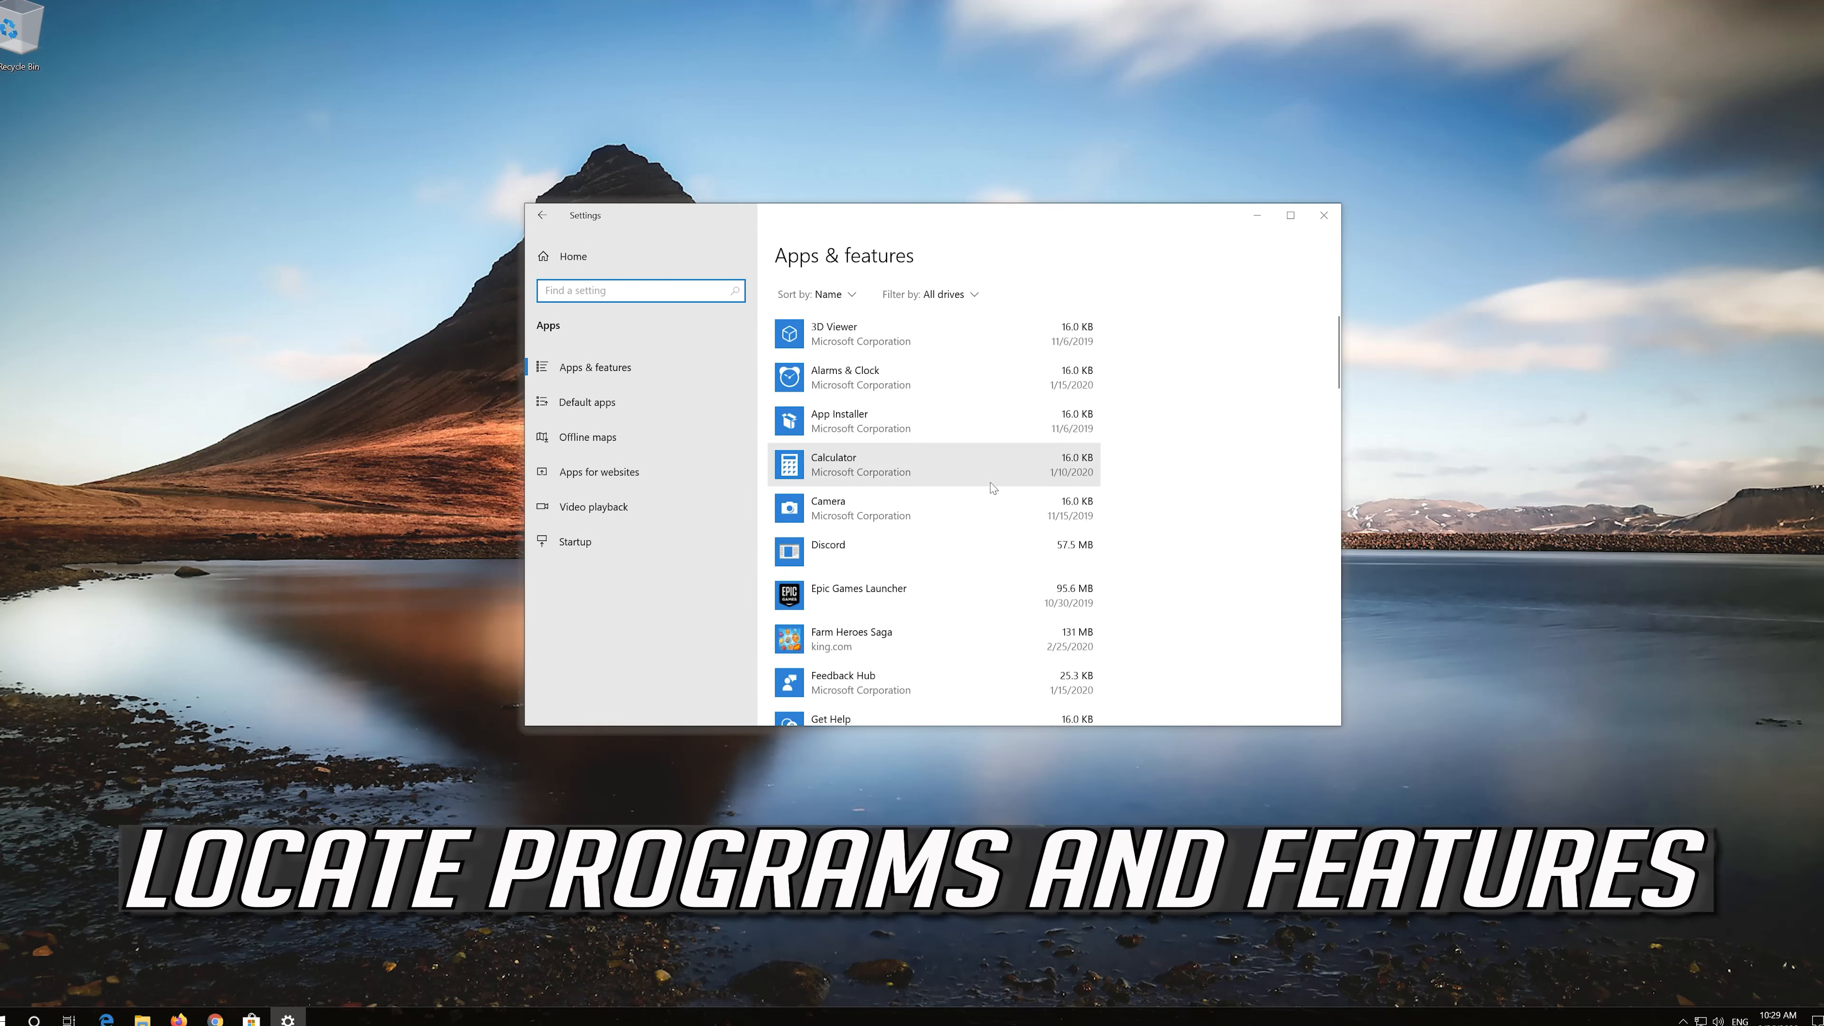
{"action": "scroll", "scroll_direction": "down", "scroll_amount": 3}
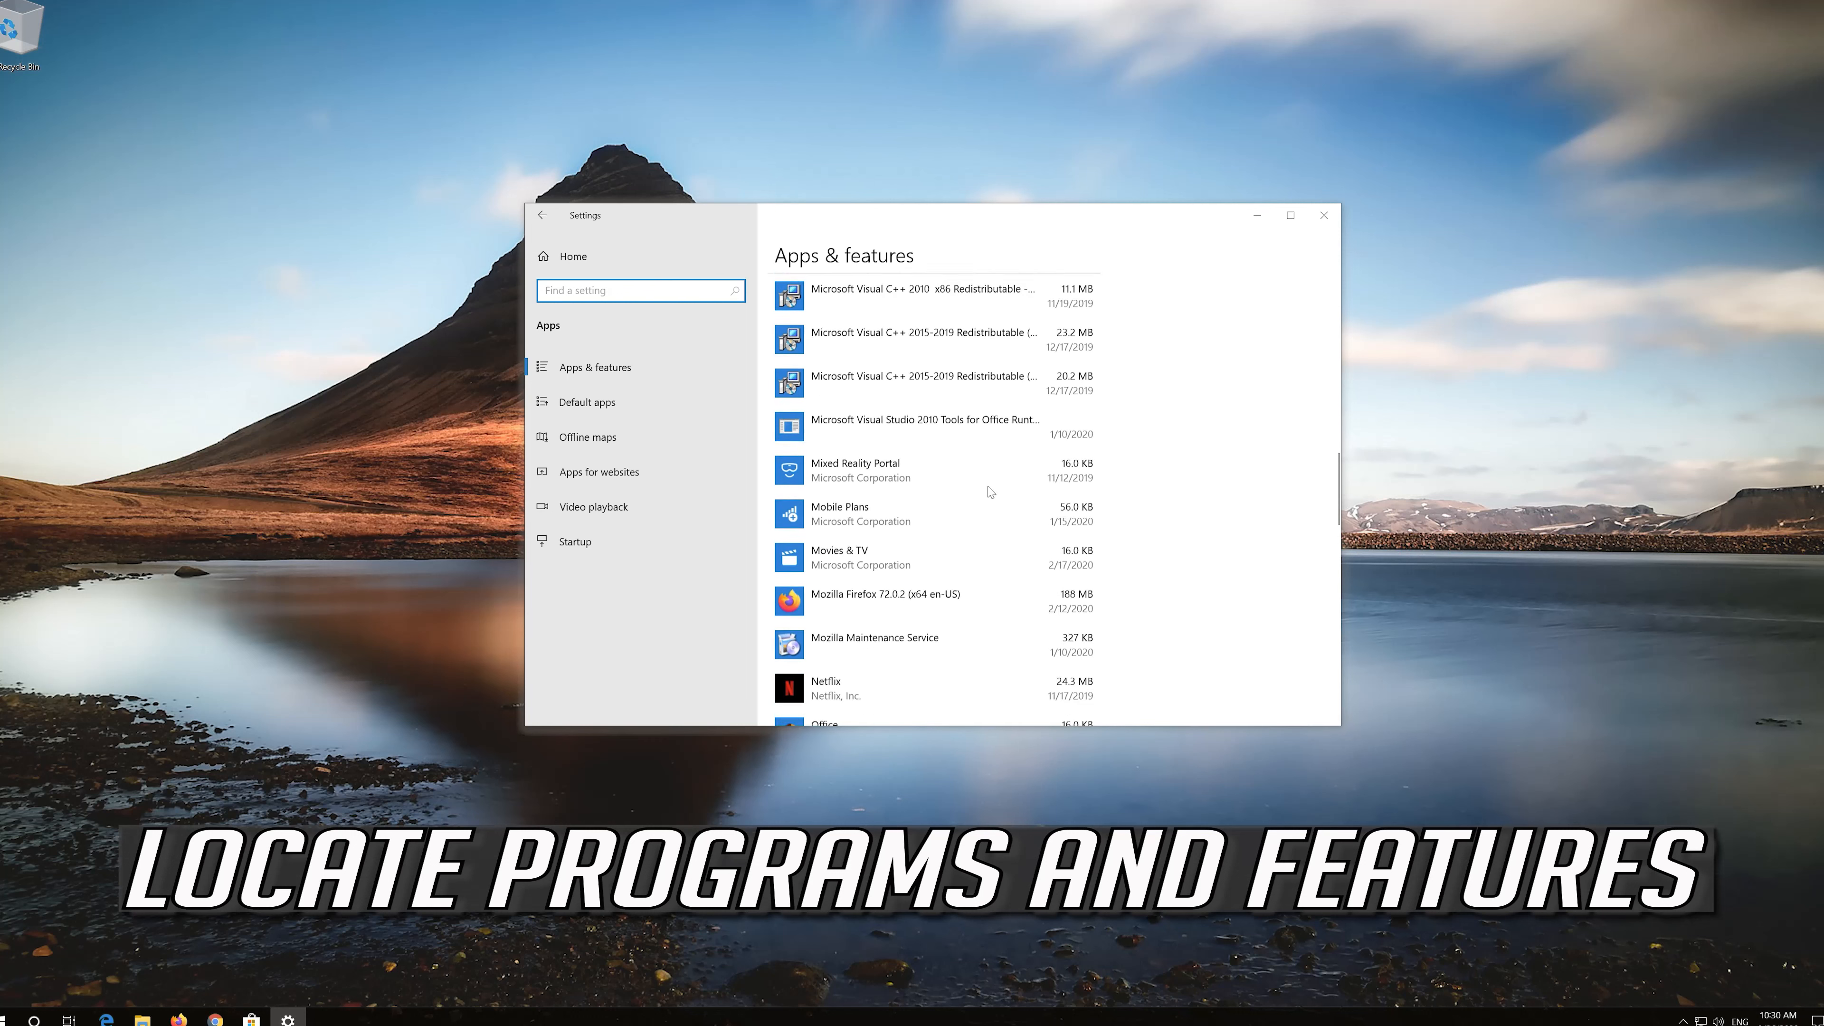
{"action": "scroll", "scroll_direction": "down", "scroll_amount": 3}
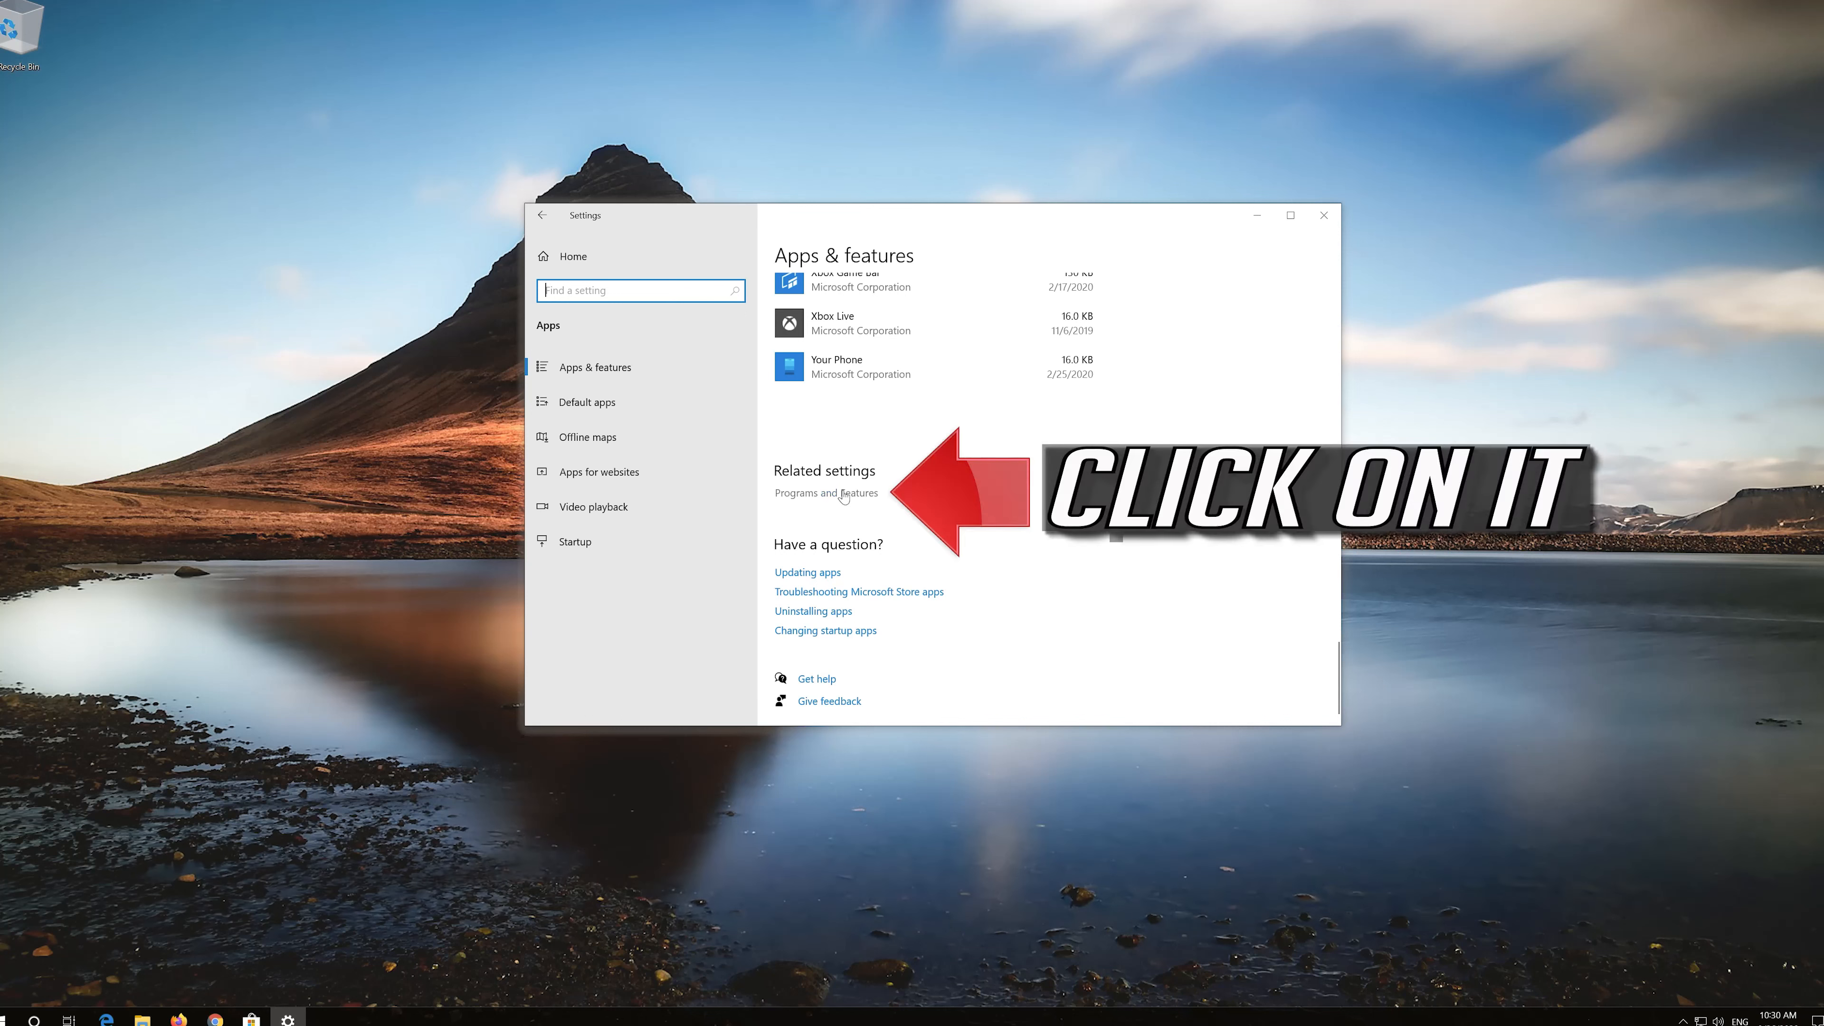
{"action": "left_click", "coordinate": [825, 492]}
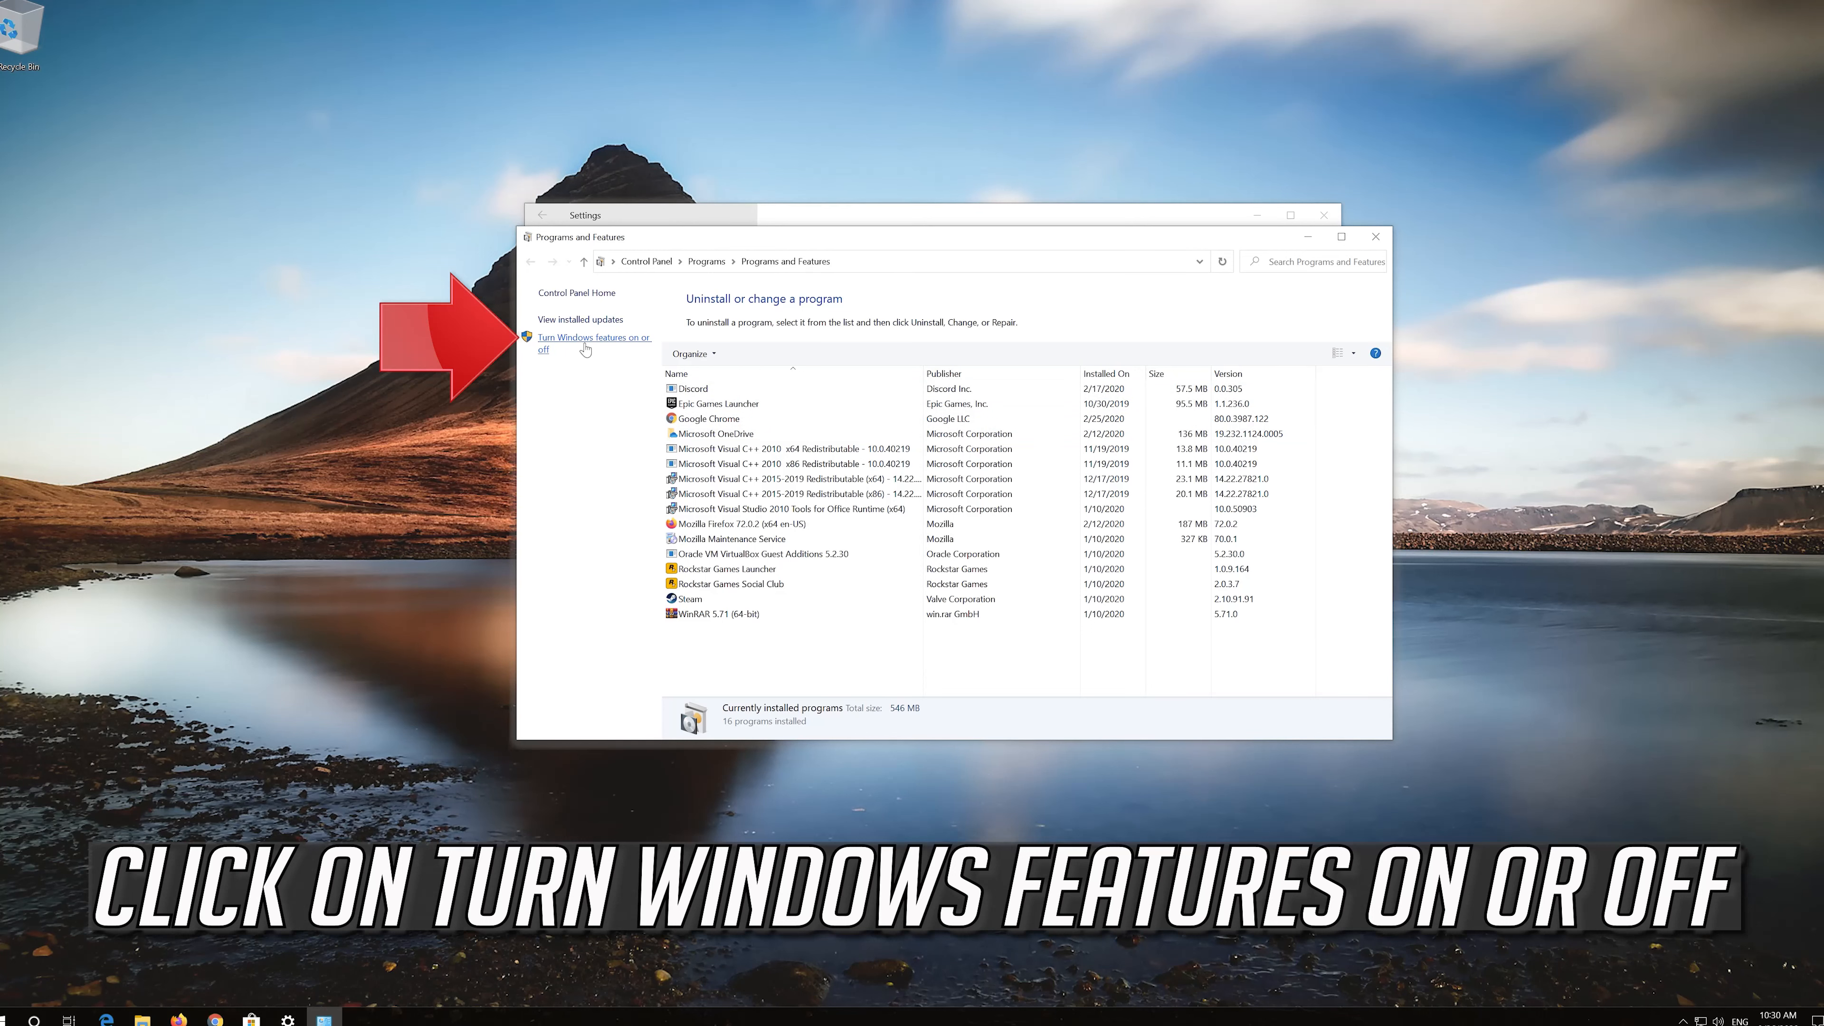
Step: In Windows Features, enable SMB 1.0/CIFS Client under SMB 1.0/CIFS File Sharing Support and confirm with OK
{"action": "left_click", "coordinate": [590, 342]}
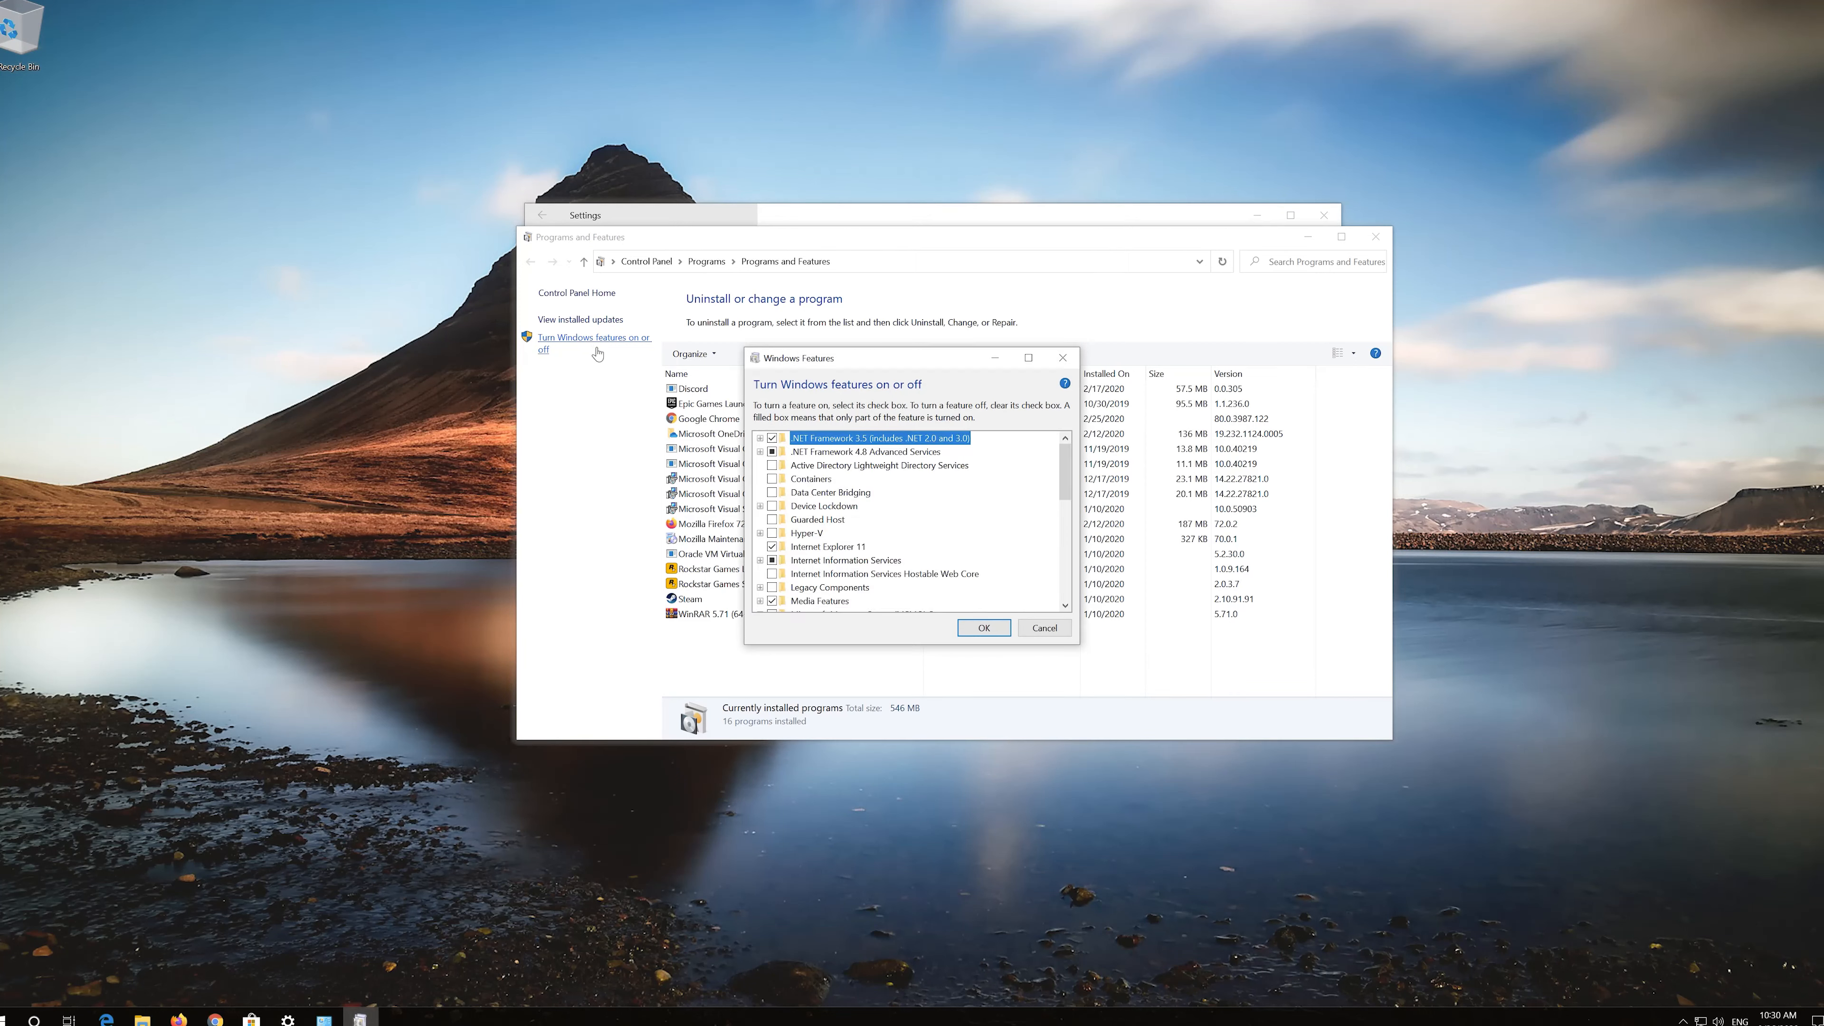
{"action": "scroll", "scroll_direction": "down", "scroll_amount": 3}
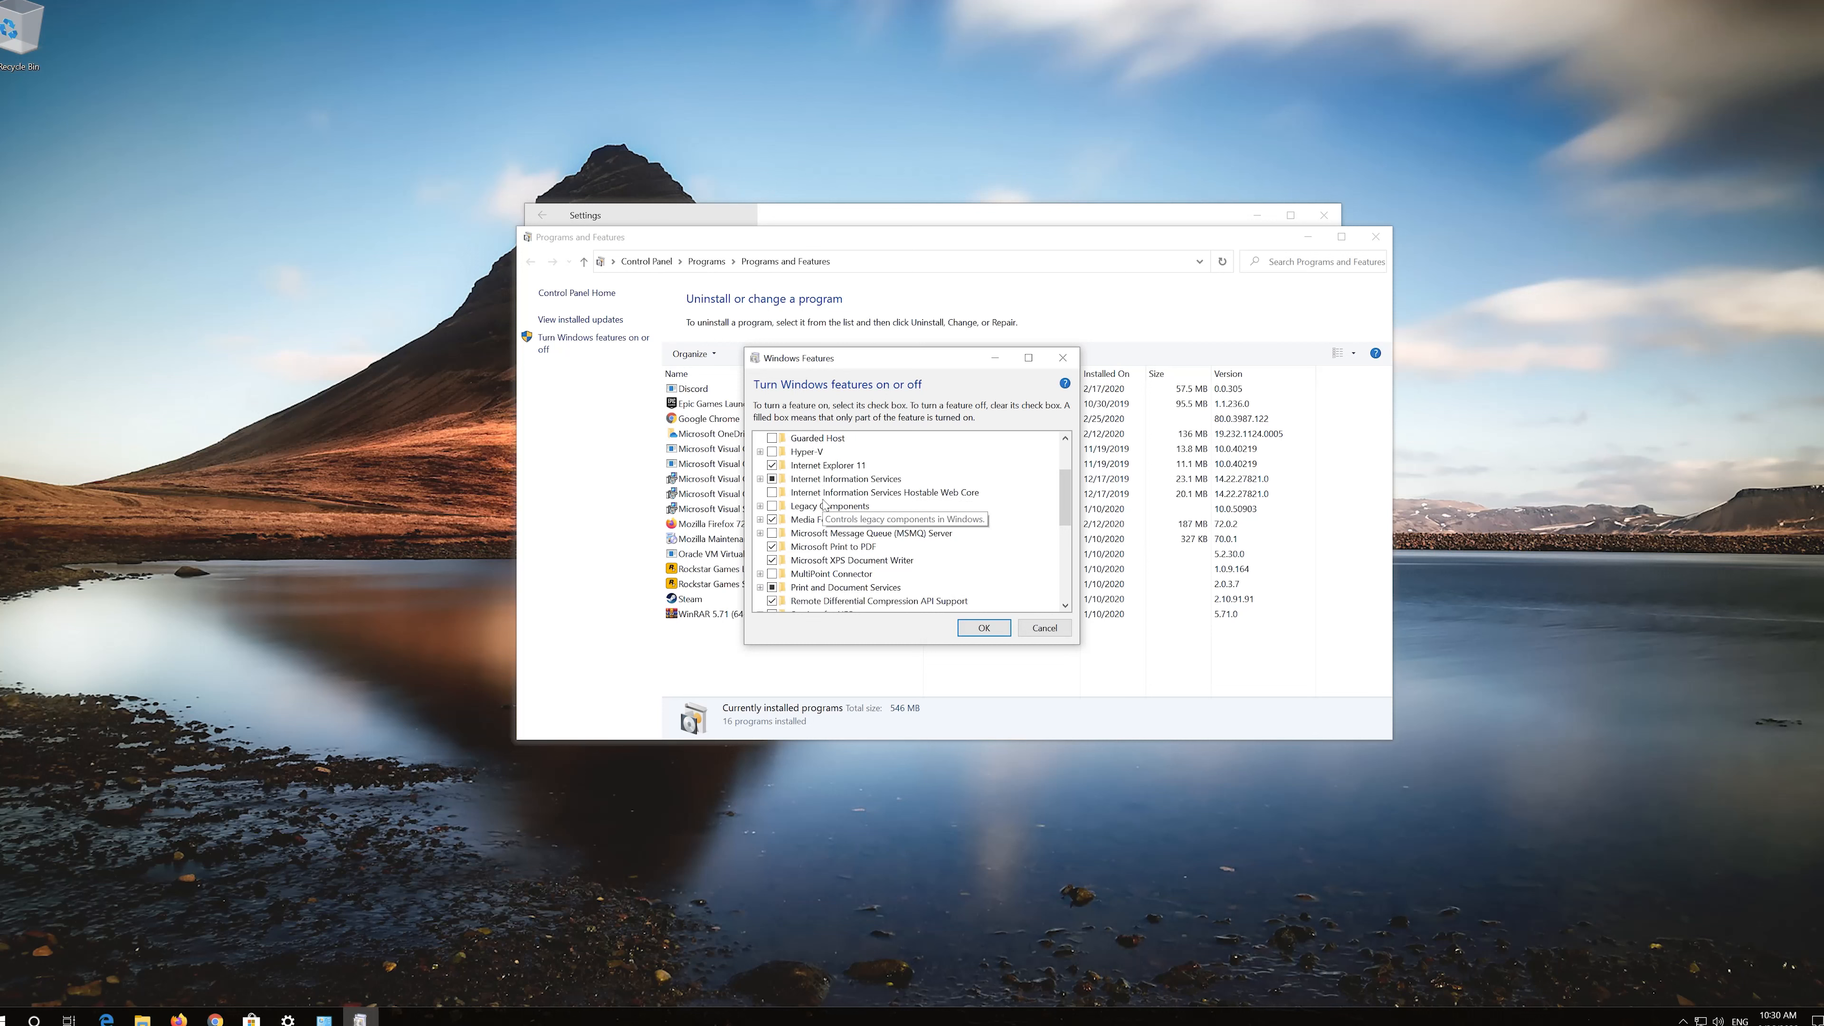
{"action": "scroll", "scroll_direction": "down", "scroll_amount": 3}
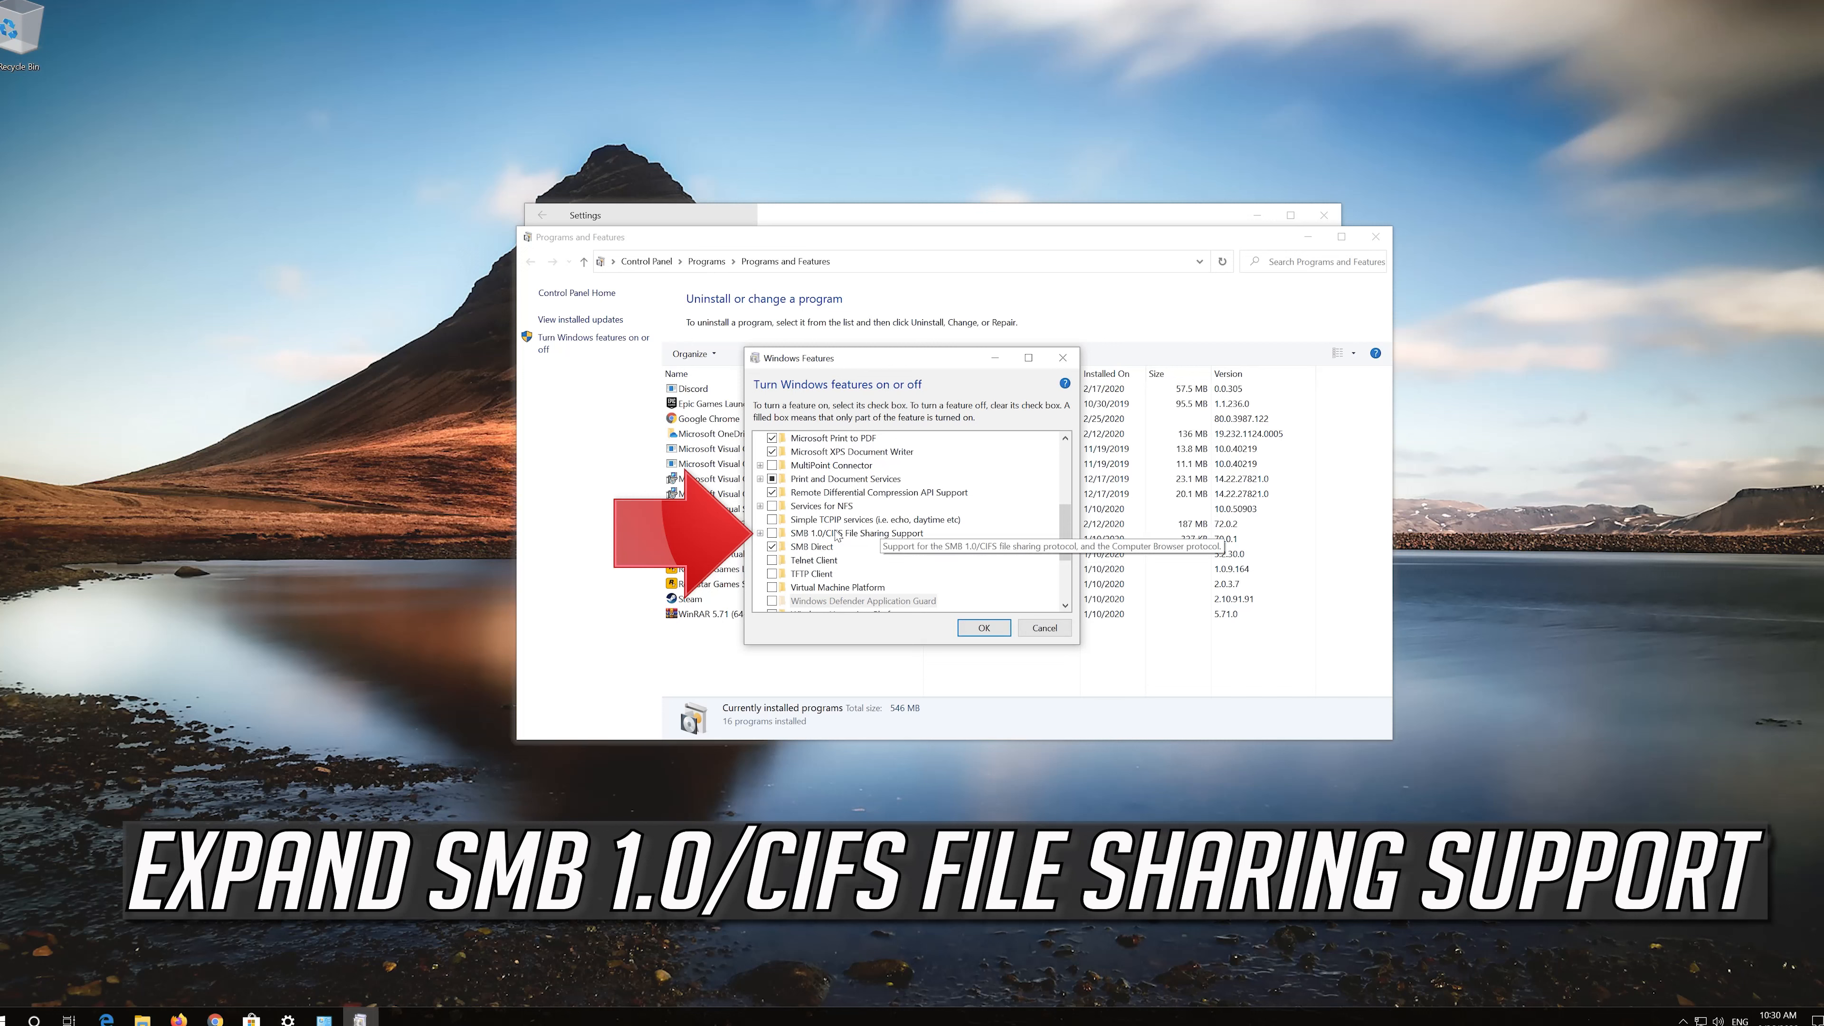
{"action": "left_click", "coordinate": [759, 533]}
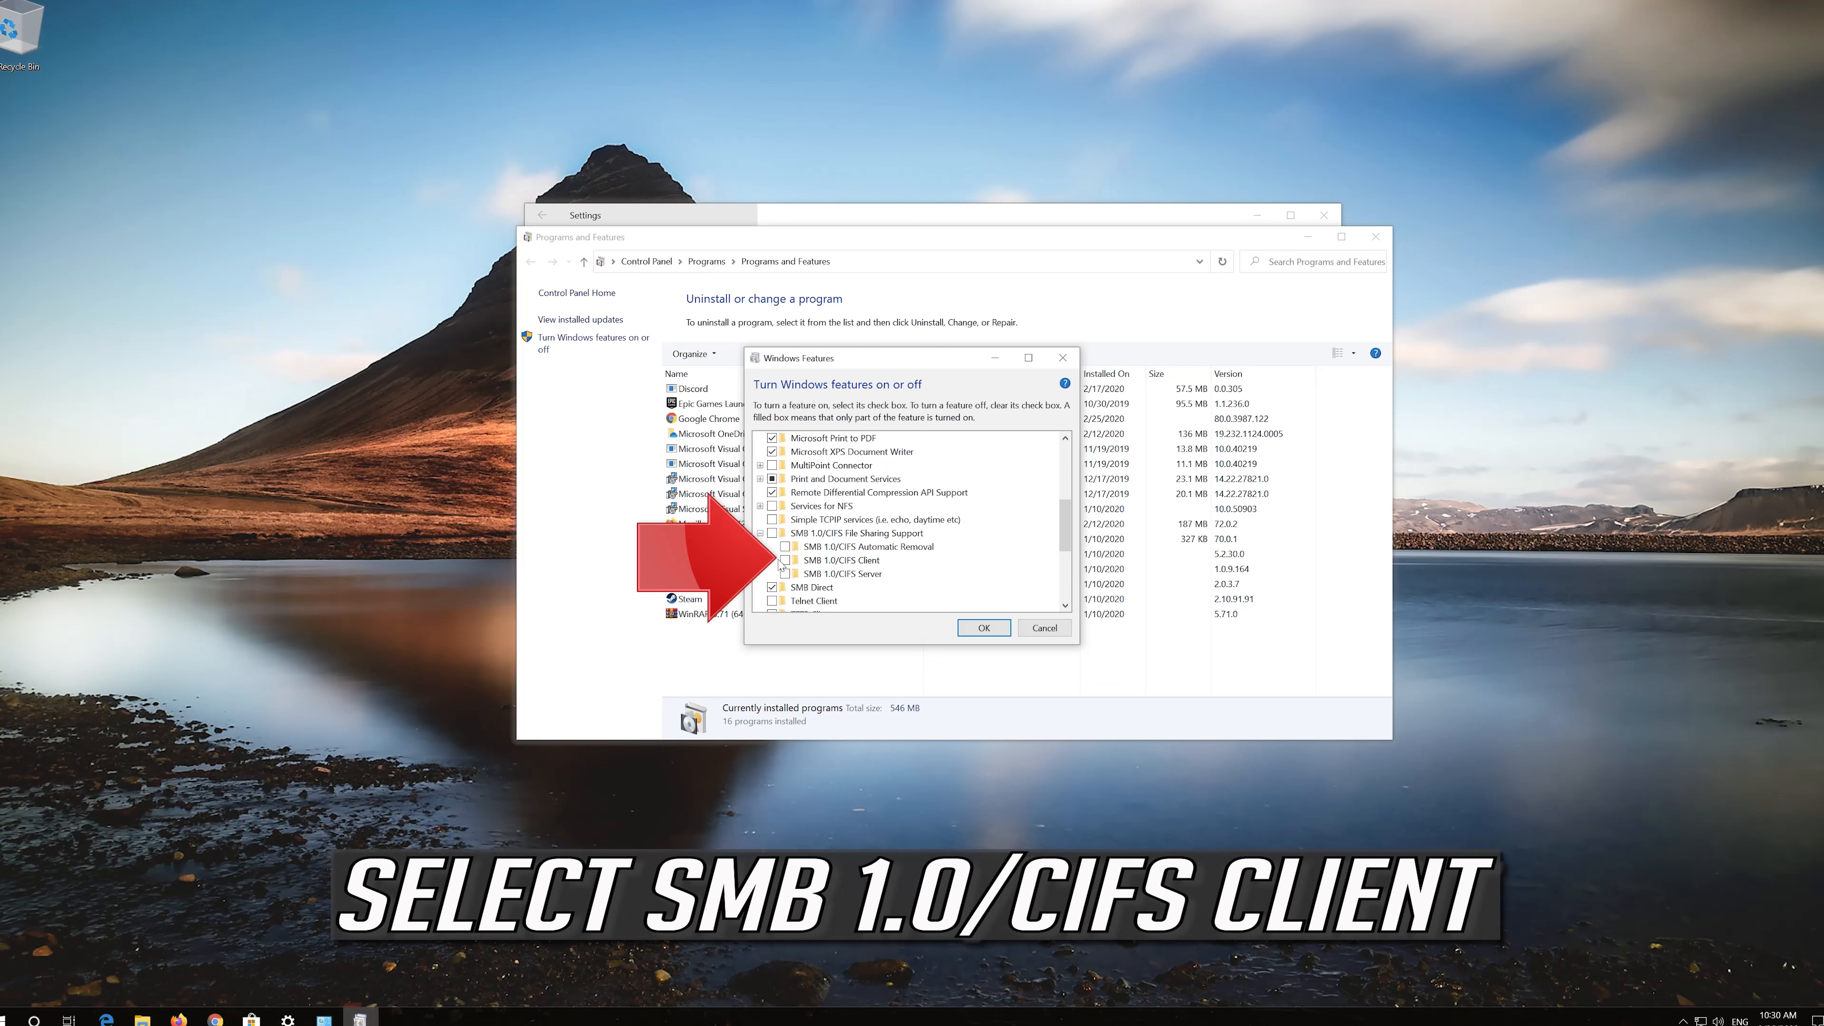
{"action": "mouse_move", "coordinate": [835, 561]}
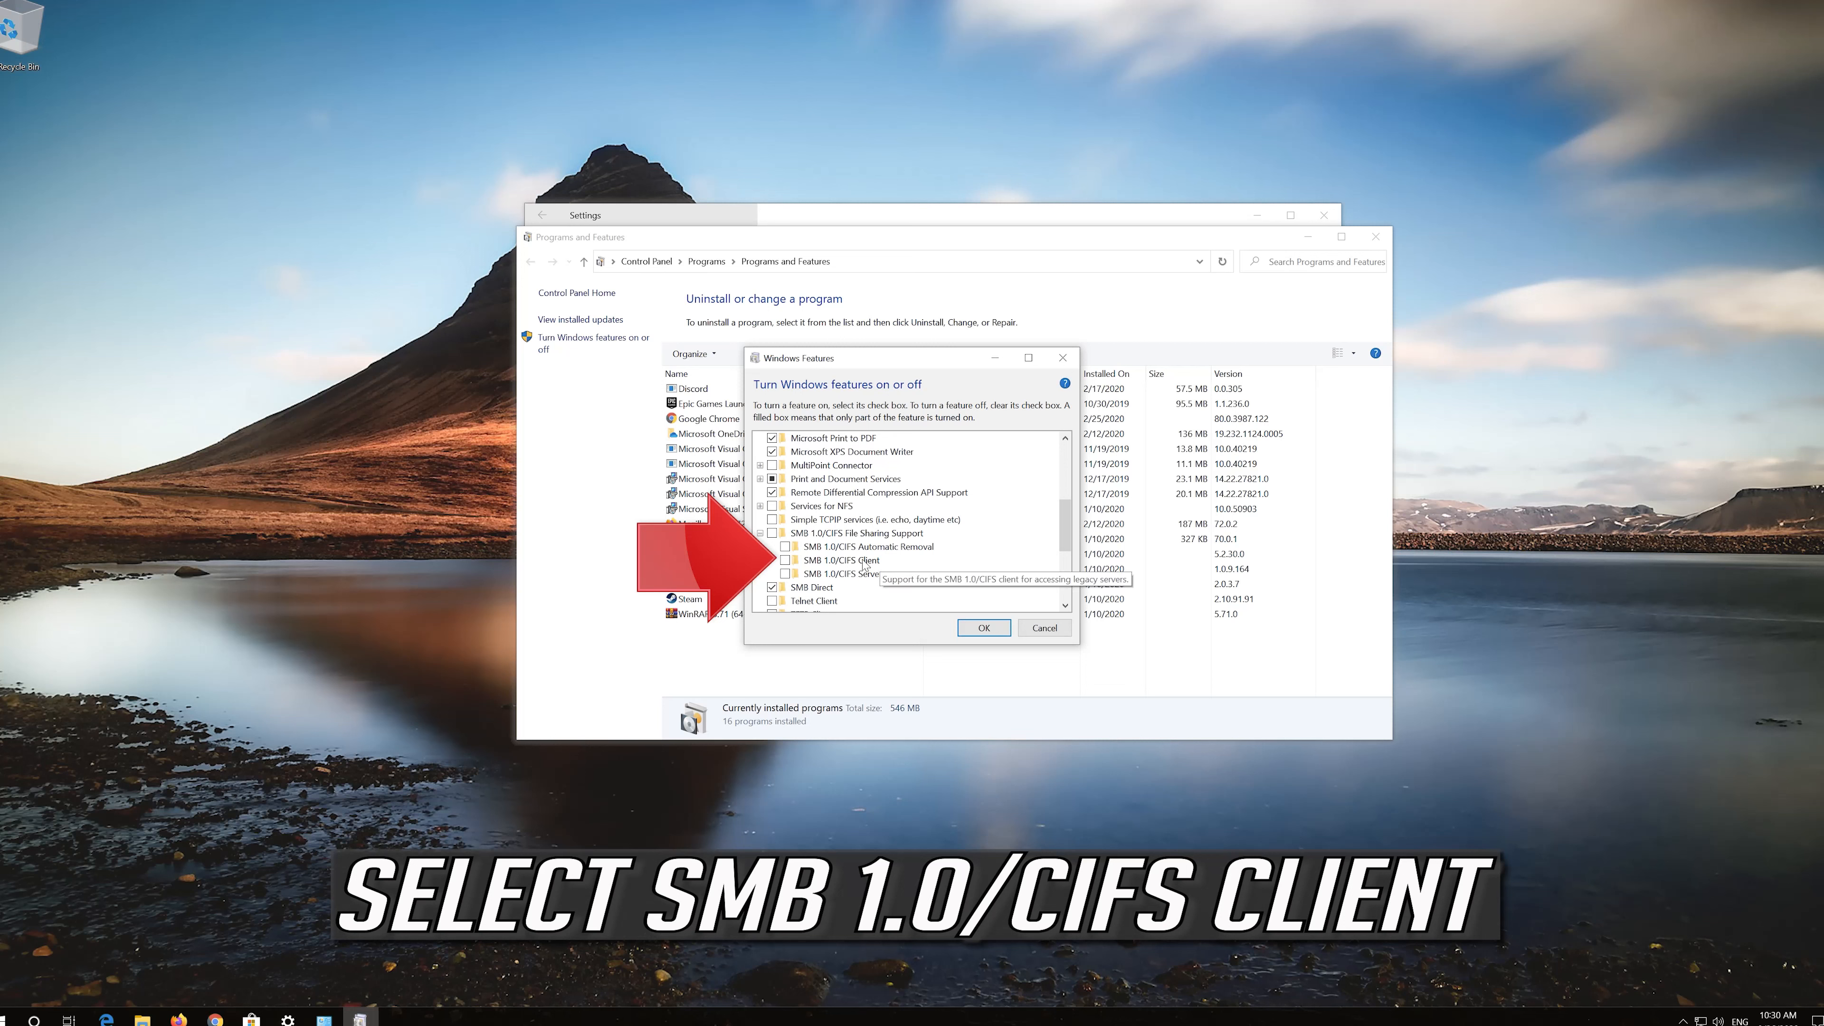
{"action": "left_click", "coordinate": [774, 559]}
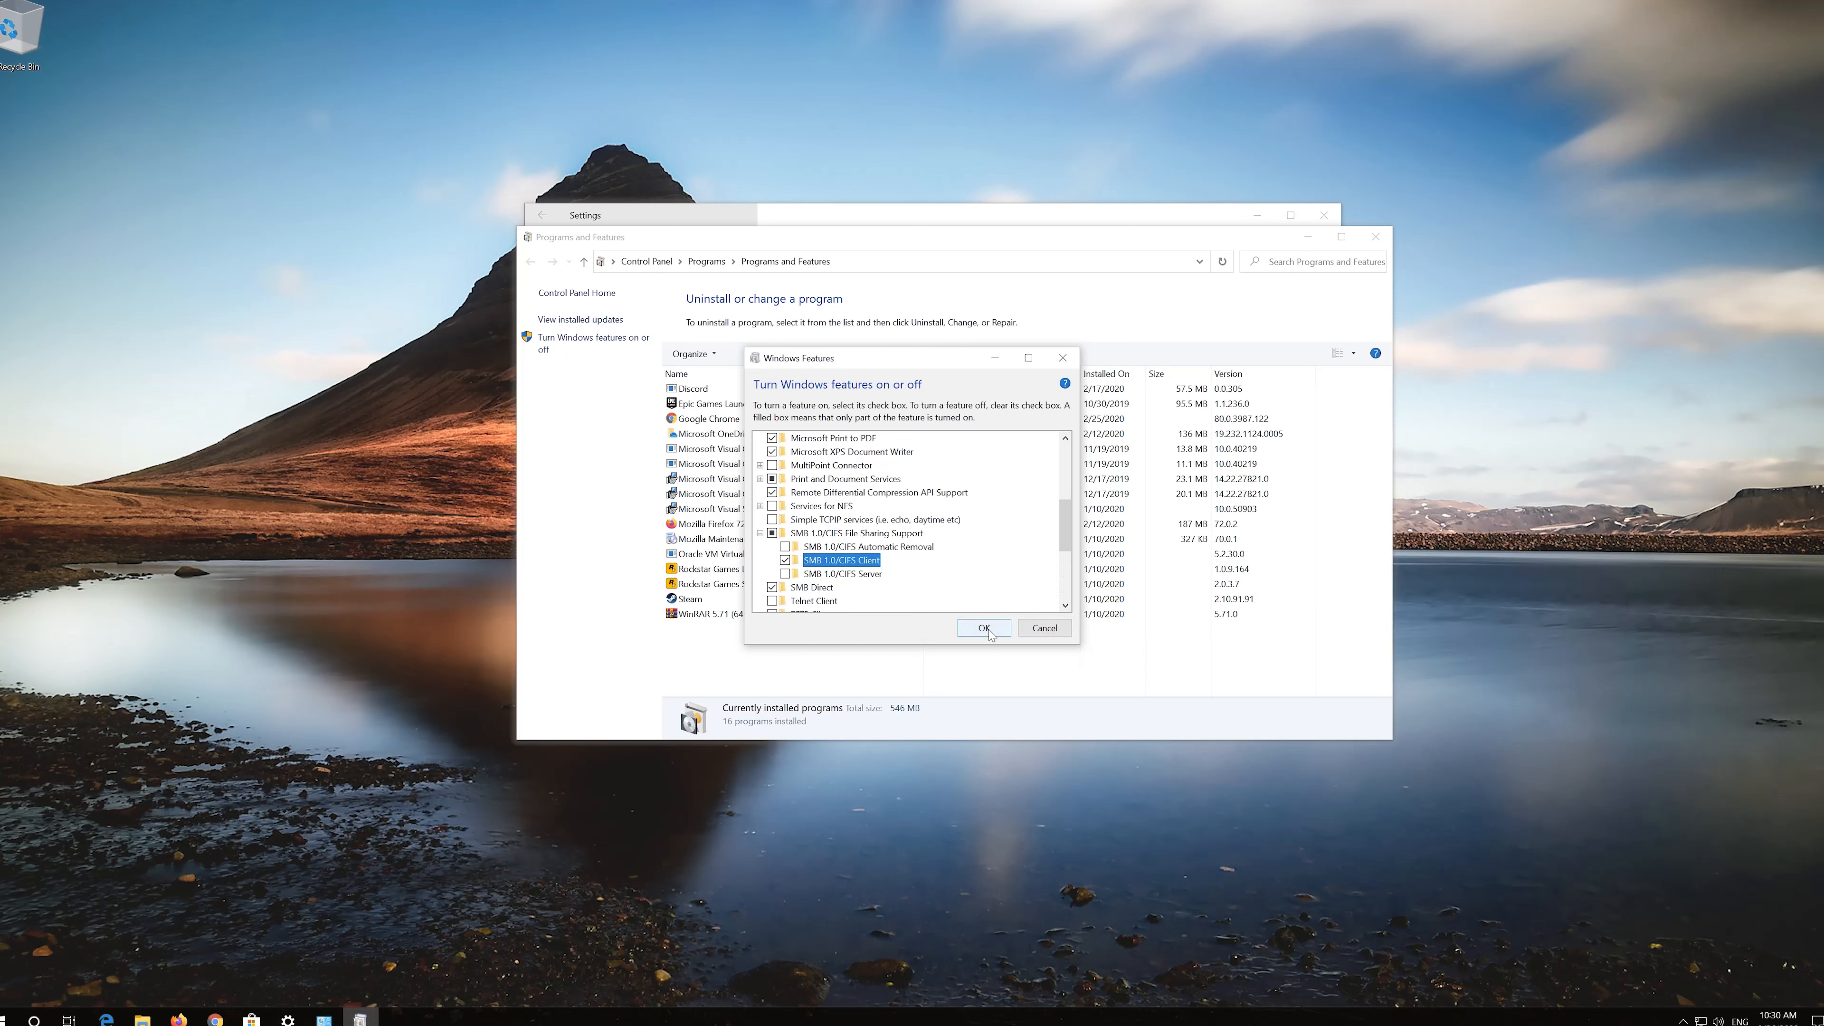
{"action": "left_click", "coordinate": [984, 628]}
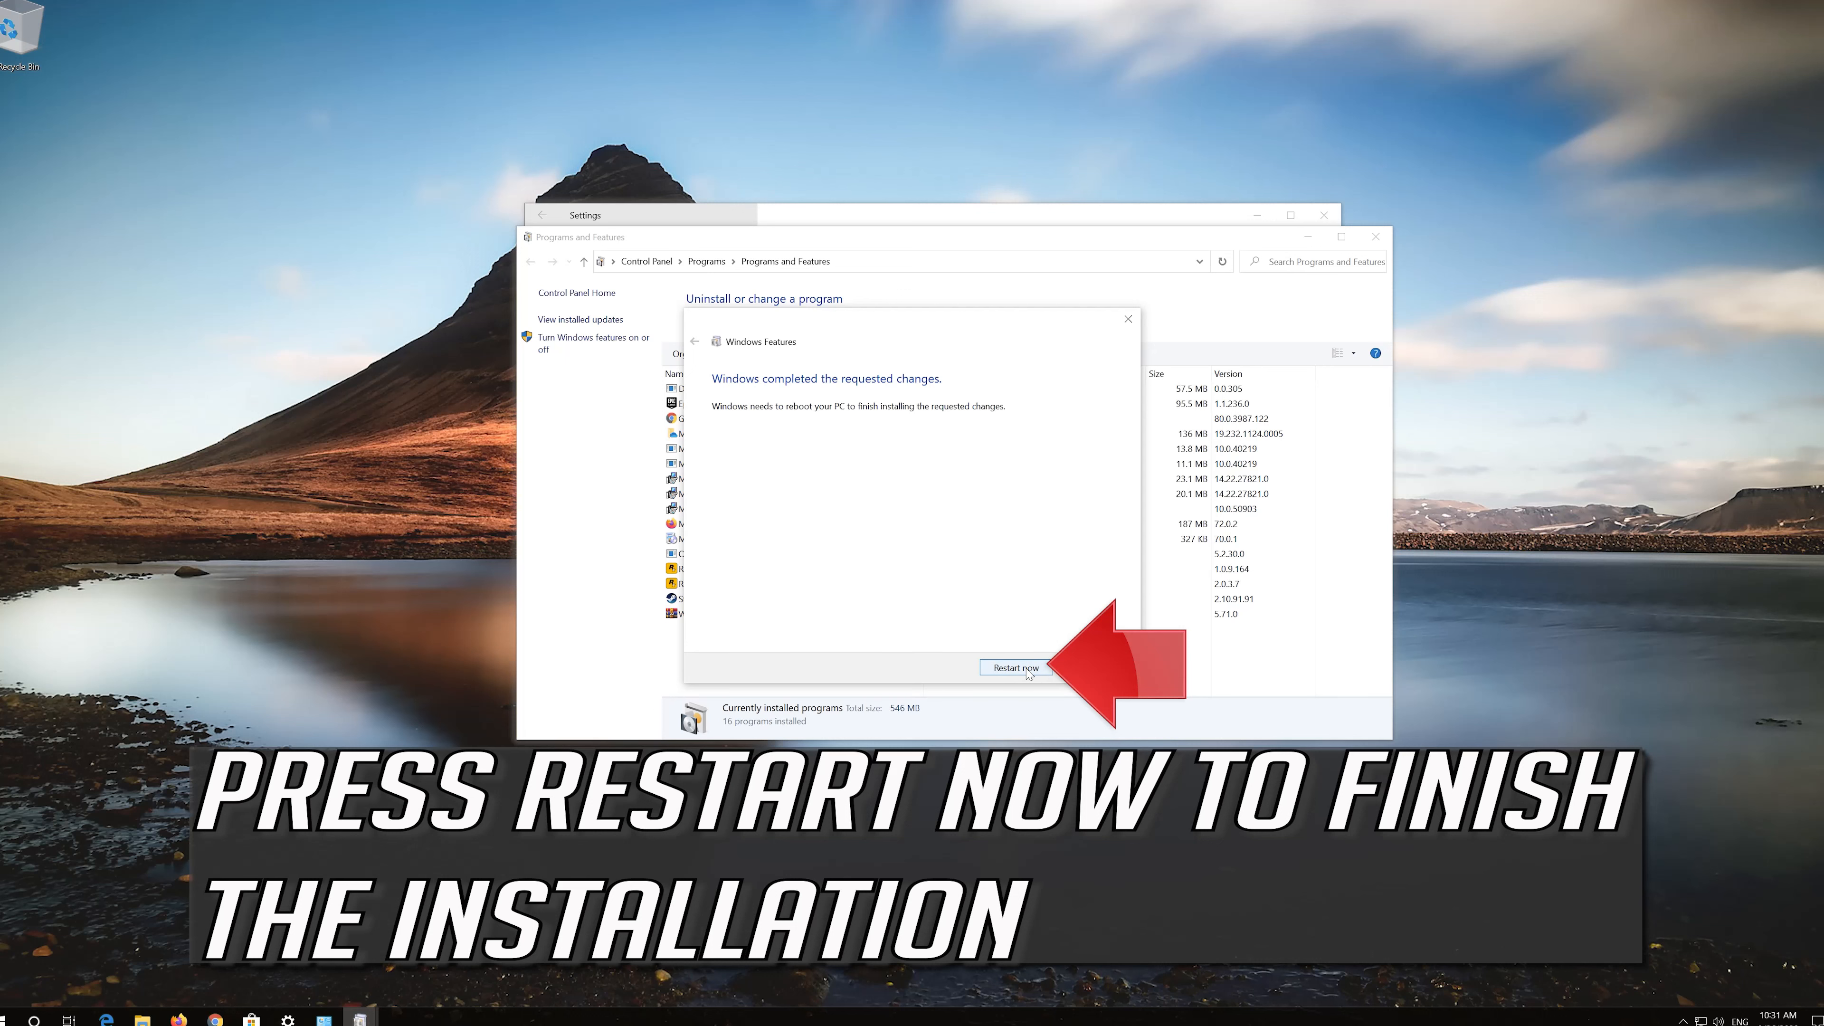
Step: Restart the PC to finish installing the SMB 1.0/CIFS Client feature
{"action": "left_click", "coordinate": [1014, 667]}
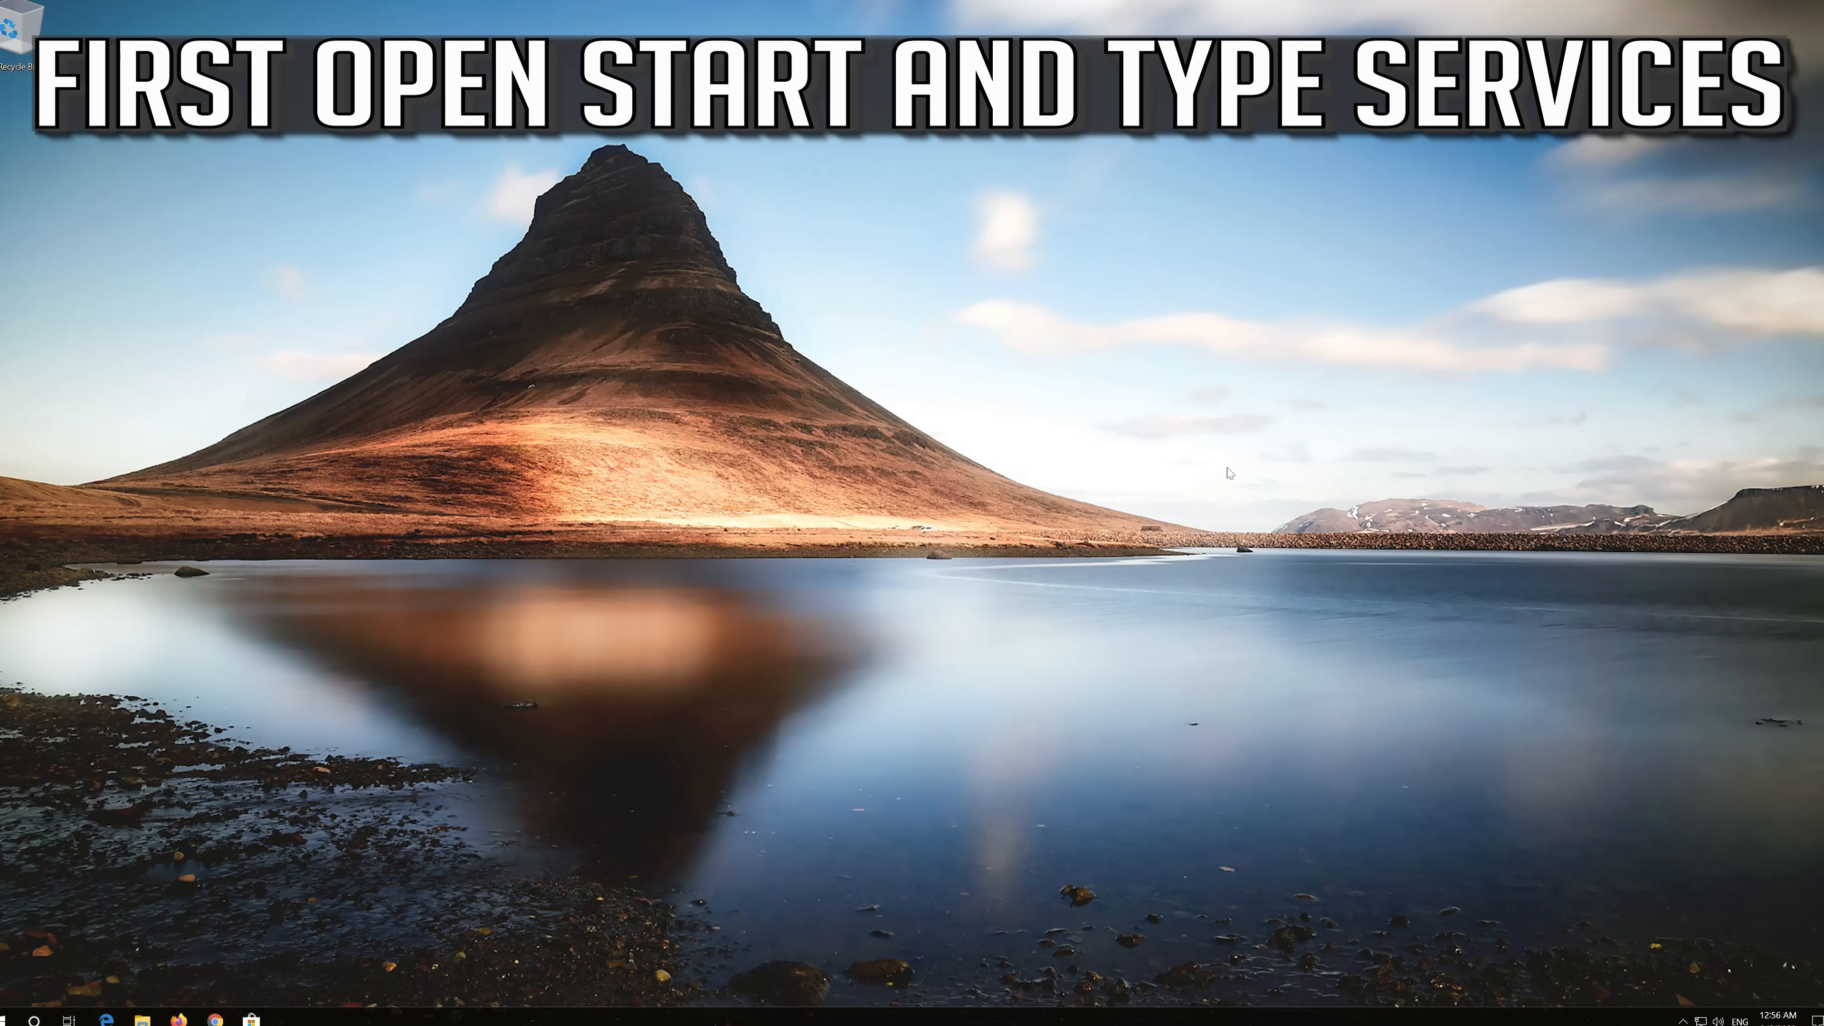
Step: Launch the Services console from Start search and select TCP/IP NetBIOS Helper
{"action": "type", "text": "servi"}
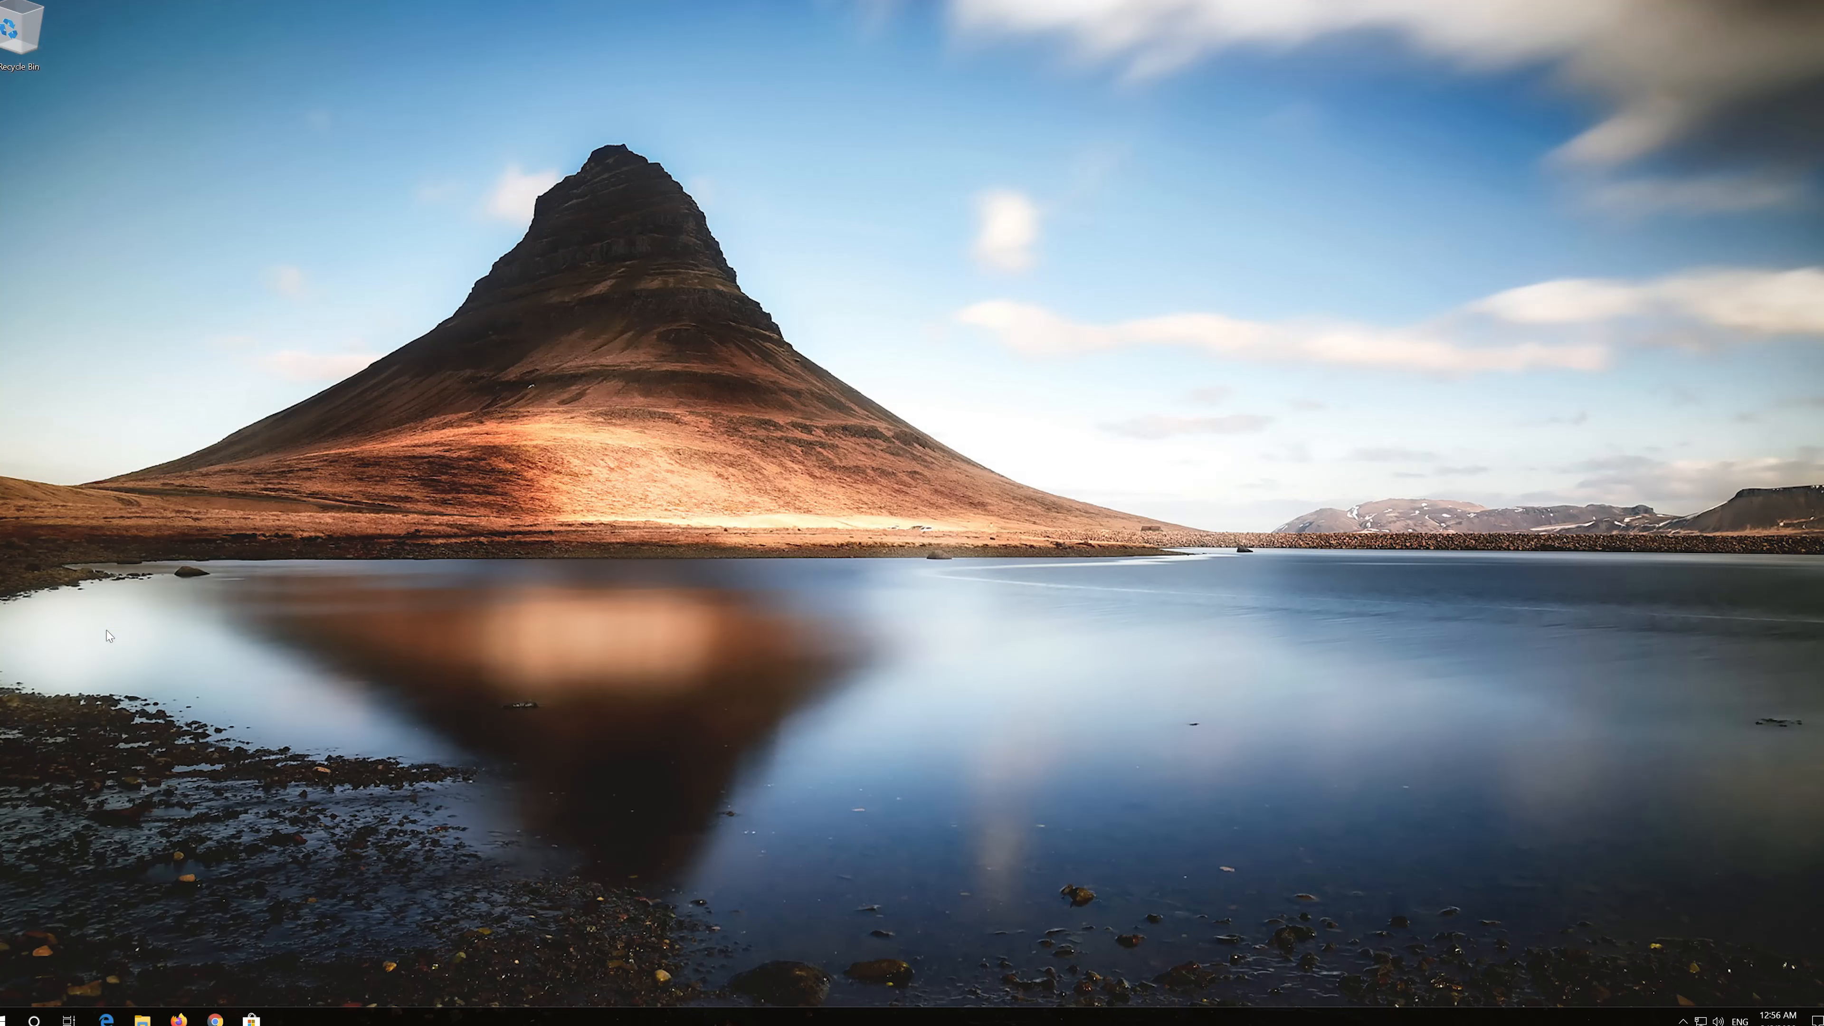
{"action": "left_click", "coordinate": [287, 1020]}
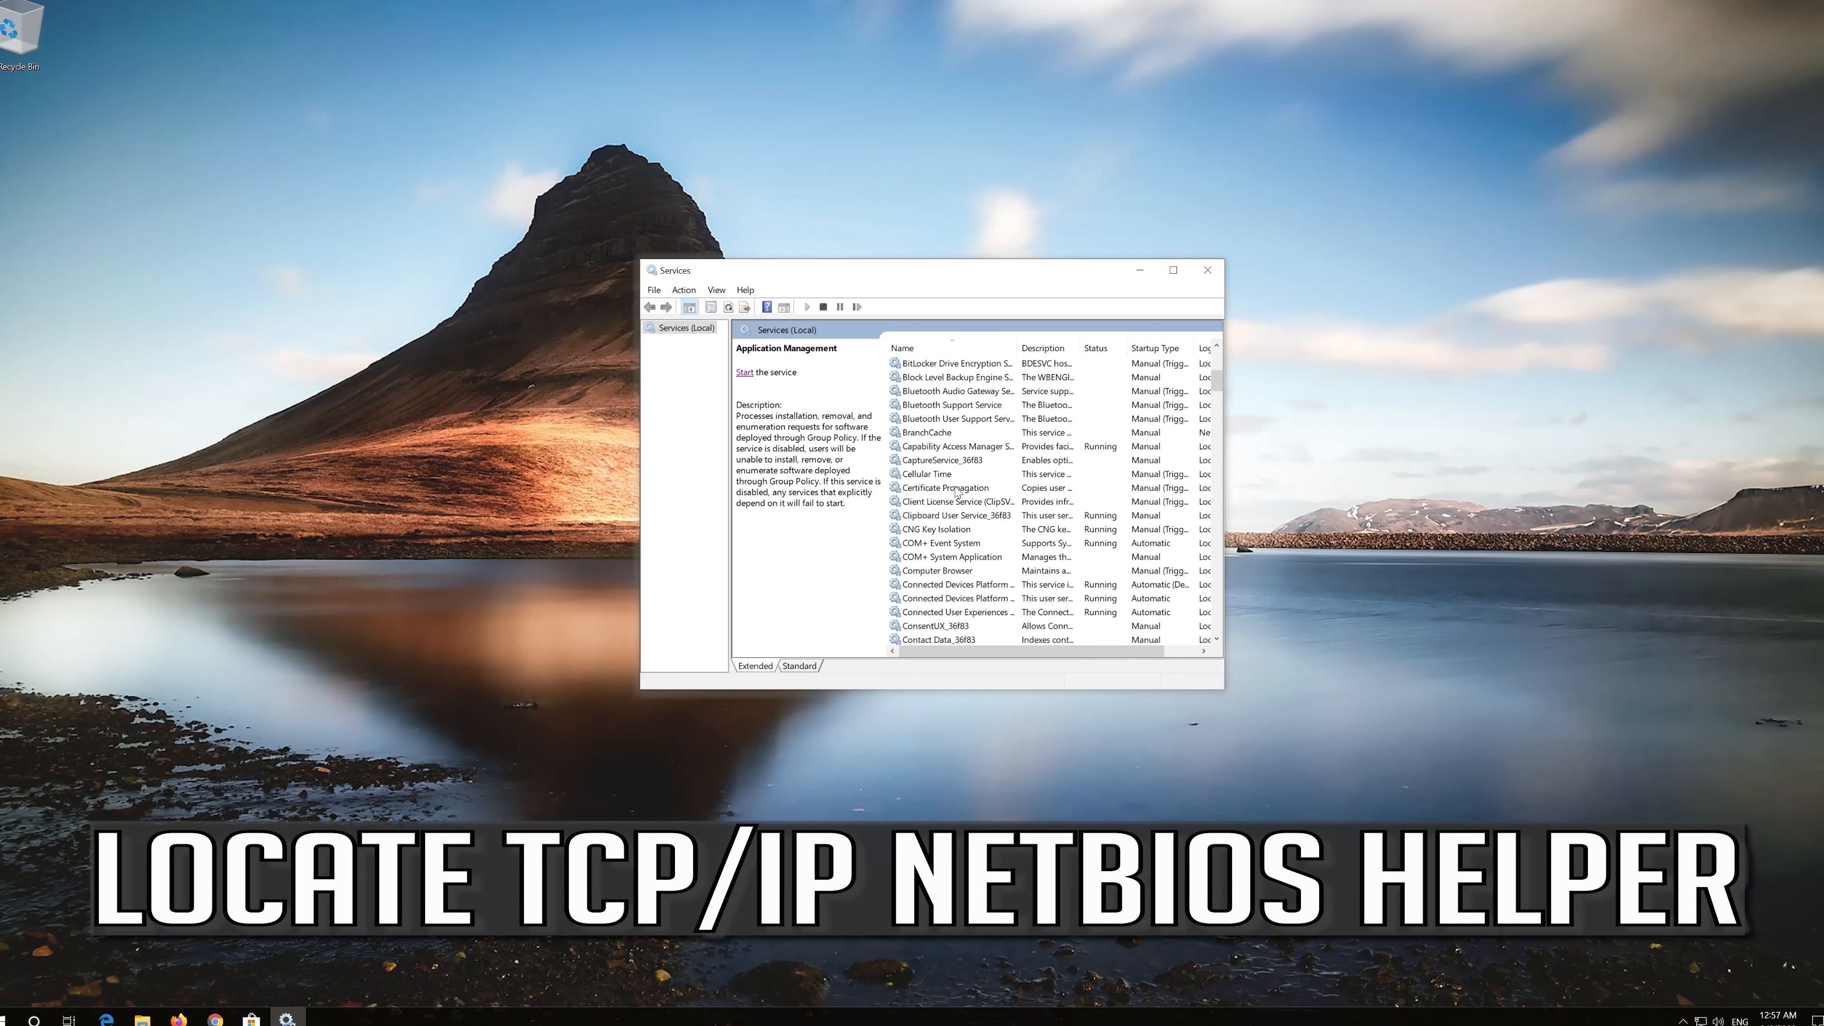
{"action": "scroll", "scroll_direction": "down", "scroll_amount": 3}
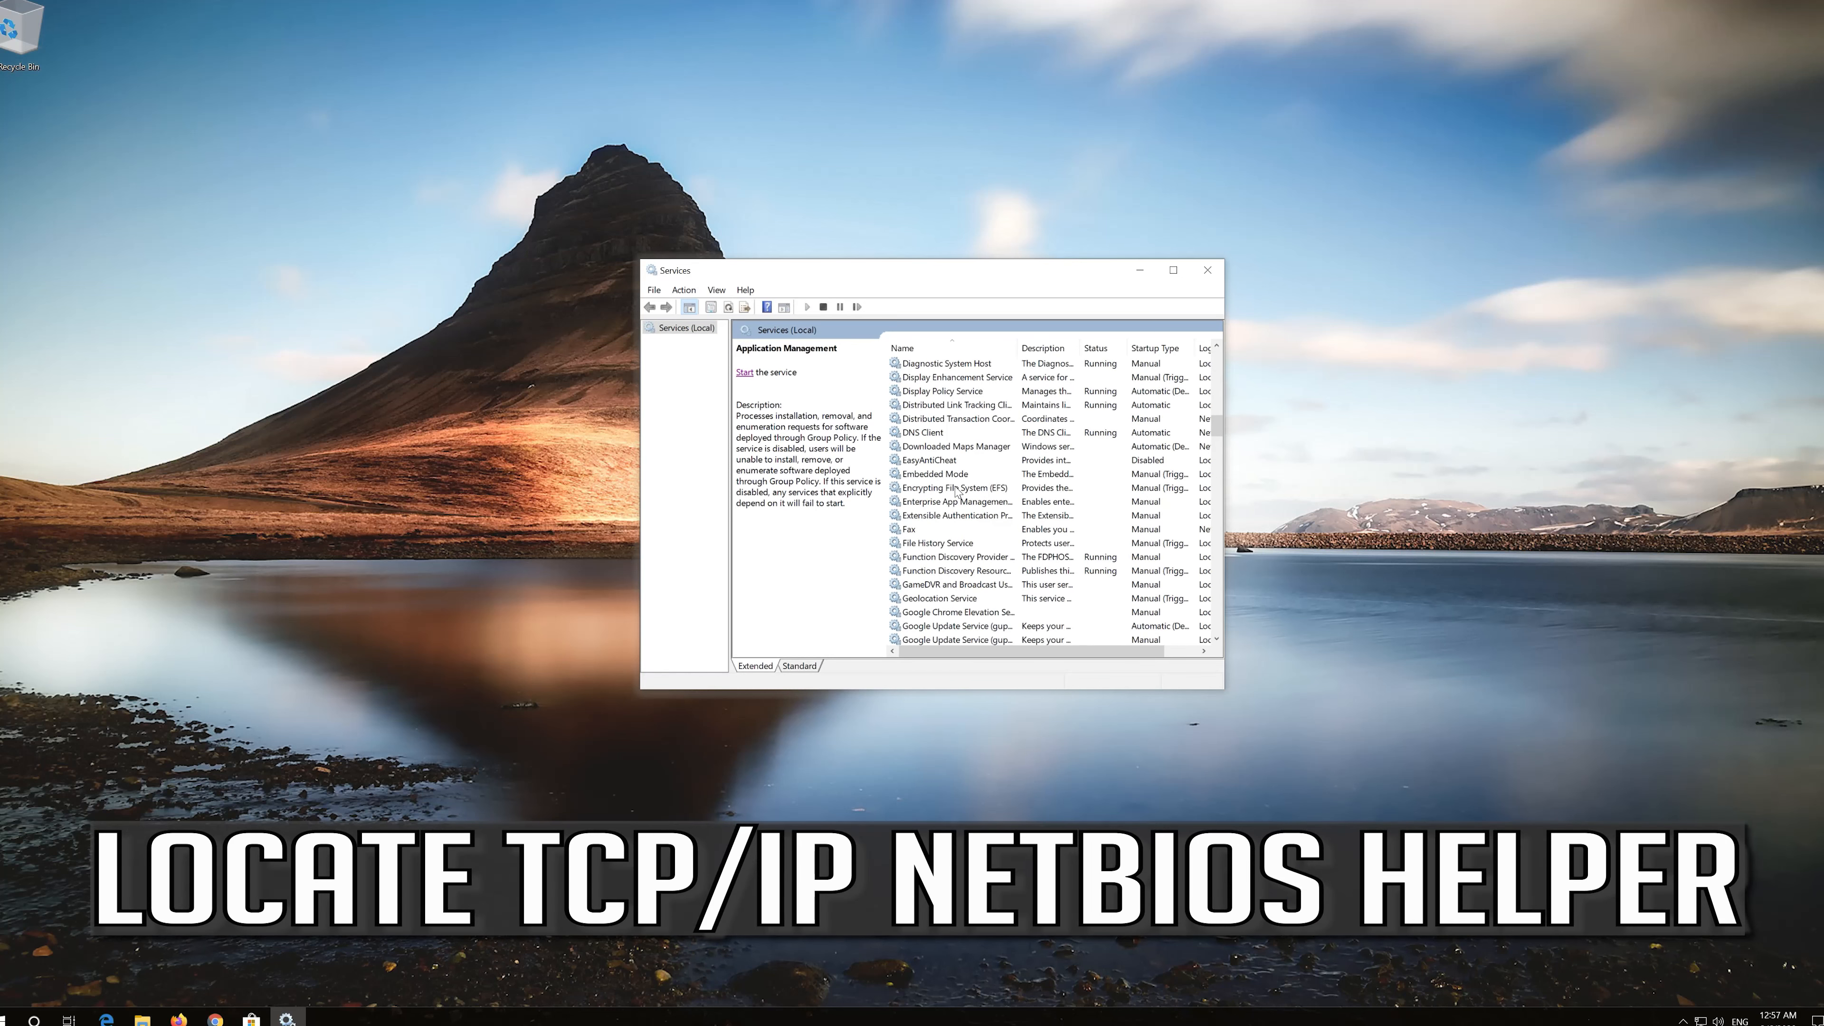
{"action": "scroll", "scroll_direction": "down", "scroll_amount": 3}
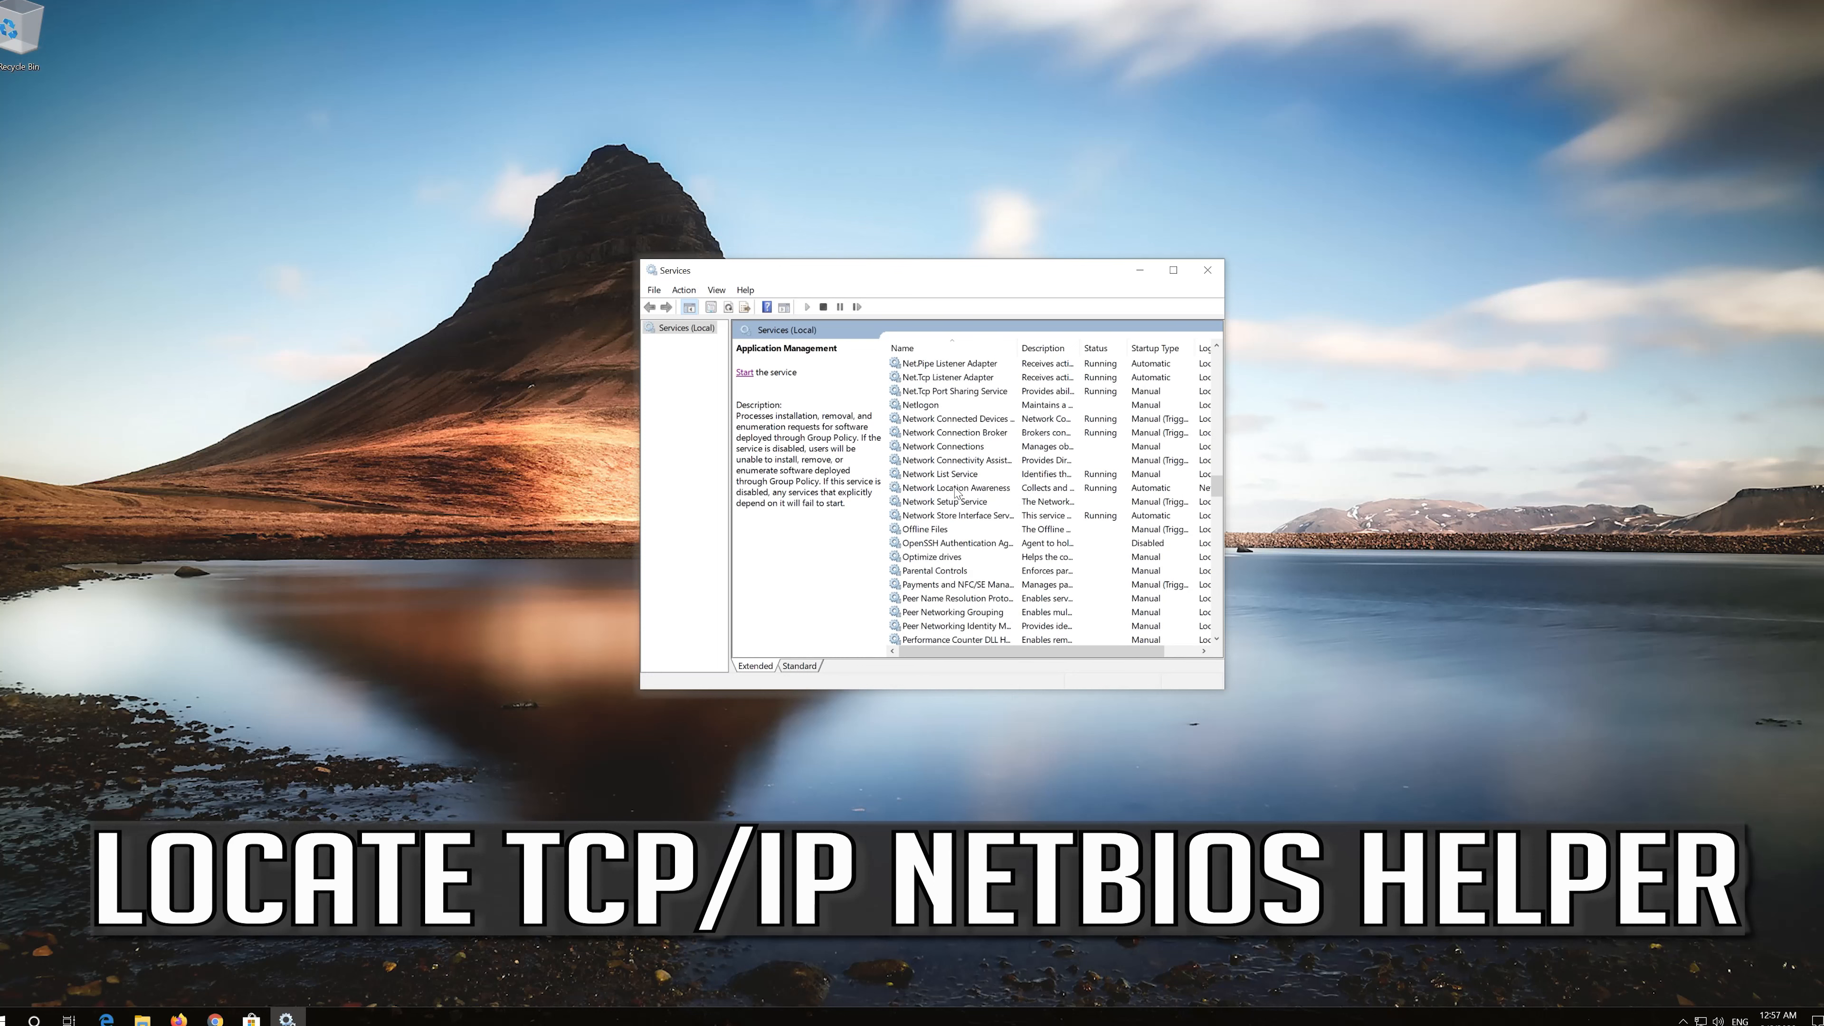
{"action": "scroll", "scroll_direction": "down", "scroll_amount": 3}
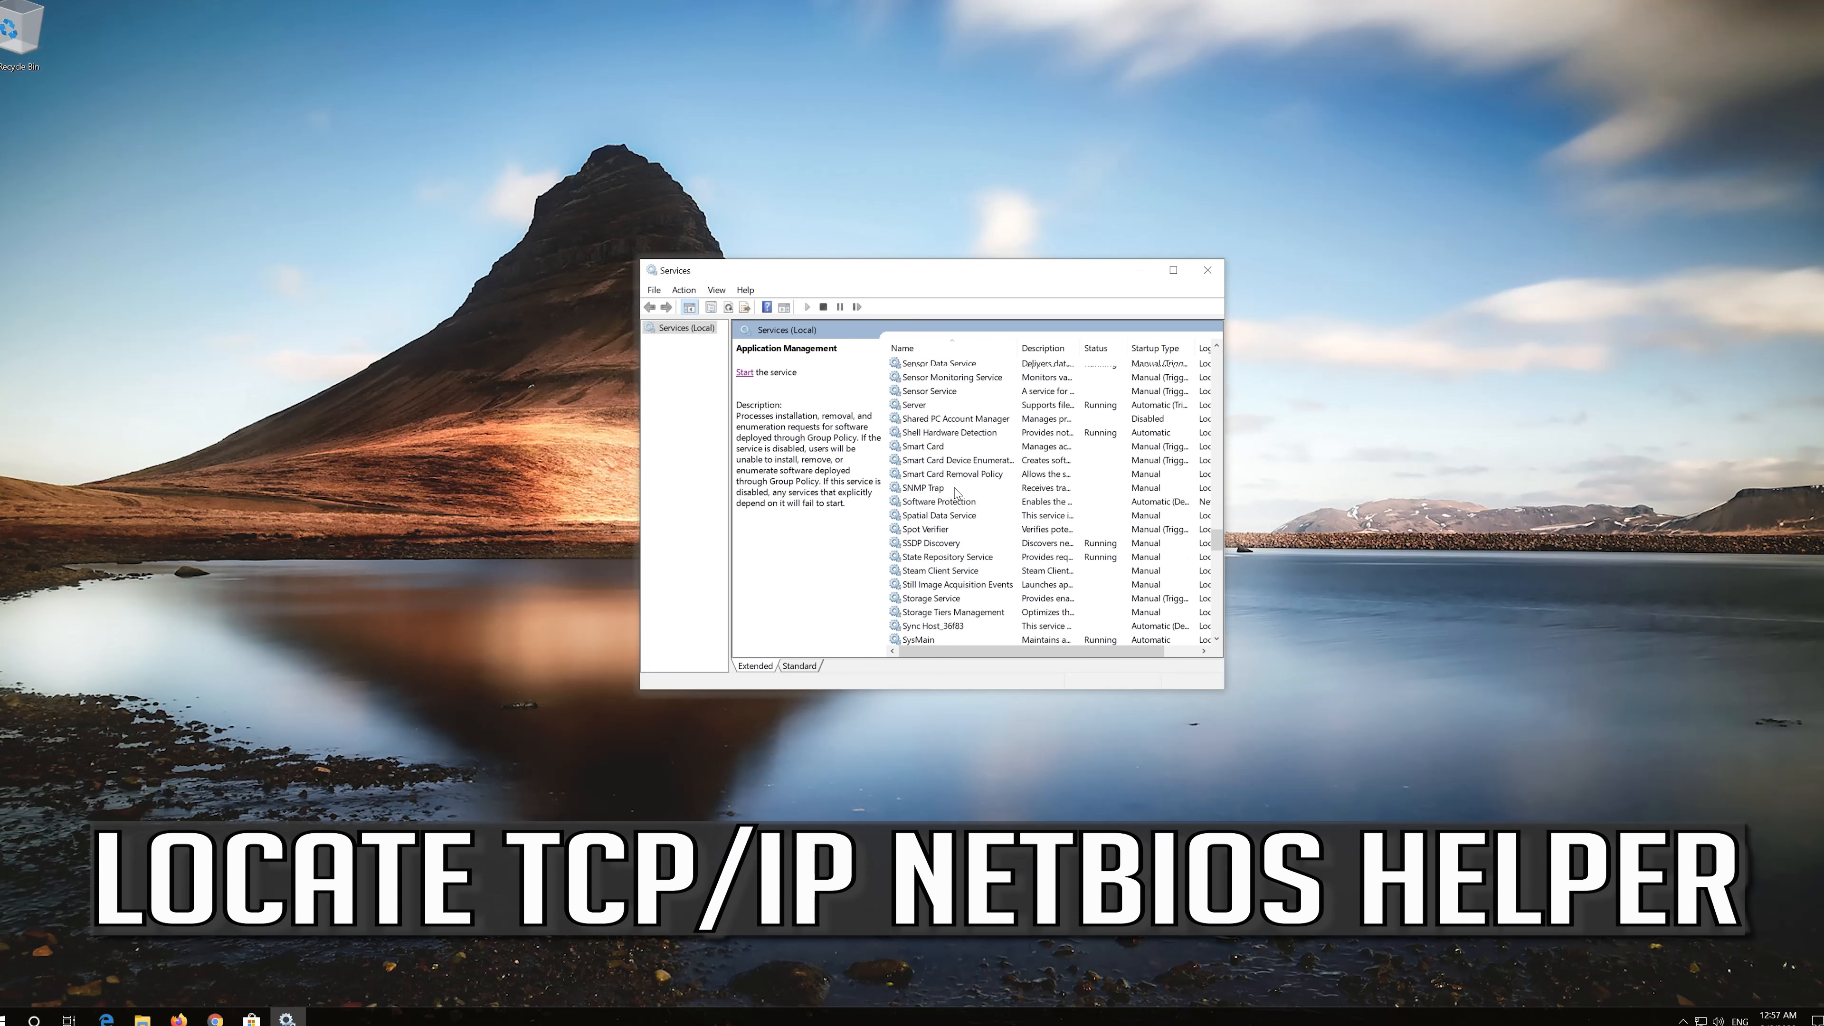
{"action": "scroll", "scroll_direction": "down", "scroll_amount": 3}
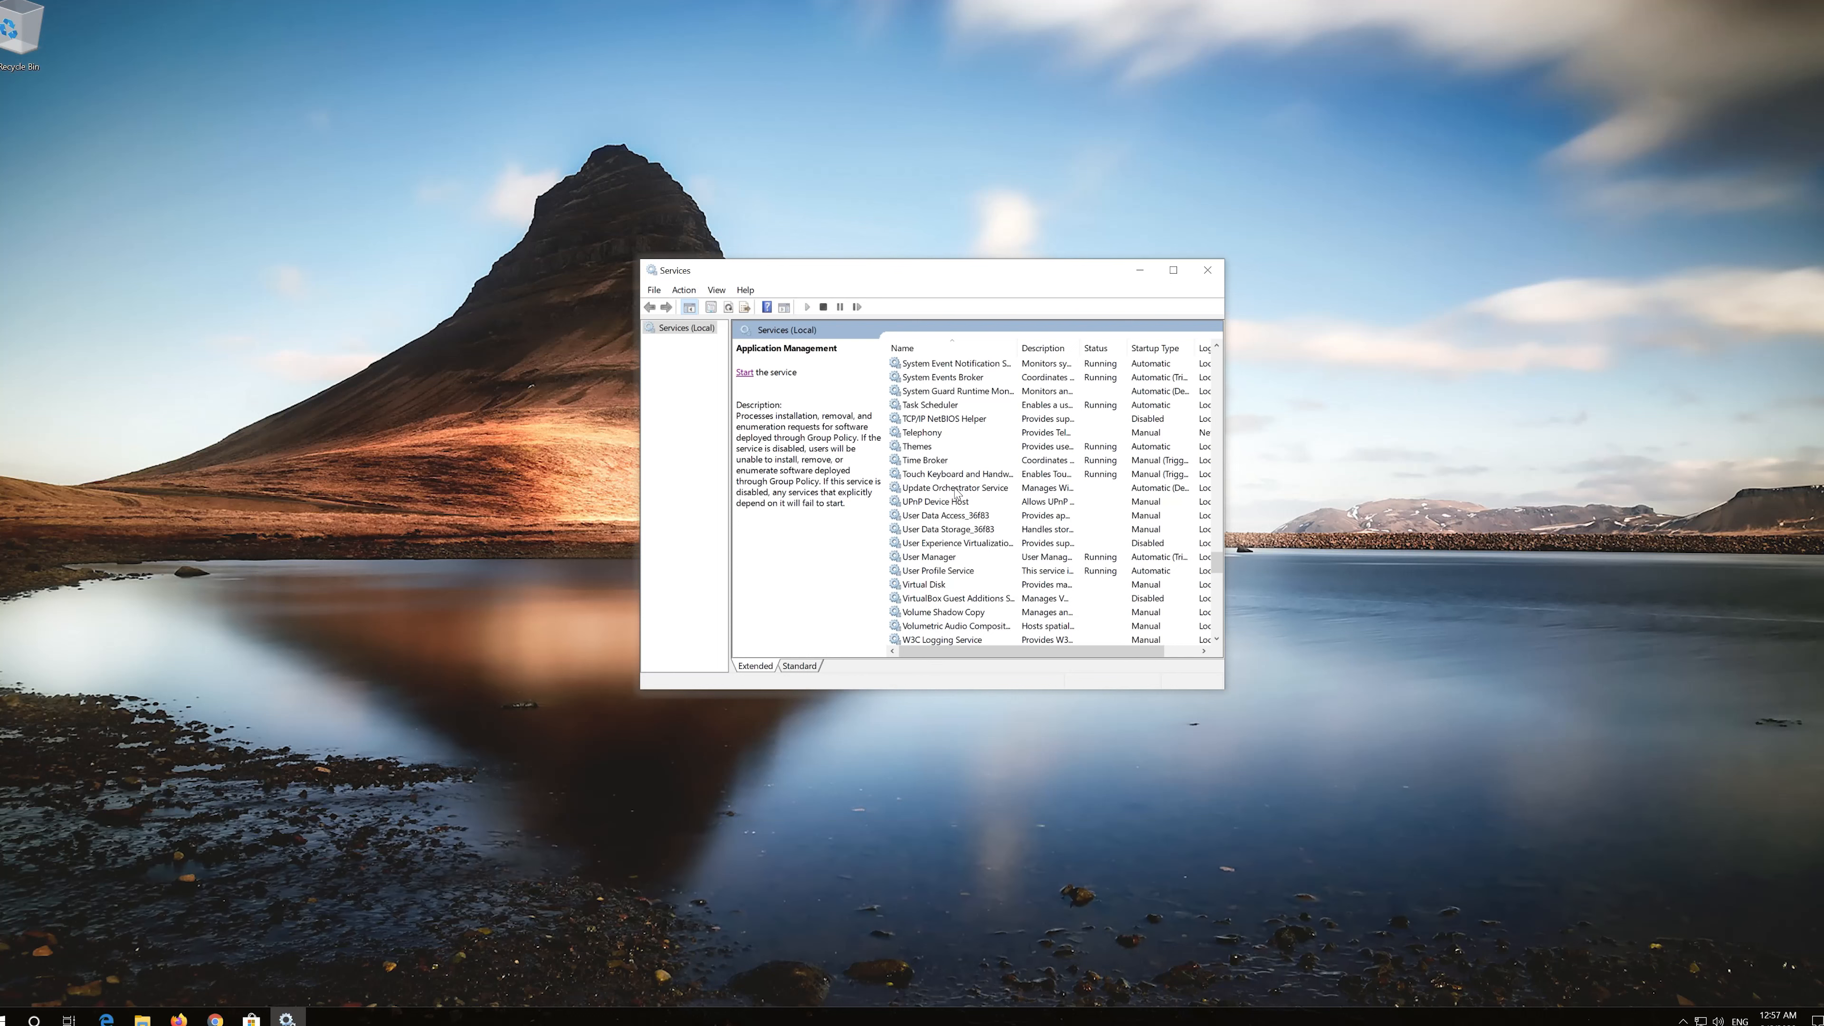
{"action": "left_click", "coordinate": [943, 460]}
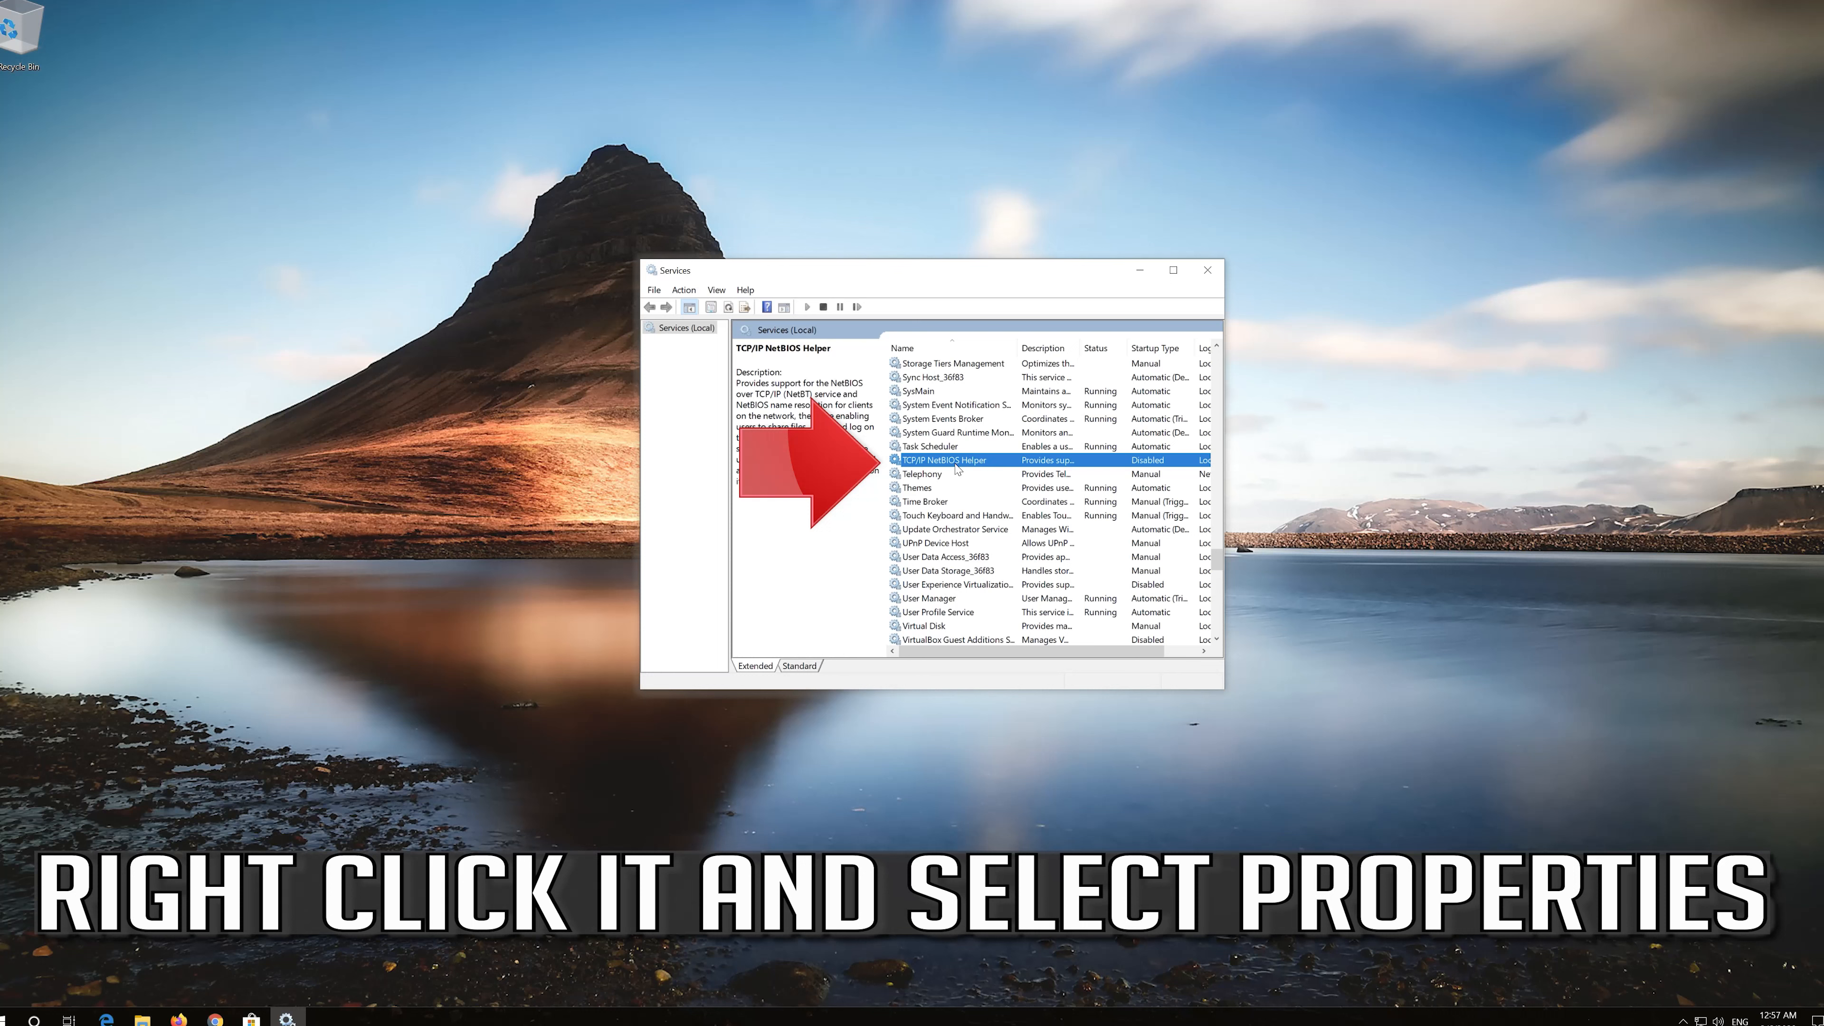
Step: In TCP/IP NetBIOS Helper's Properties, set Startup type to Automatic and apply it
{"action": "right_click", "coordinate": [943, 460]}
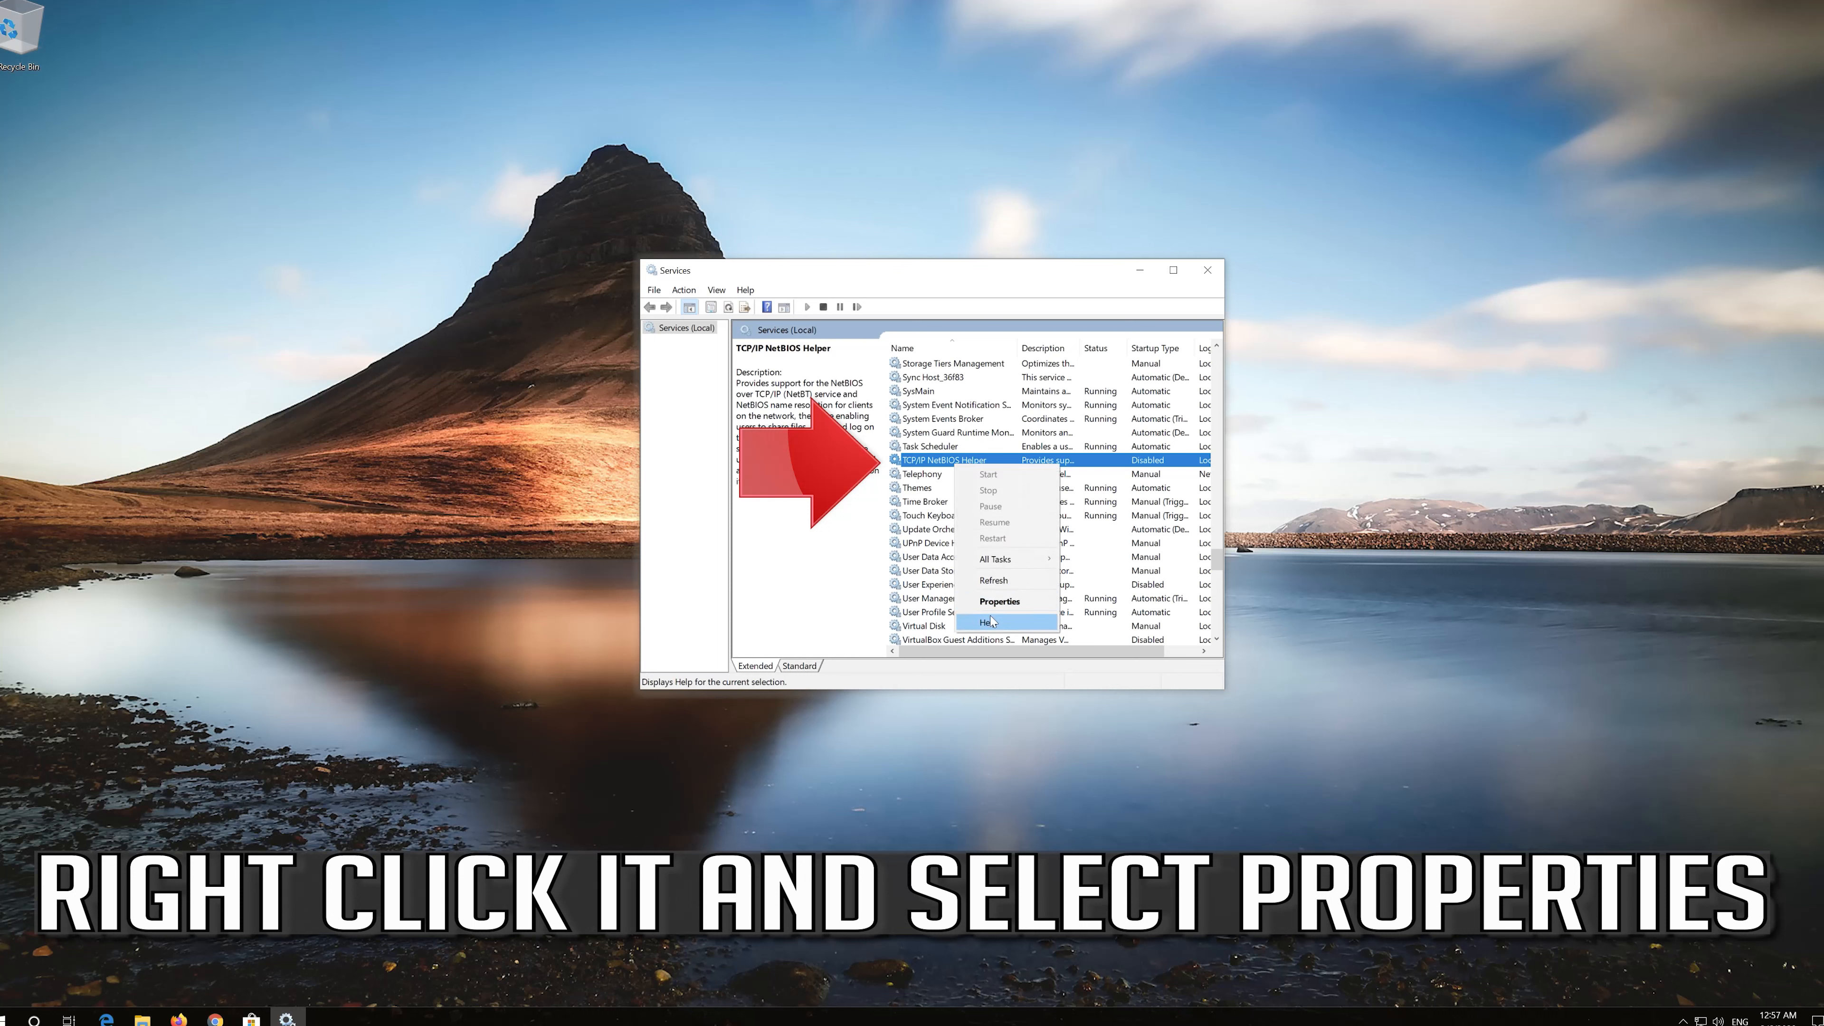
{"action": "mouse_move", "coordinate": [999, 602]}
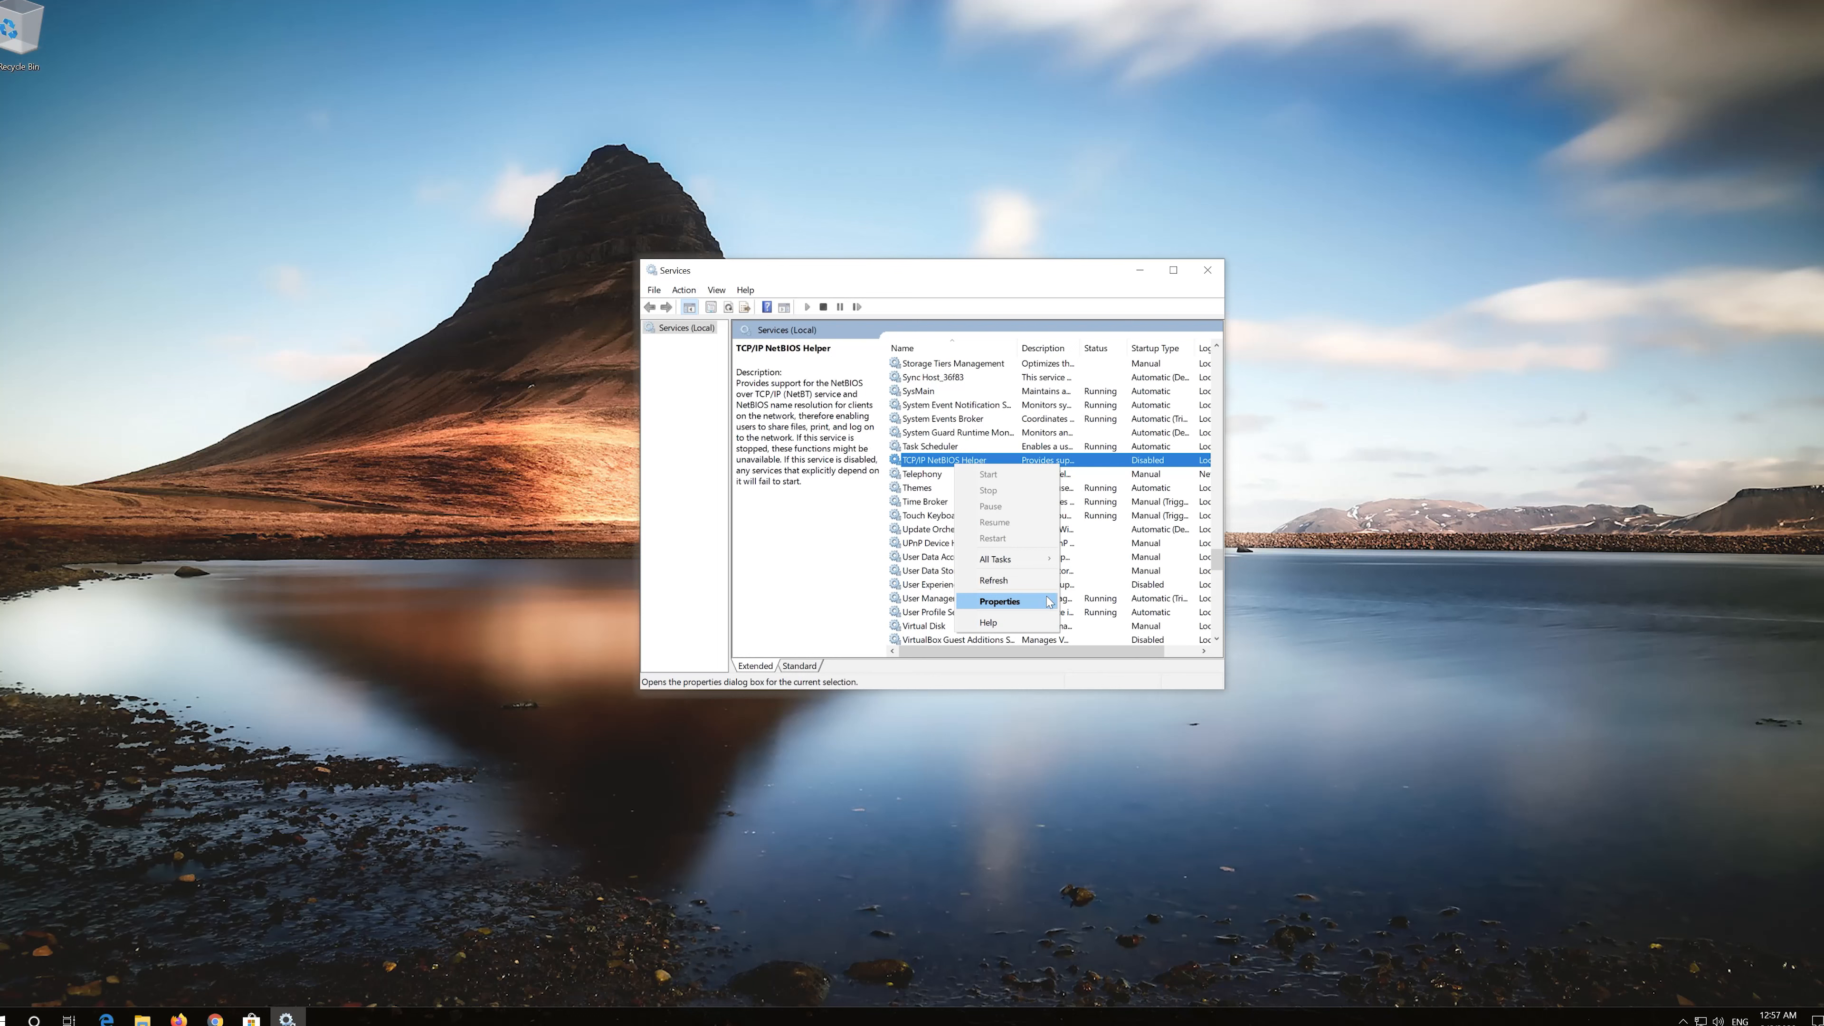
{"action": "left_click", "coordinate": [998, 602]}
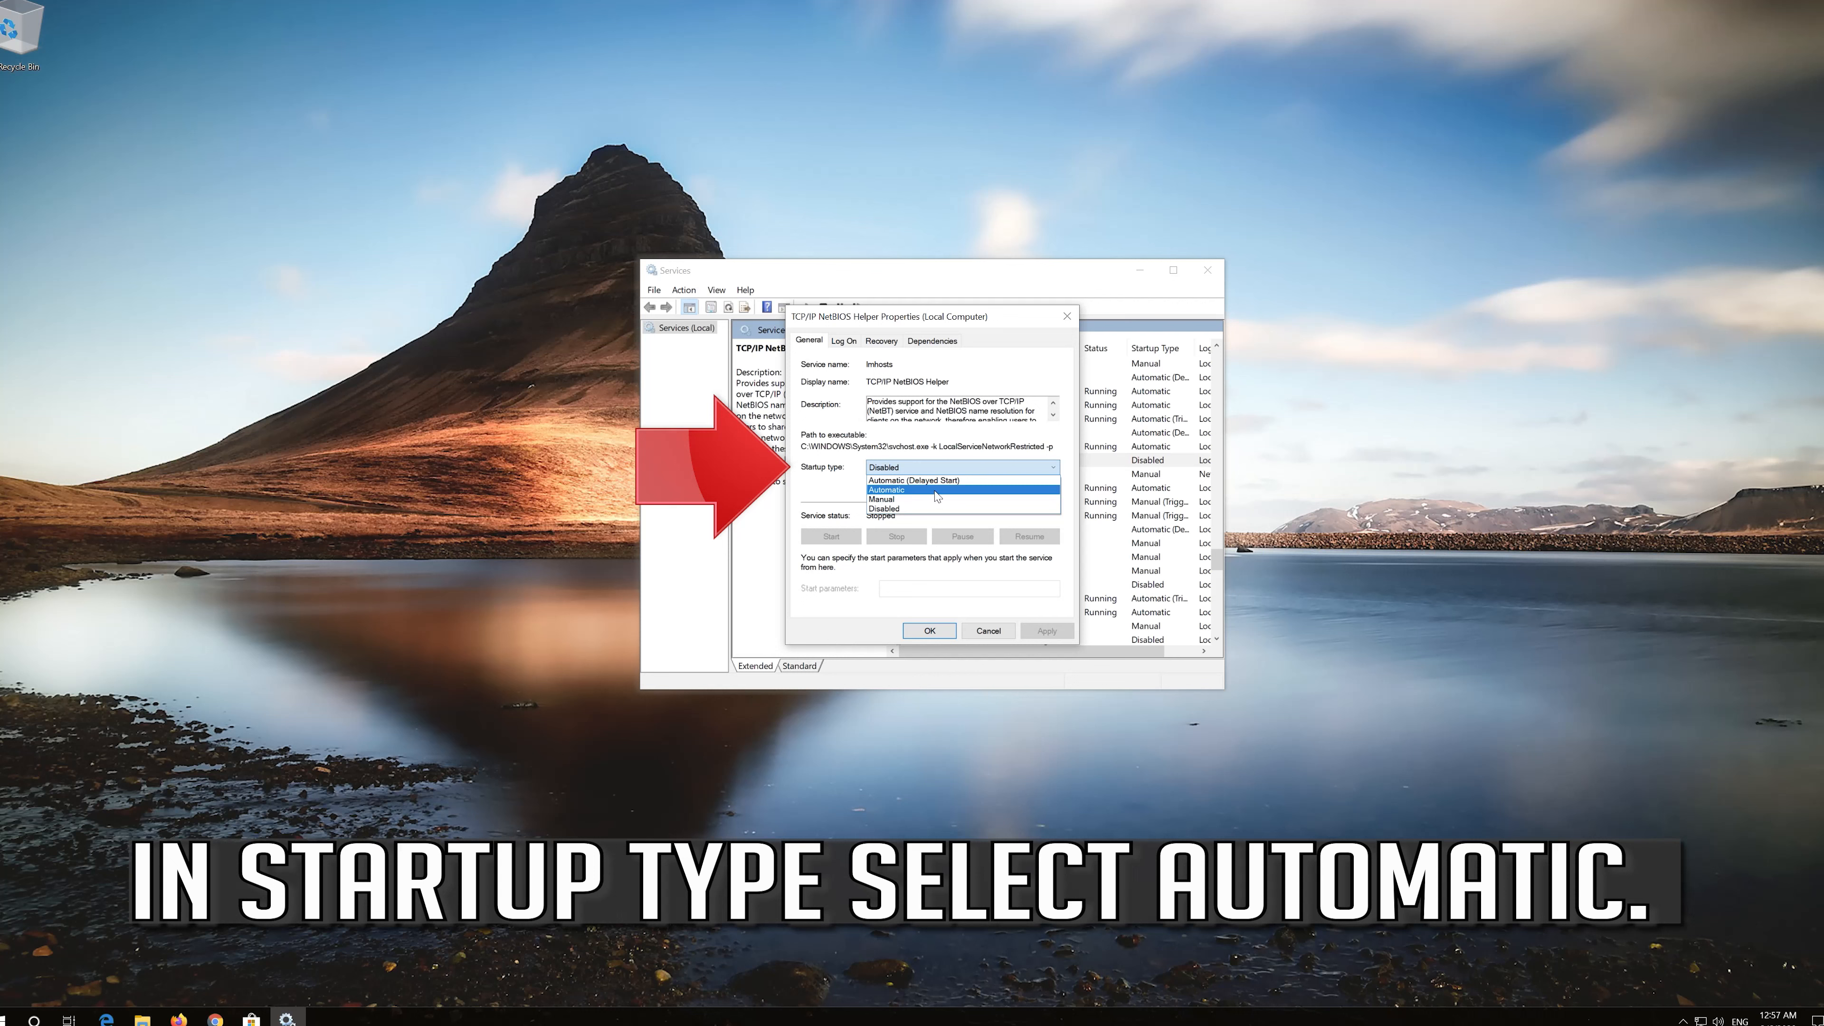
{"action": "left_click", "coordinate": [886, 488]}
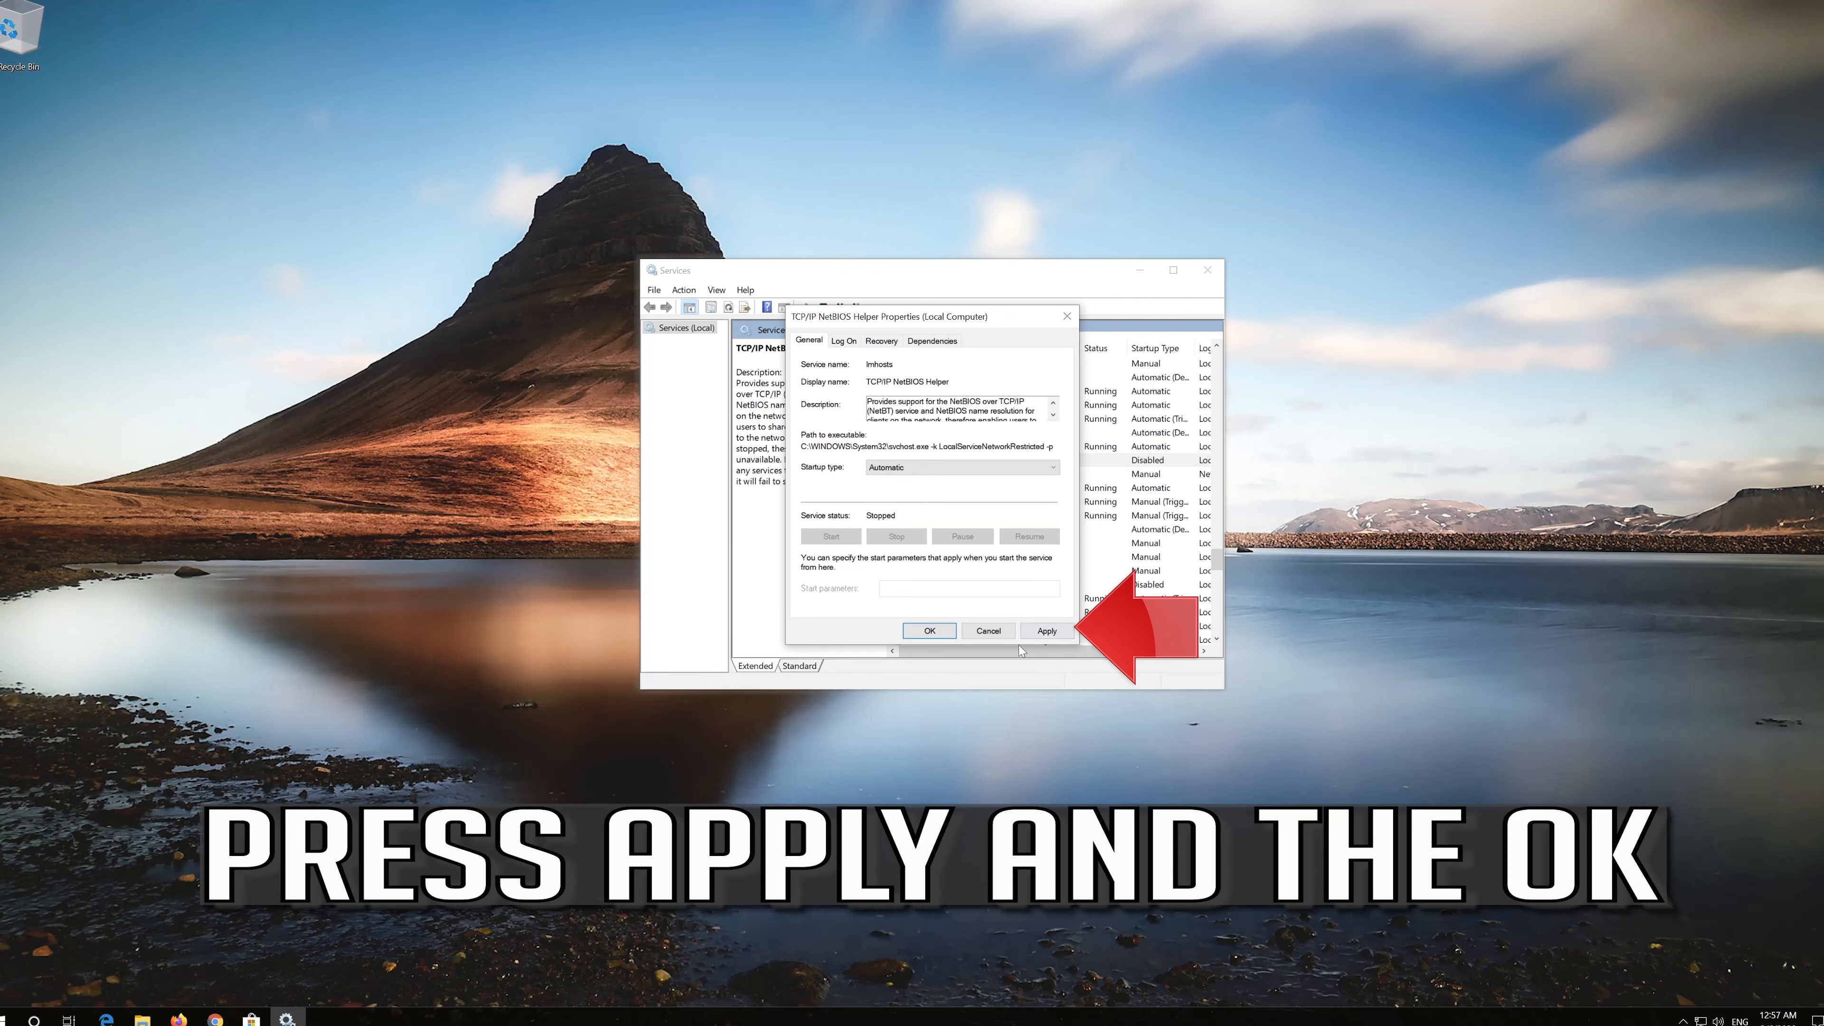
{"action": "left_click", "coordinate": [1045, 631]}
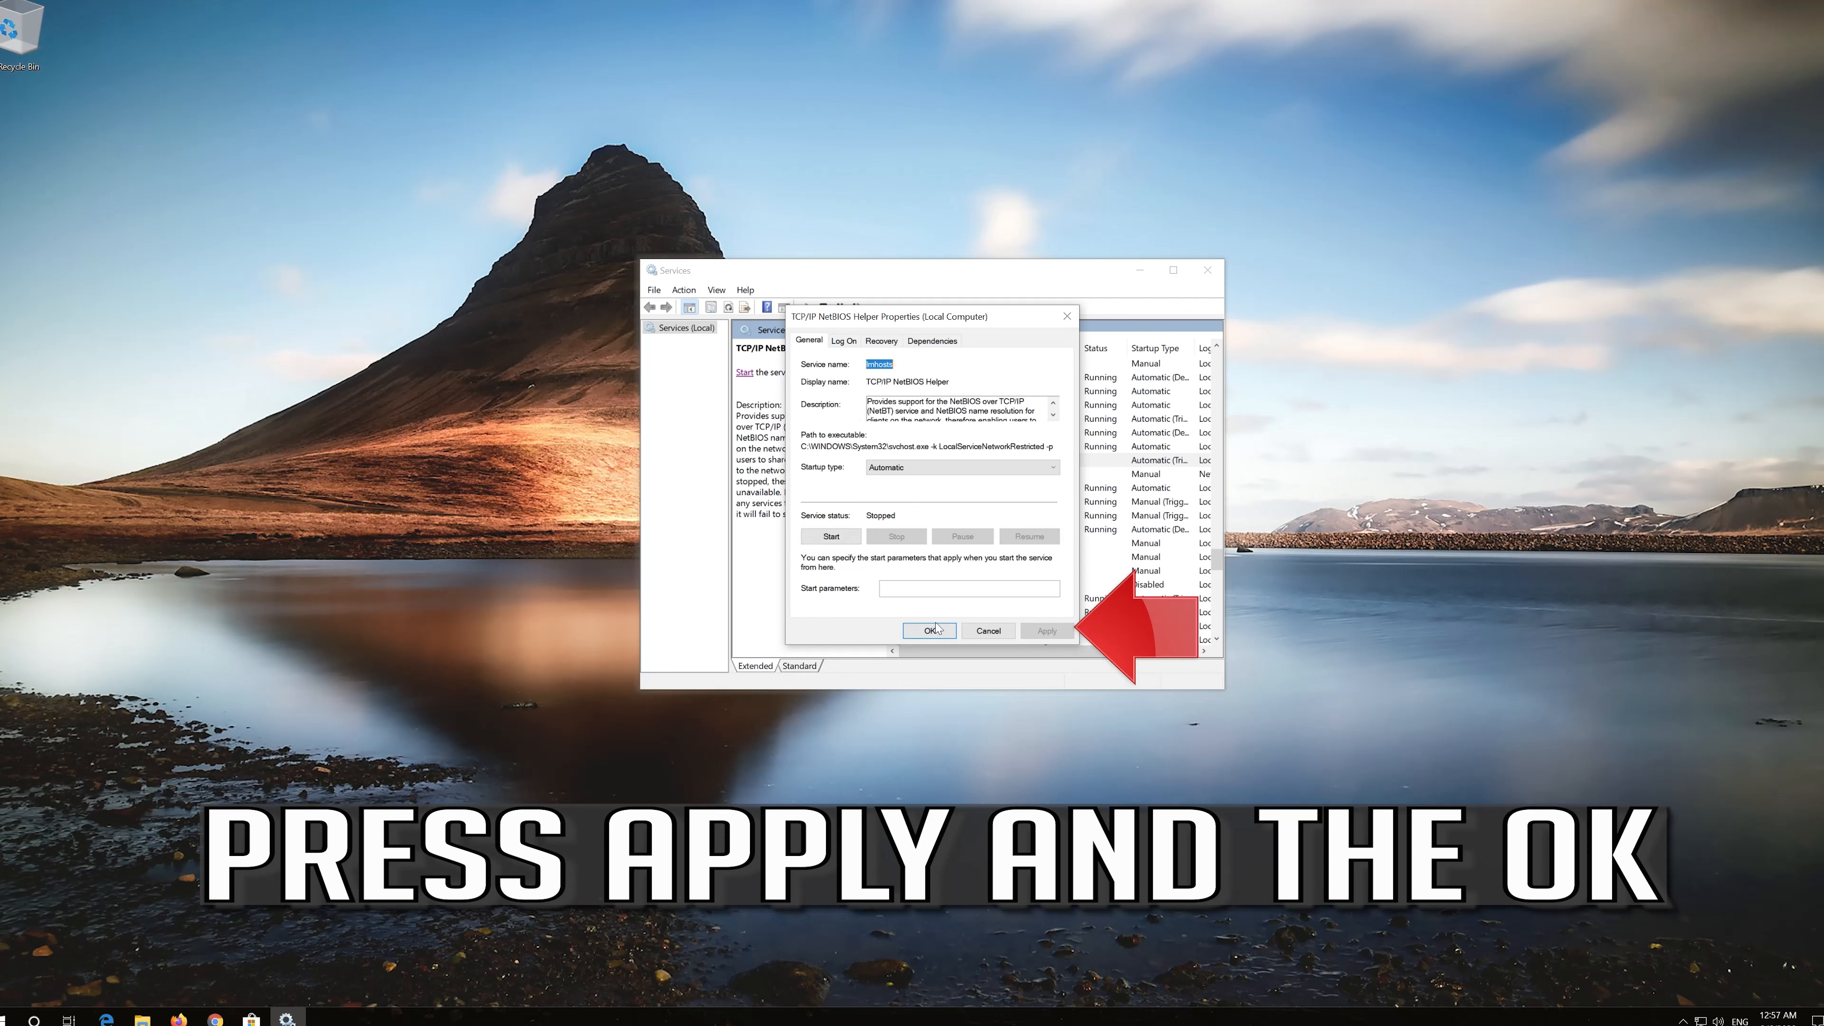
{"action": "left_click", "coordinate": [928, 631]}
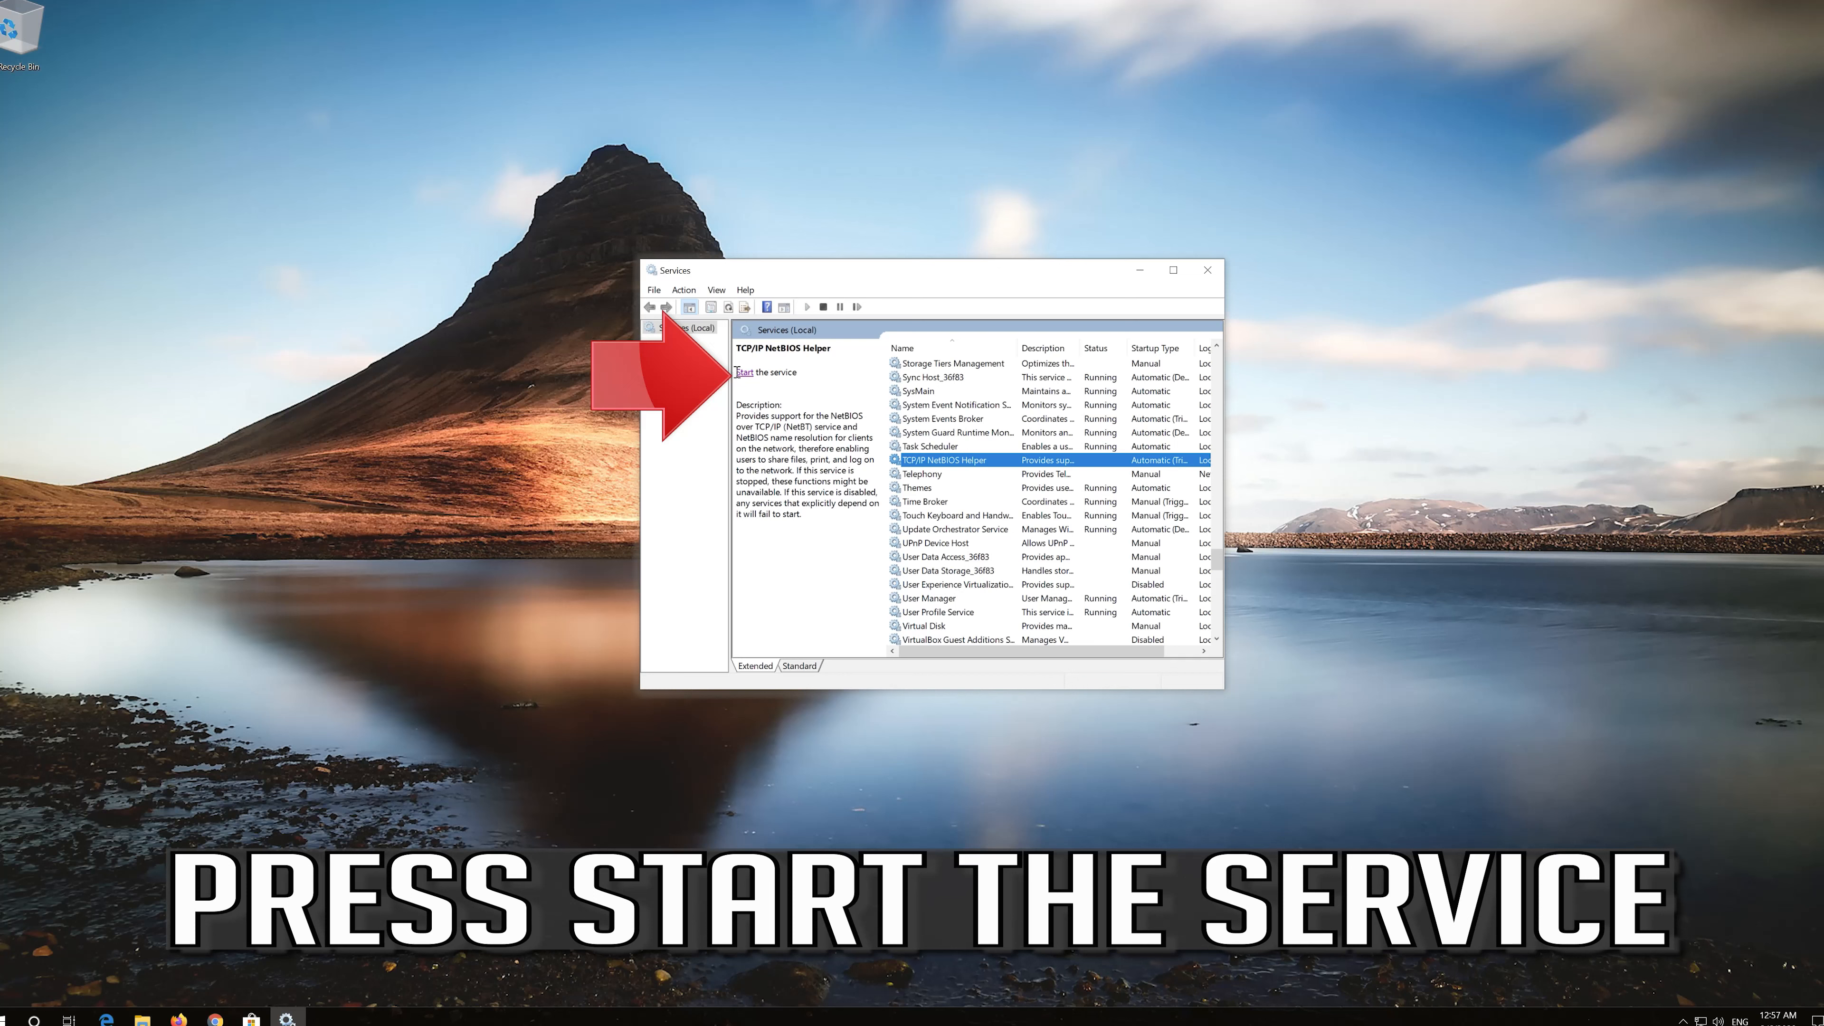
Step: Start the TCP/IP NetBIOS Helper service, dismiss the progress dialog, and close Services
{"action": "left_click", "coordinate": [746, 373]}
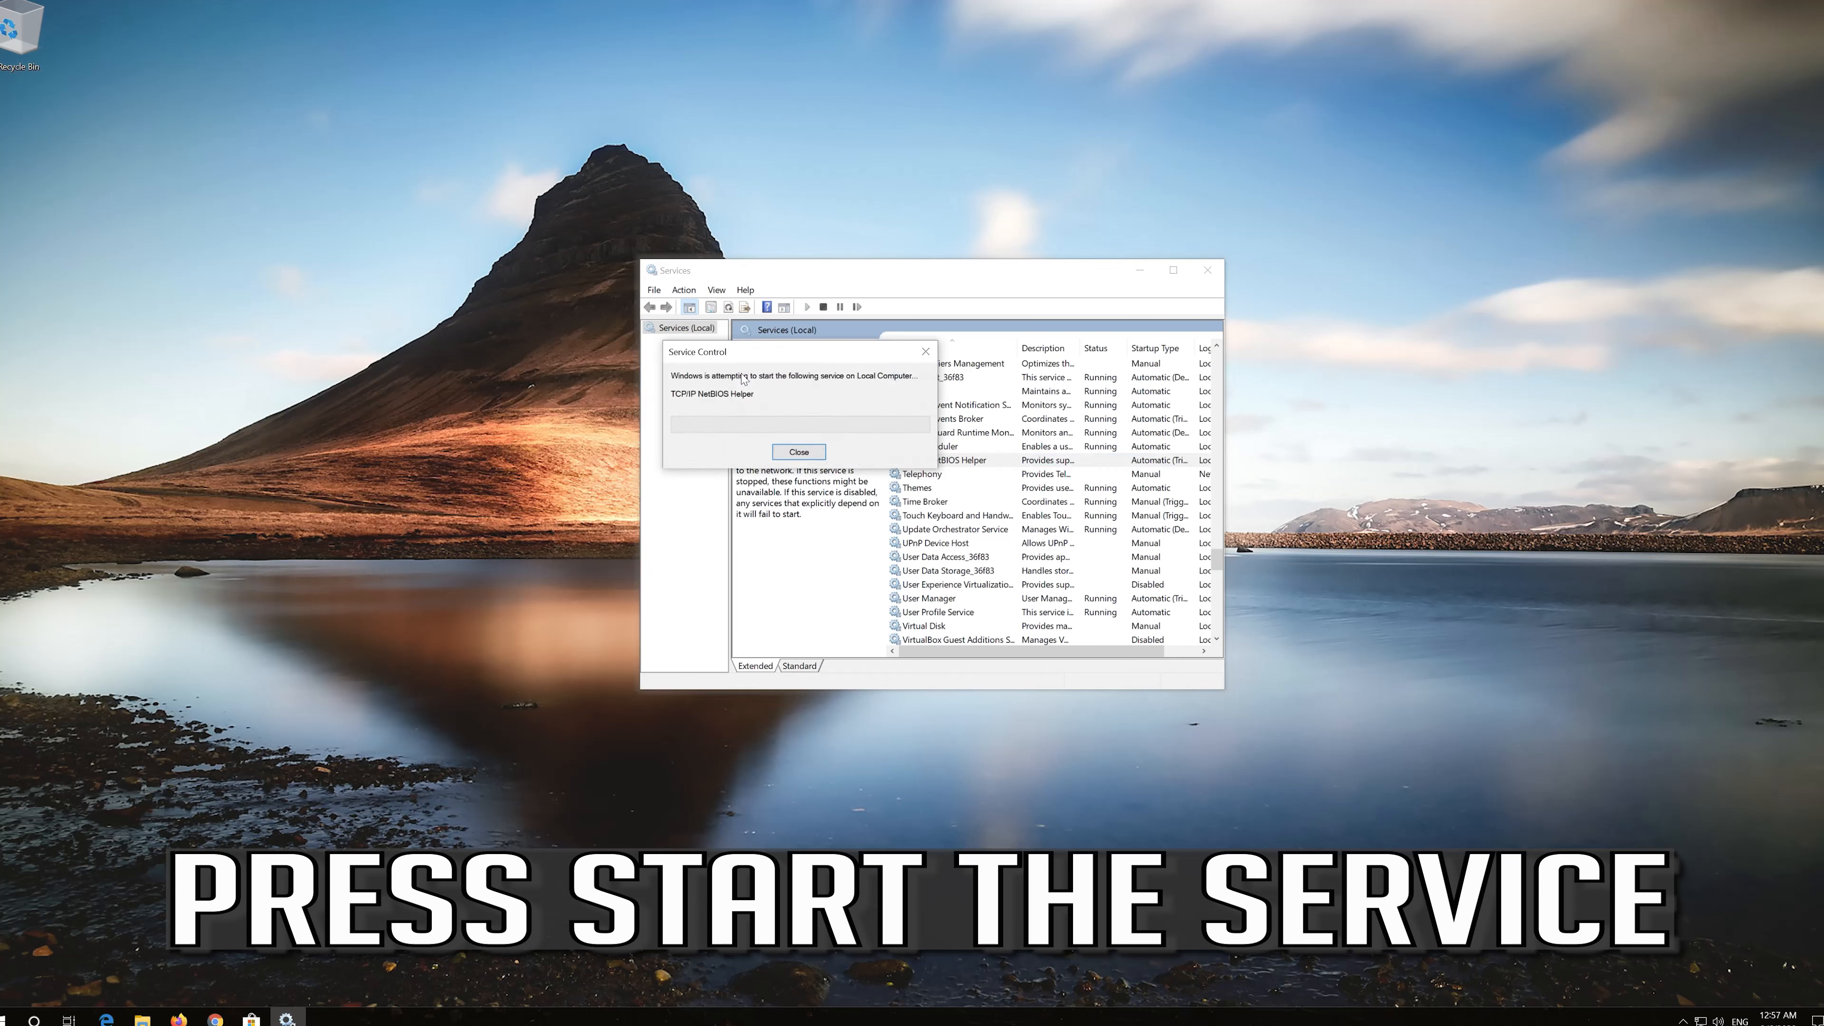
{"action": "left_click", "coordinate": [798, 451]}
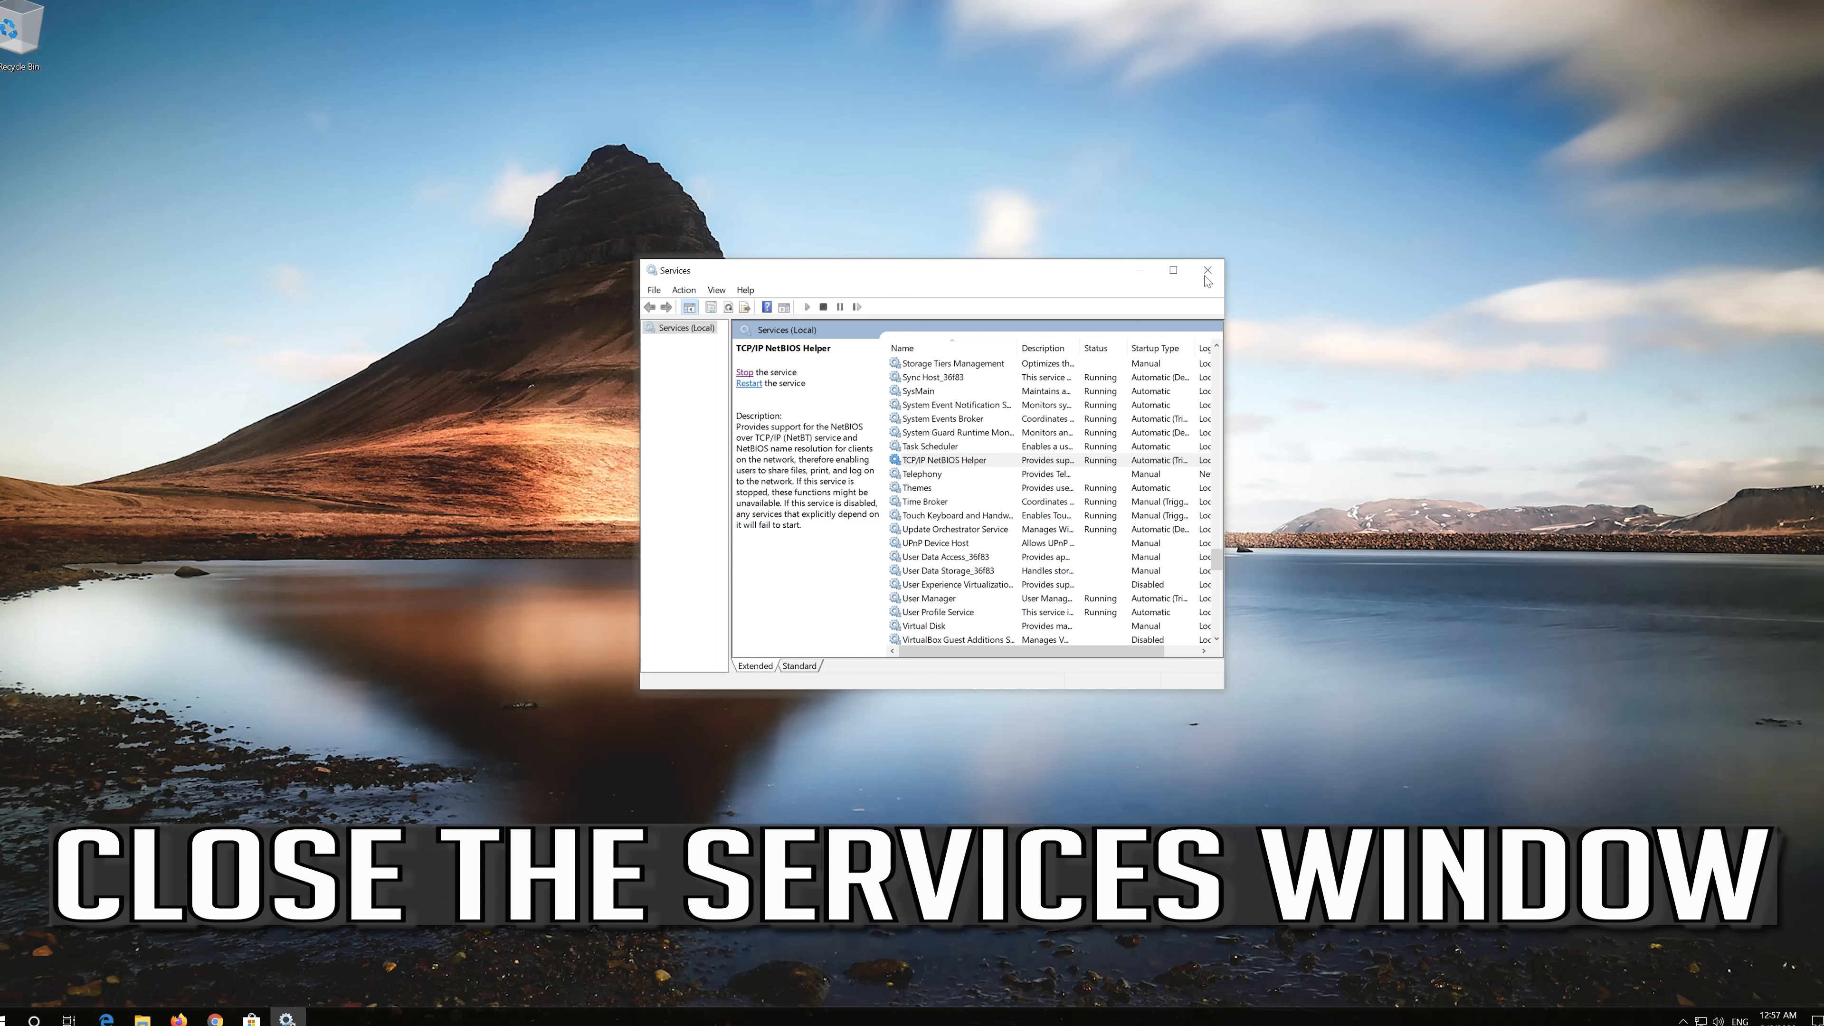
{"action": "left_click", "coordinate": [1208, 270]}
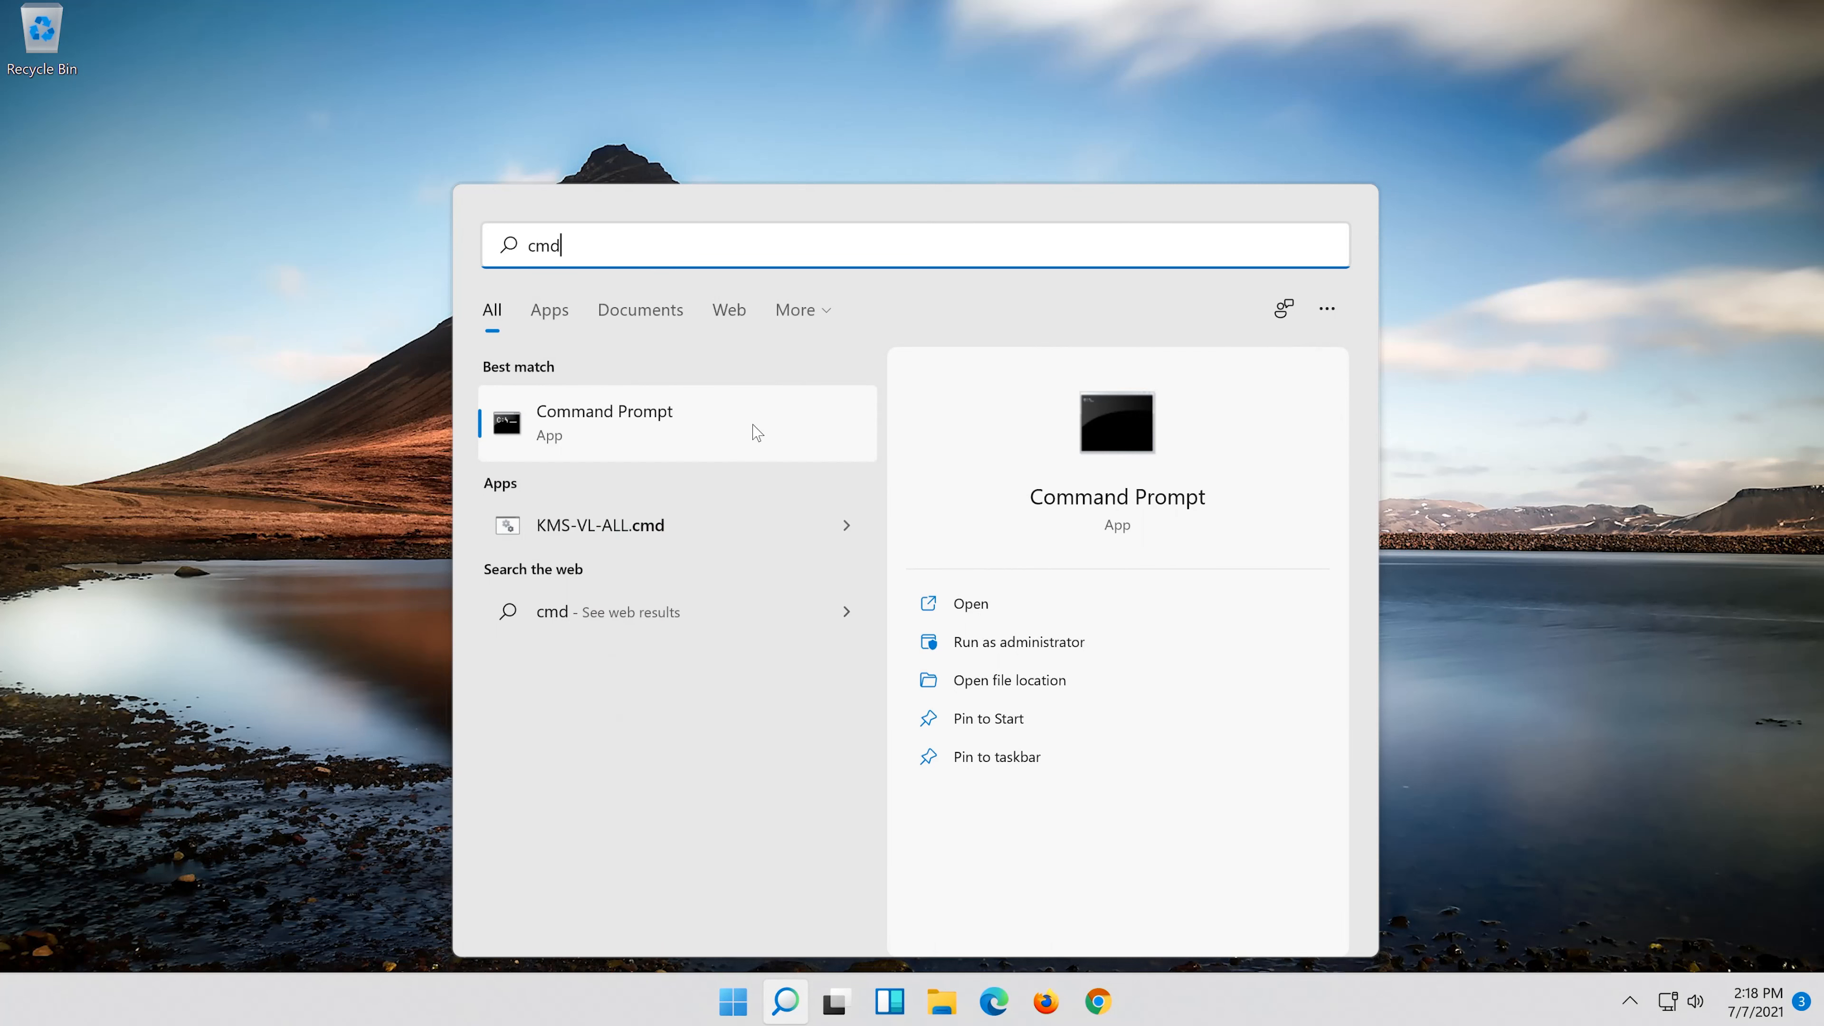
Step: Launch Command Prompt as administrator from the cmd search result and approve the UAC prompt
{"action": "right_click", "coordinate": [605, 422]}
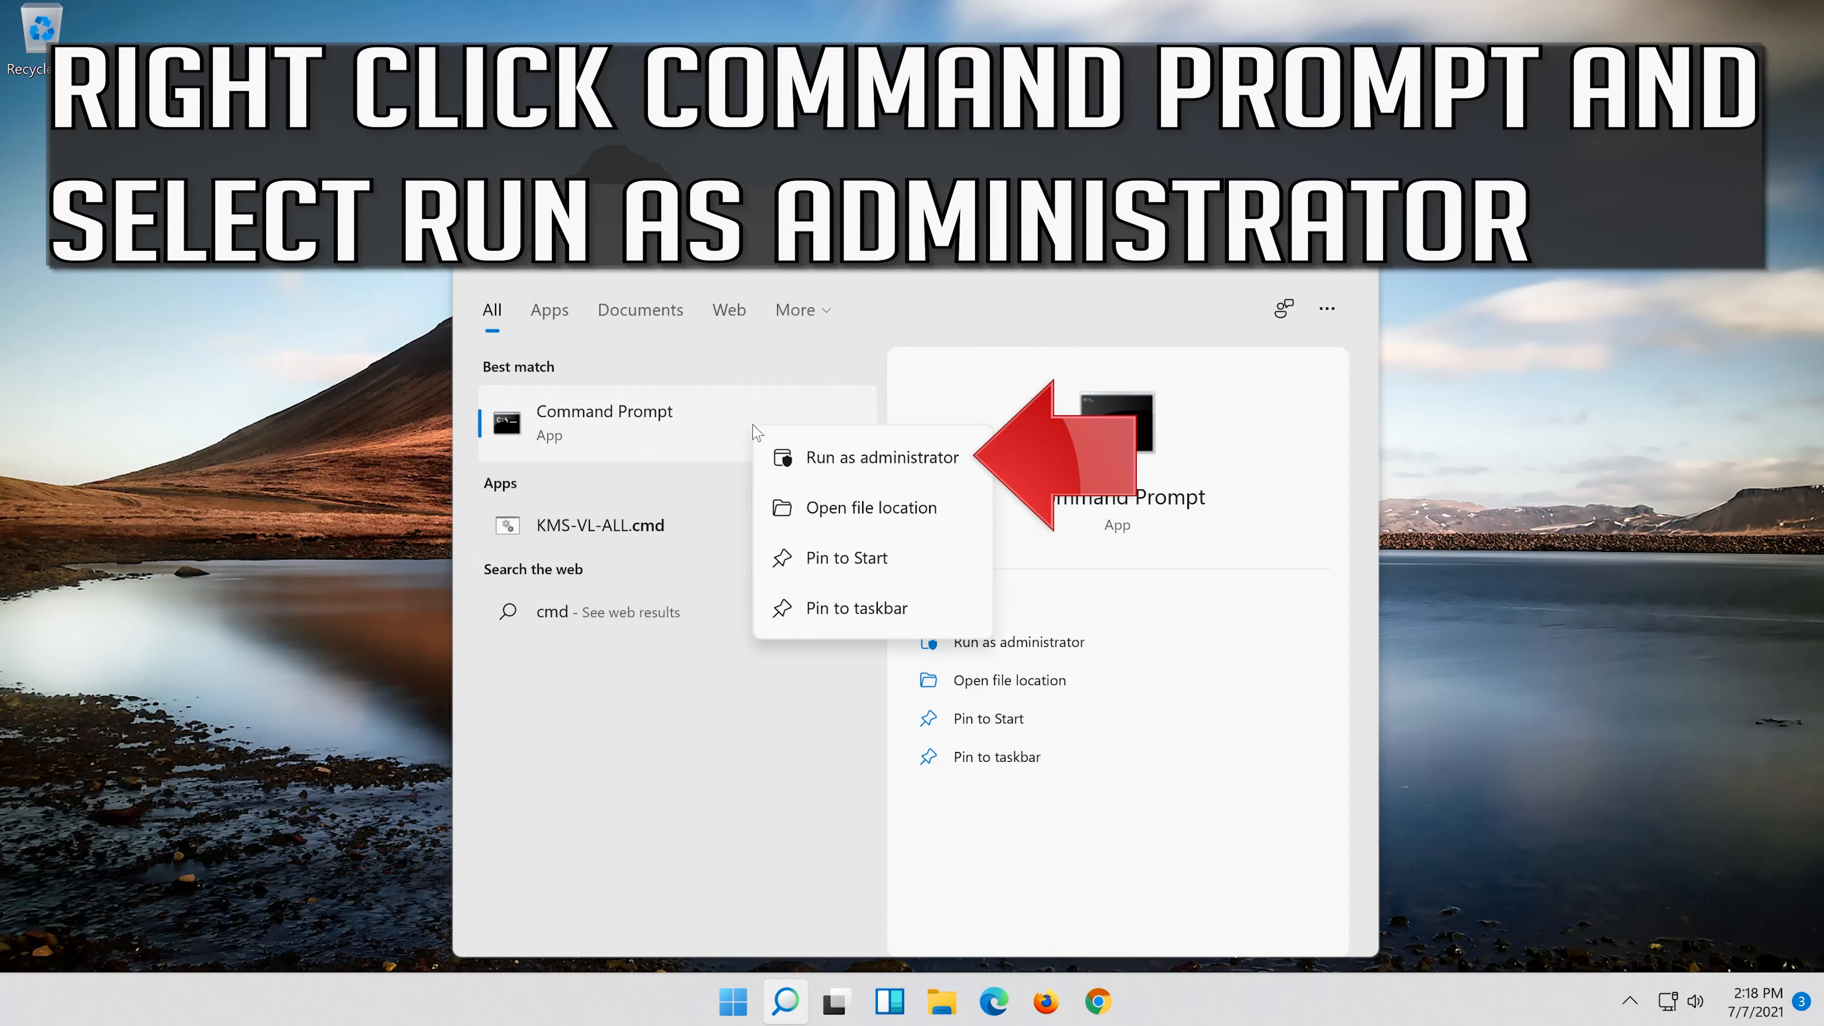
{"action": "mouse_move", "coordinate": [845, 472]}
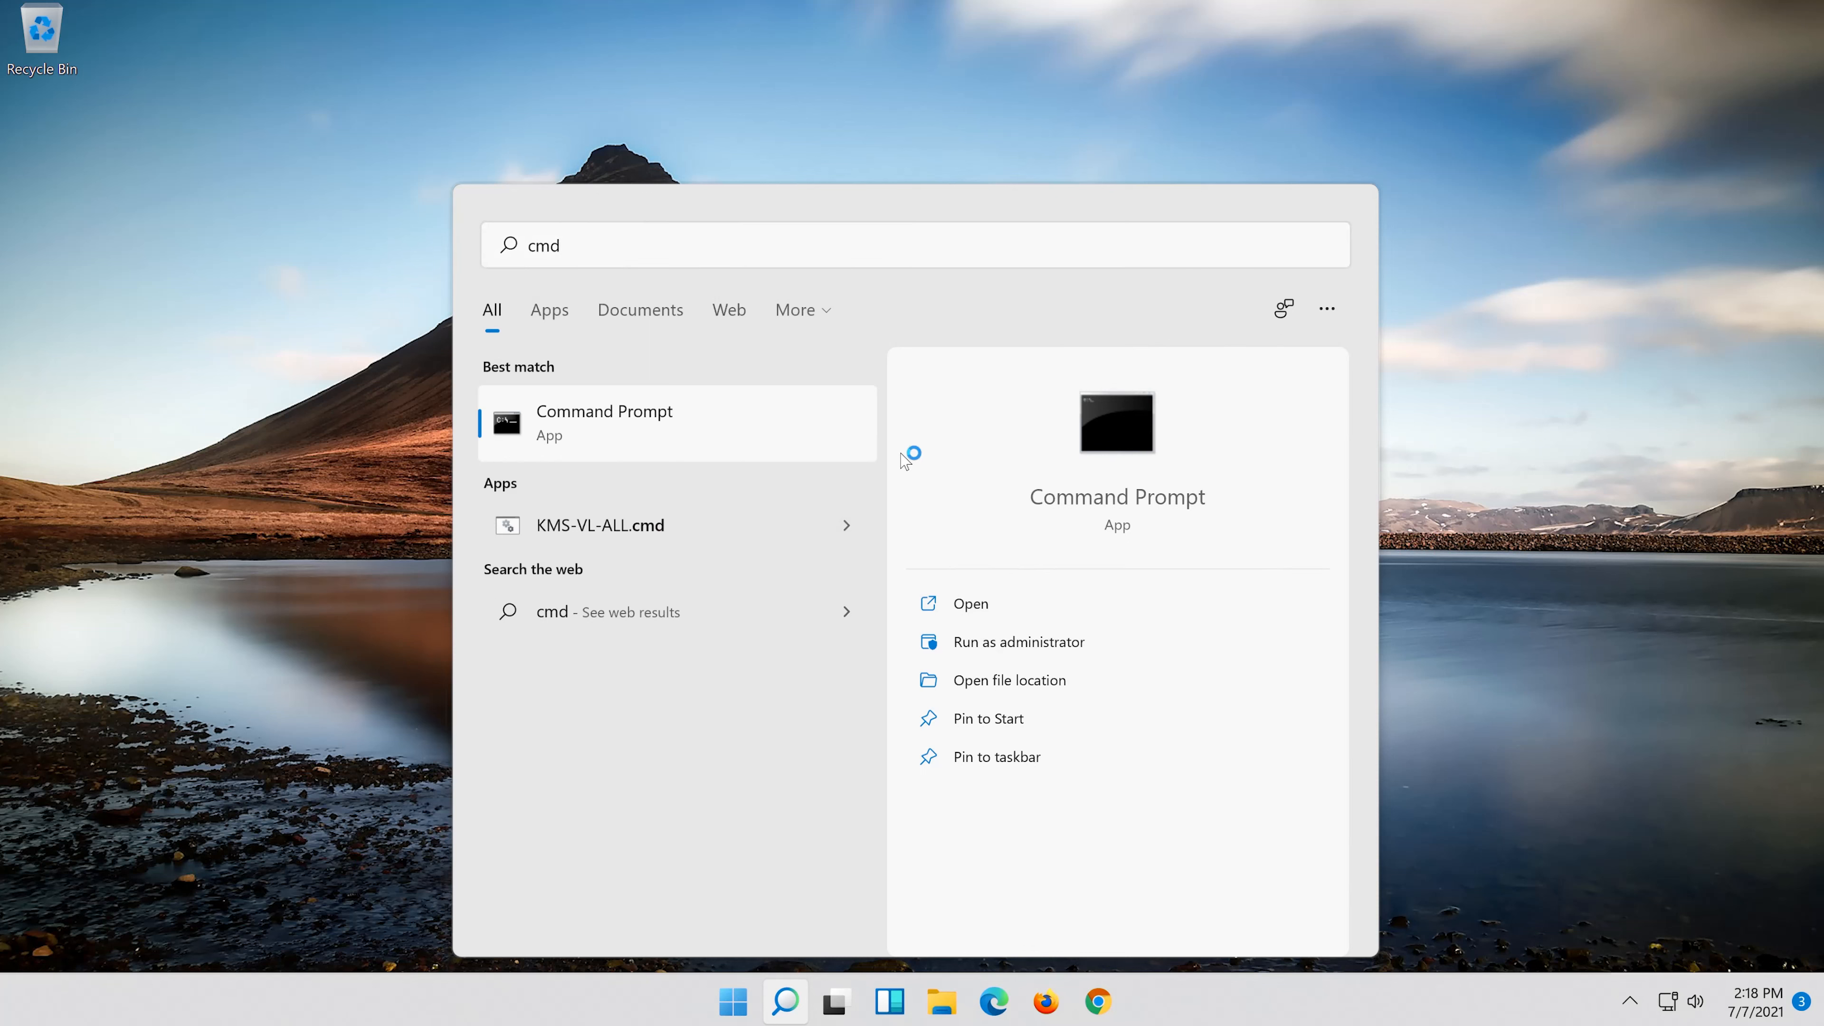
{"action": "left_click", "coordinate": [1017, 642]}
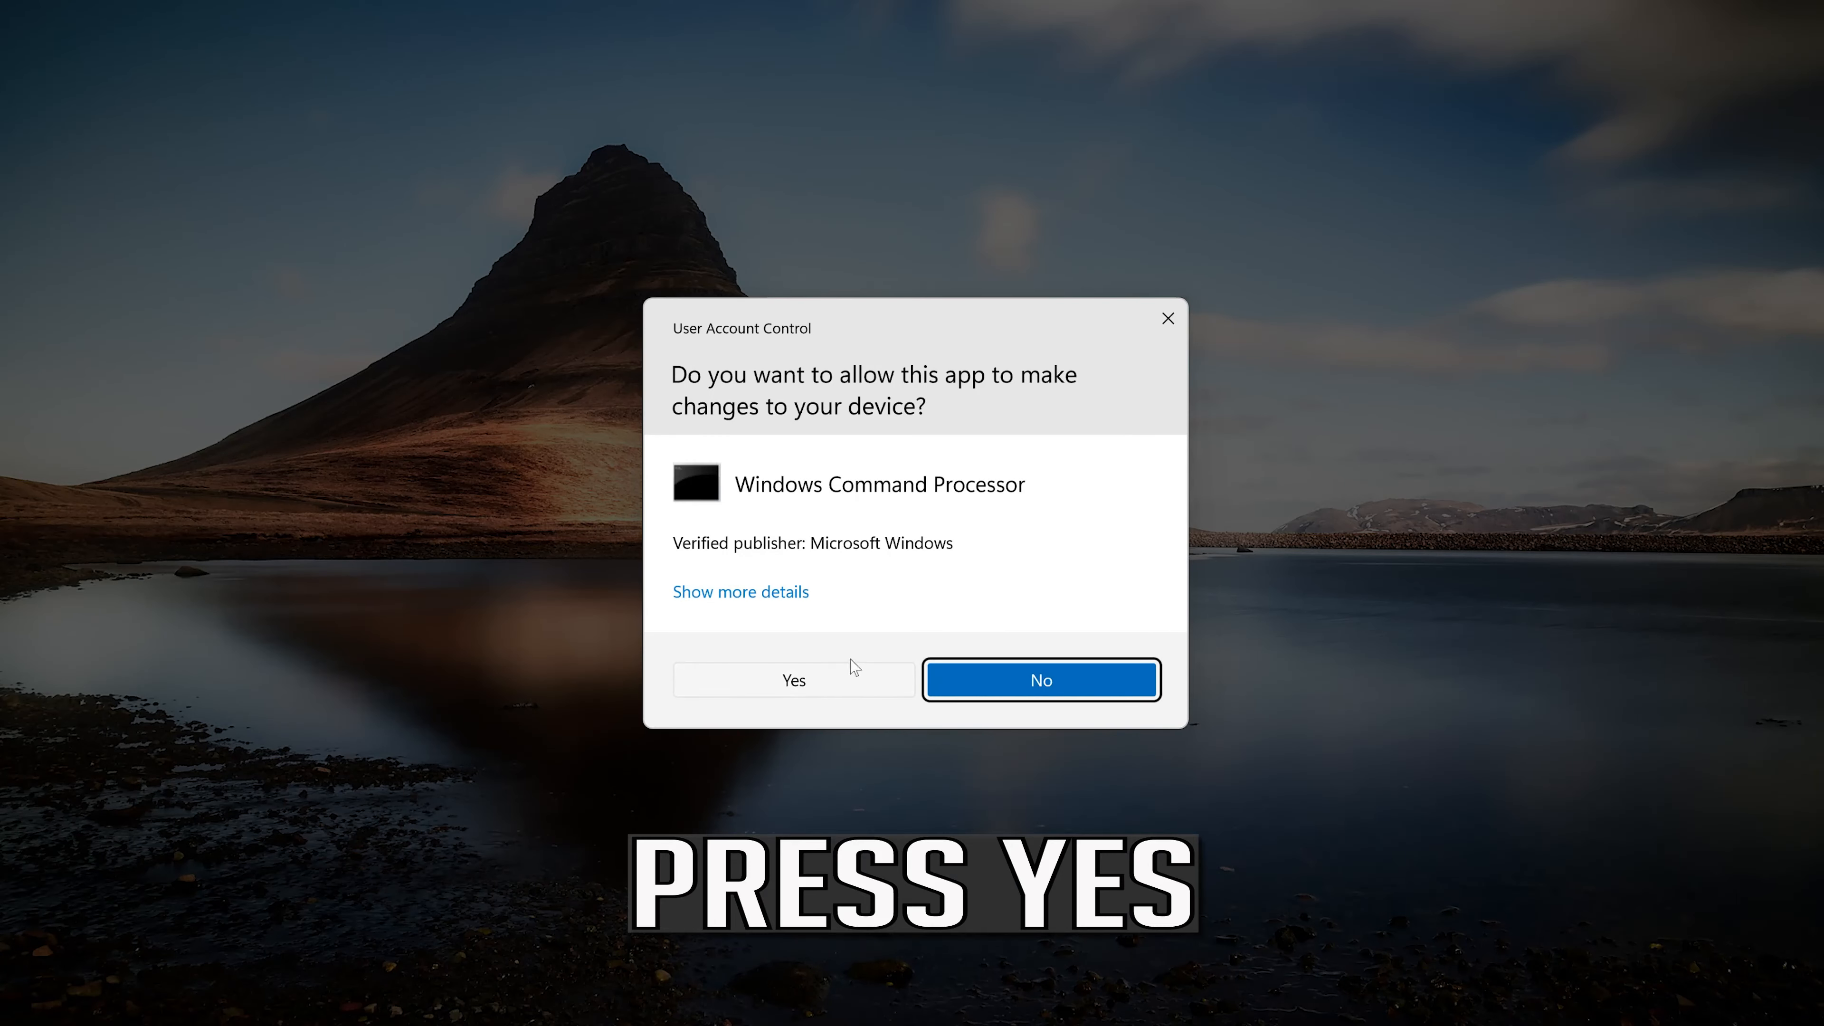
{"action": "left_click", "coordinate": [792, 679]}
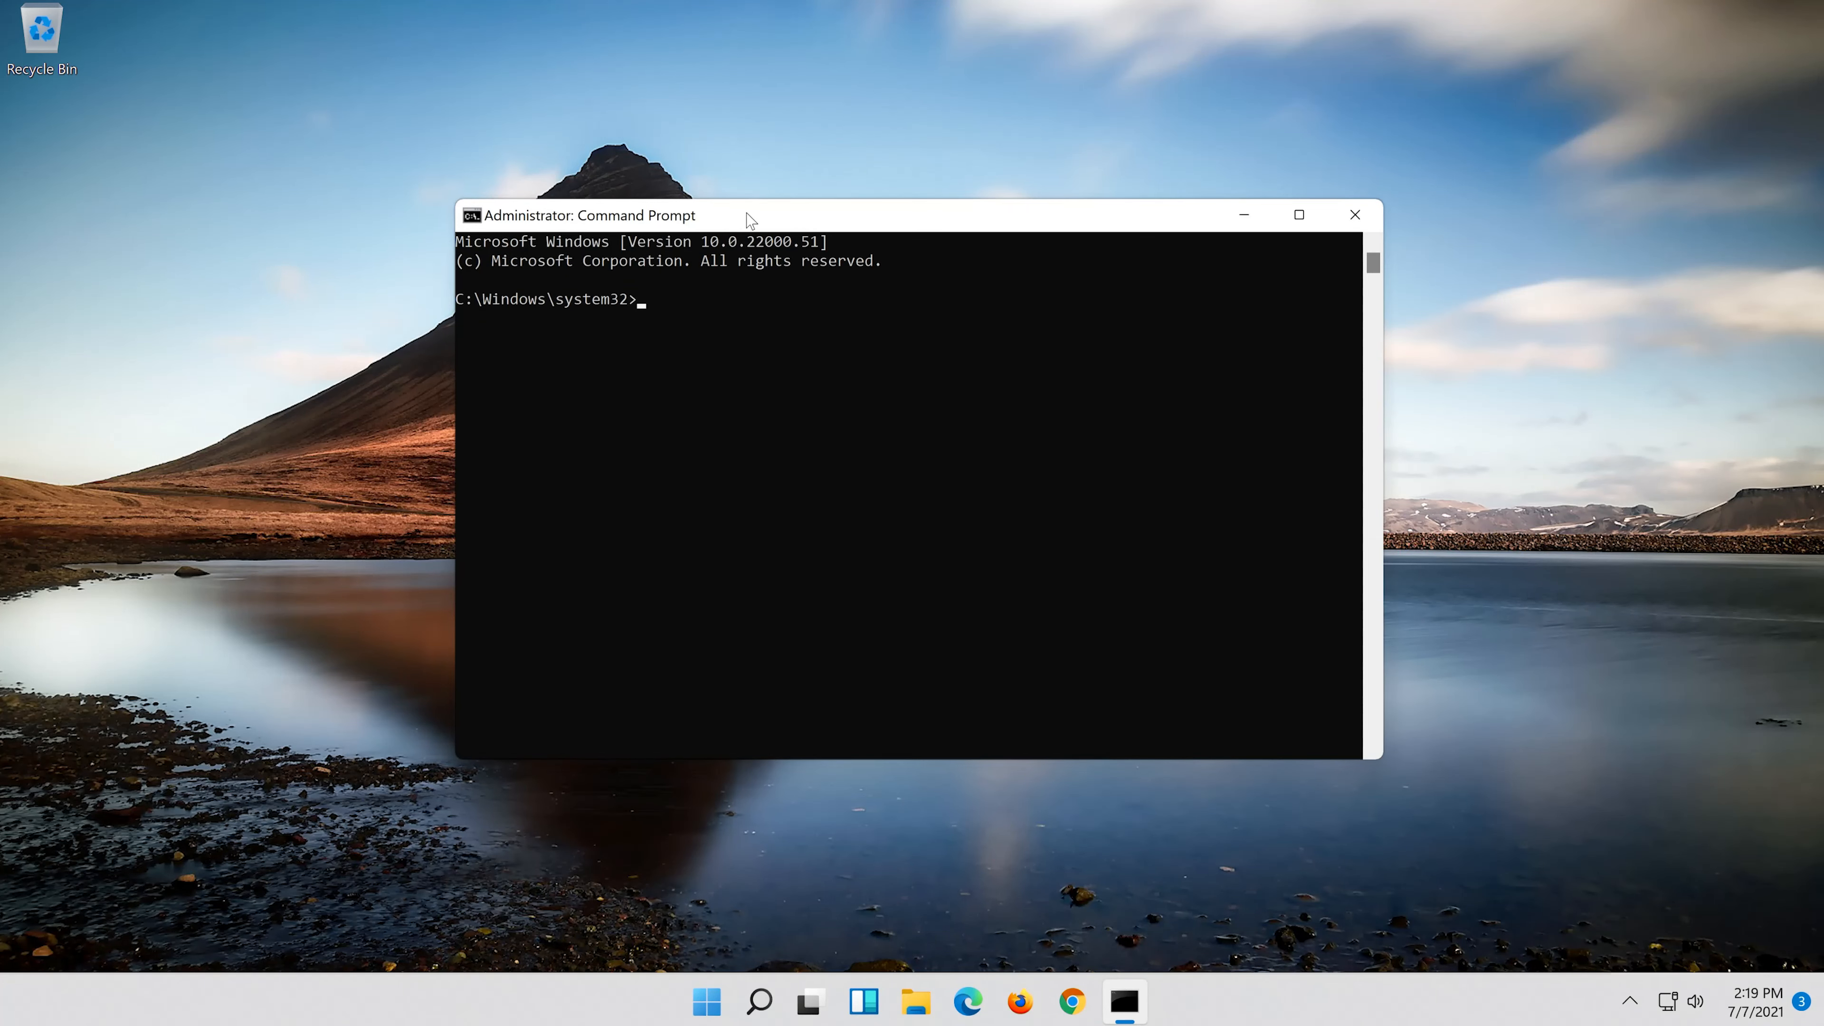
Step: Run 'netsh int ip reset c:\resetlog.txt' to reset TCP/IP with a log file
{"action": "type", "text": "ne"}
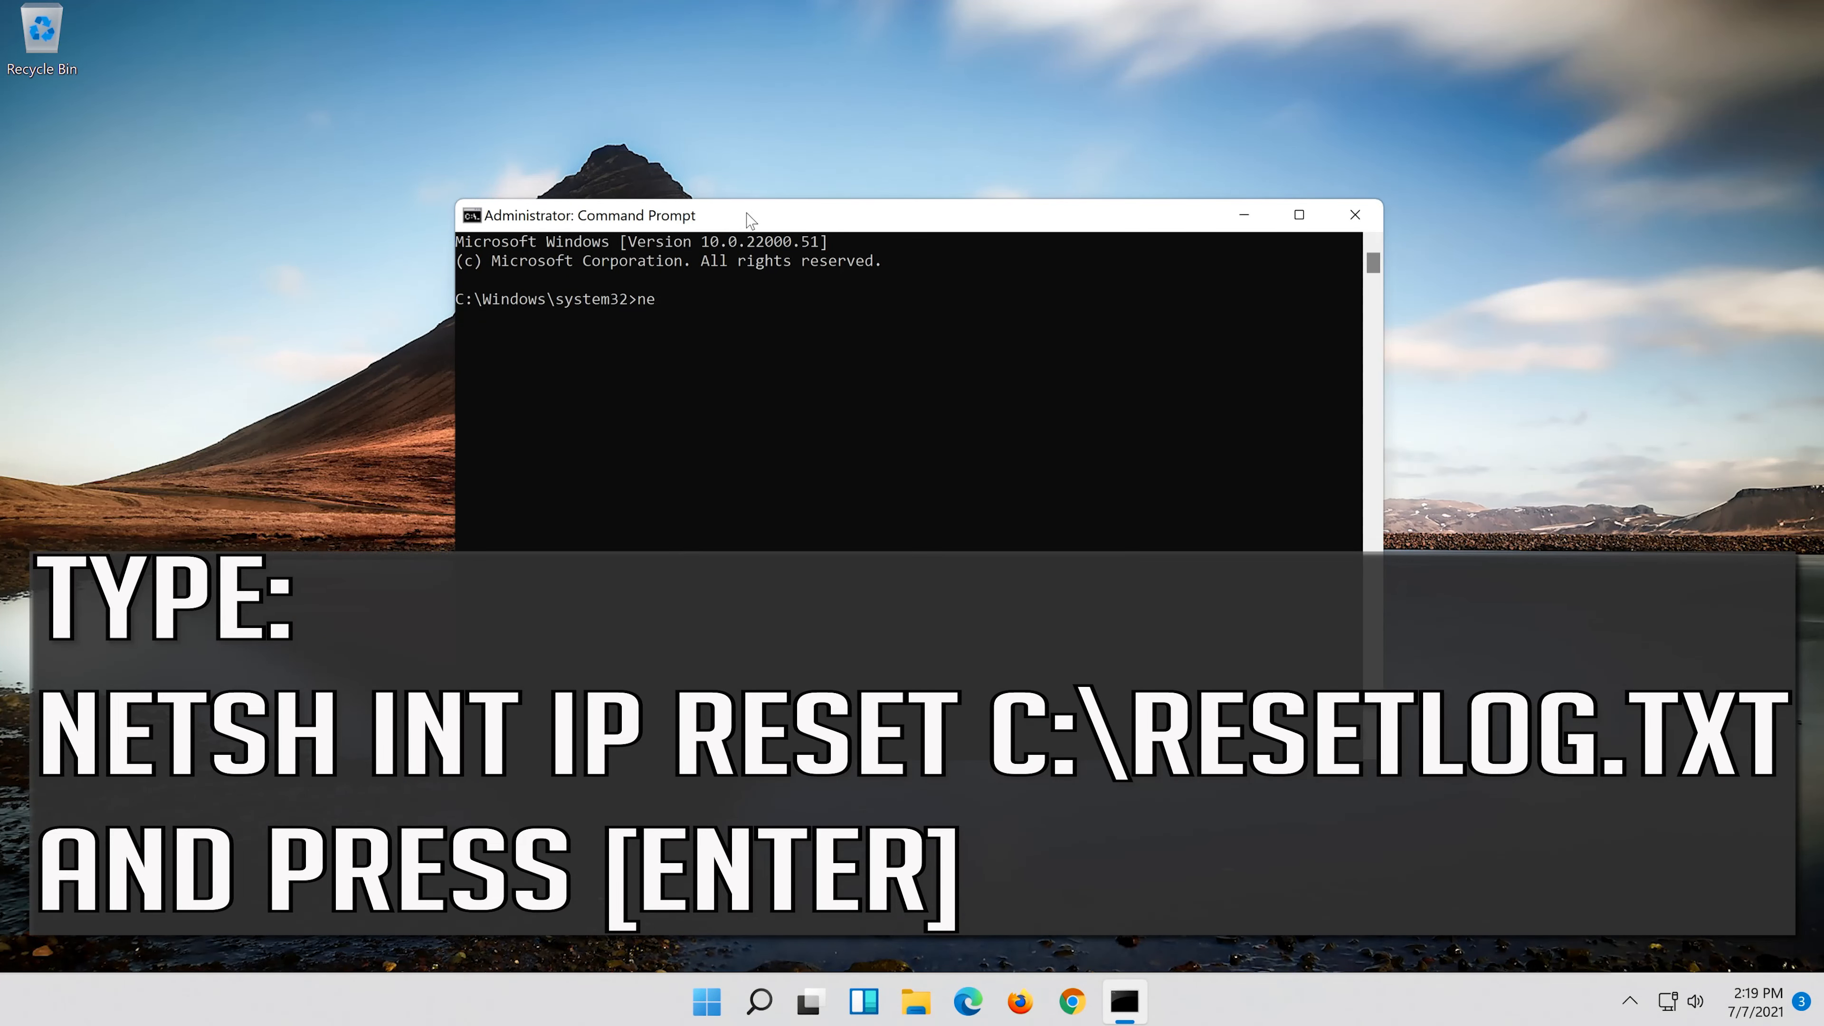
{"action": "type", "text": "tsh"}
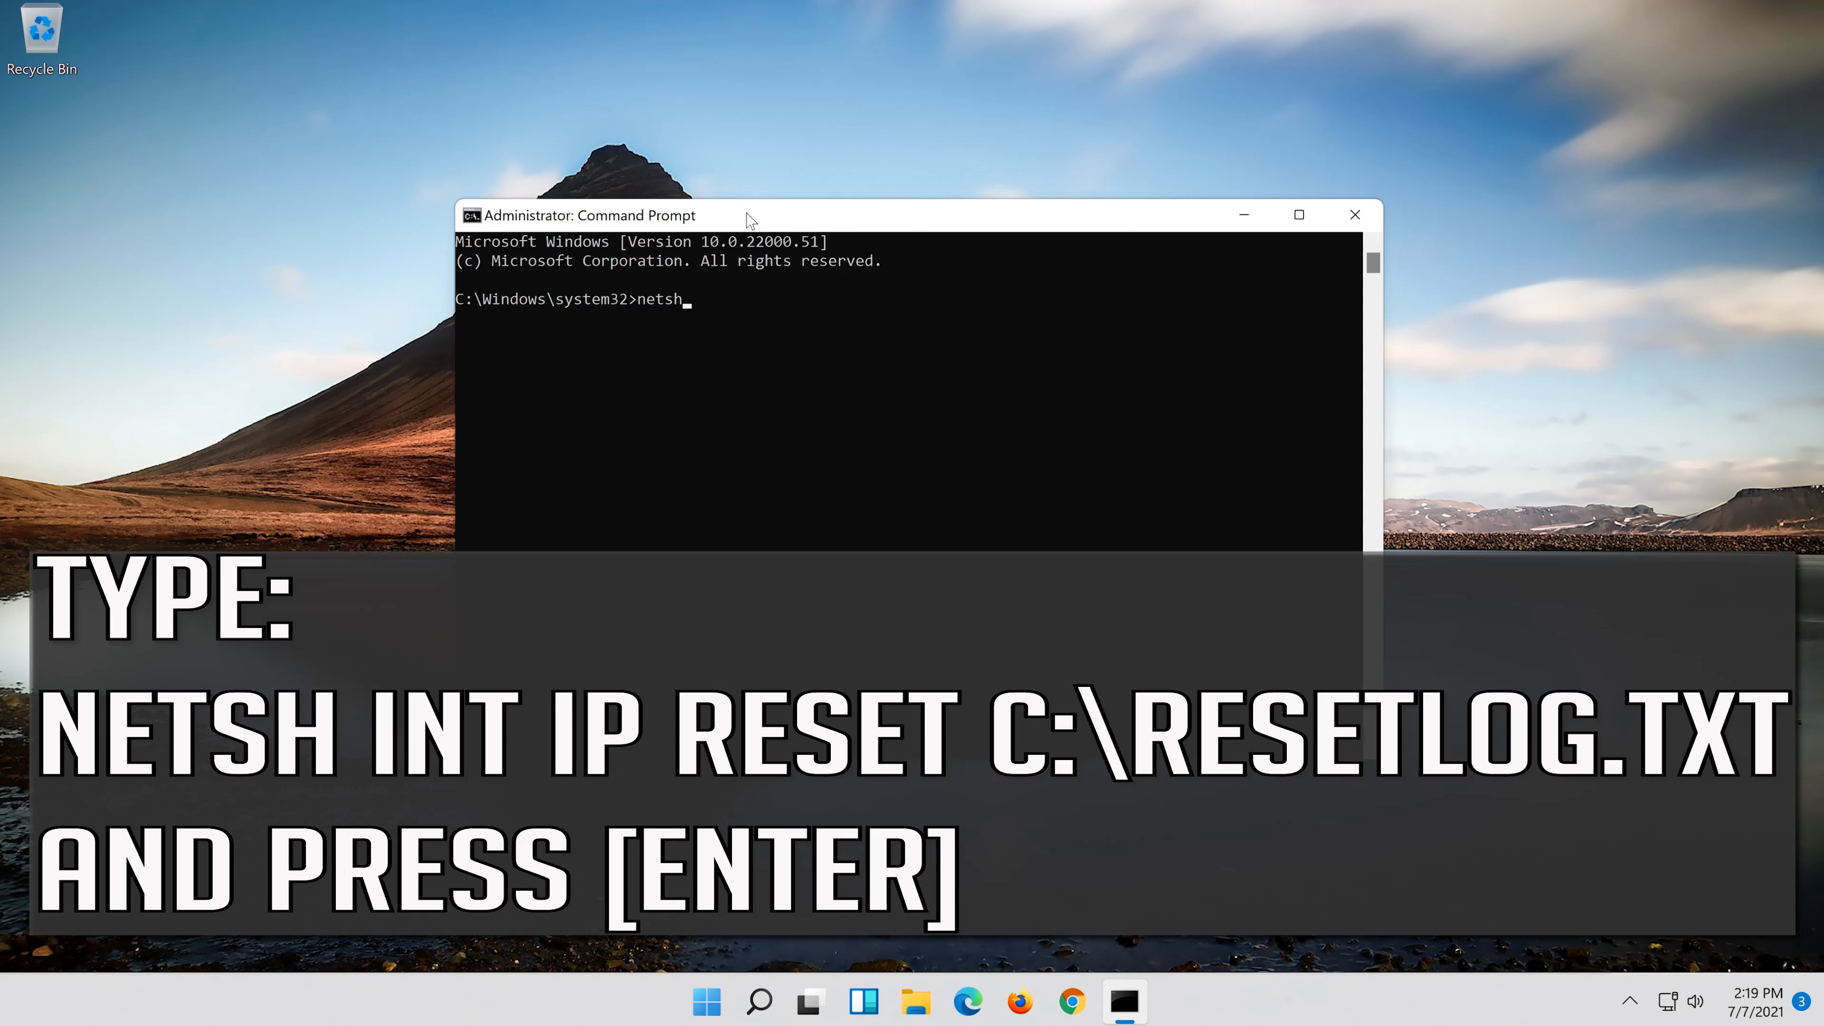
{"action": "type", "text": "int ip reset c:\\"}
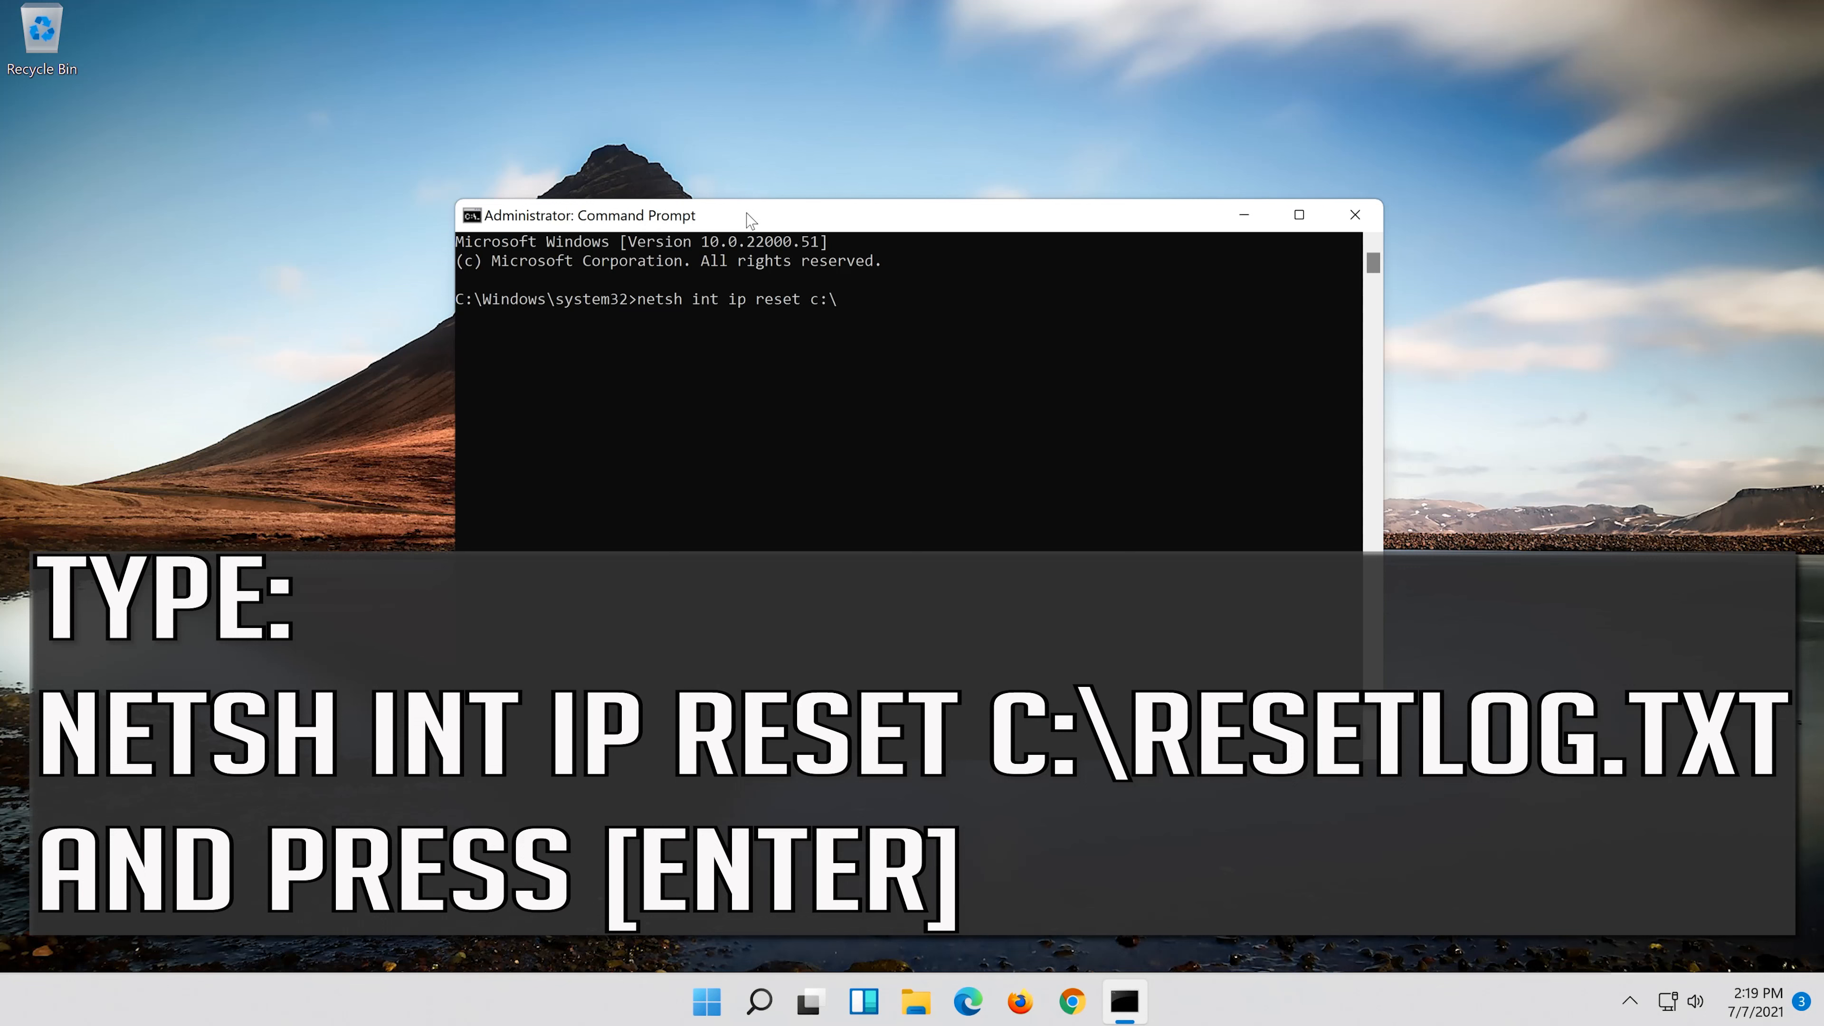
{"action": "type", "text": "reset"}
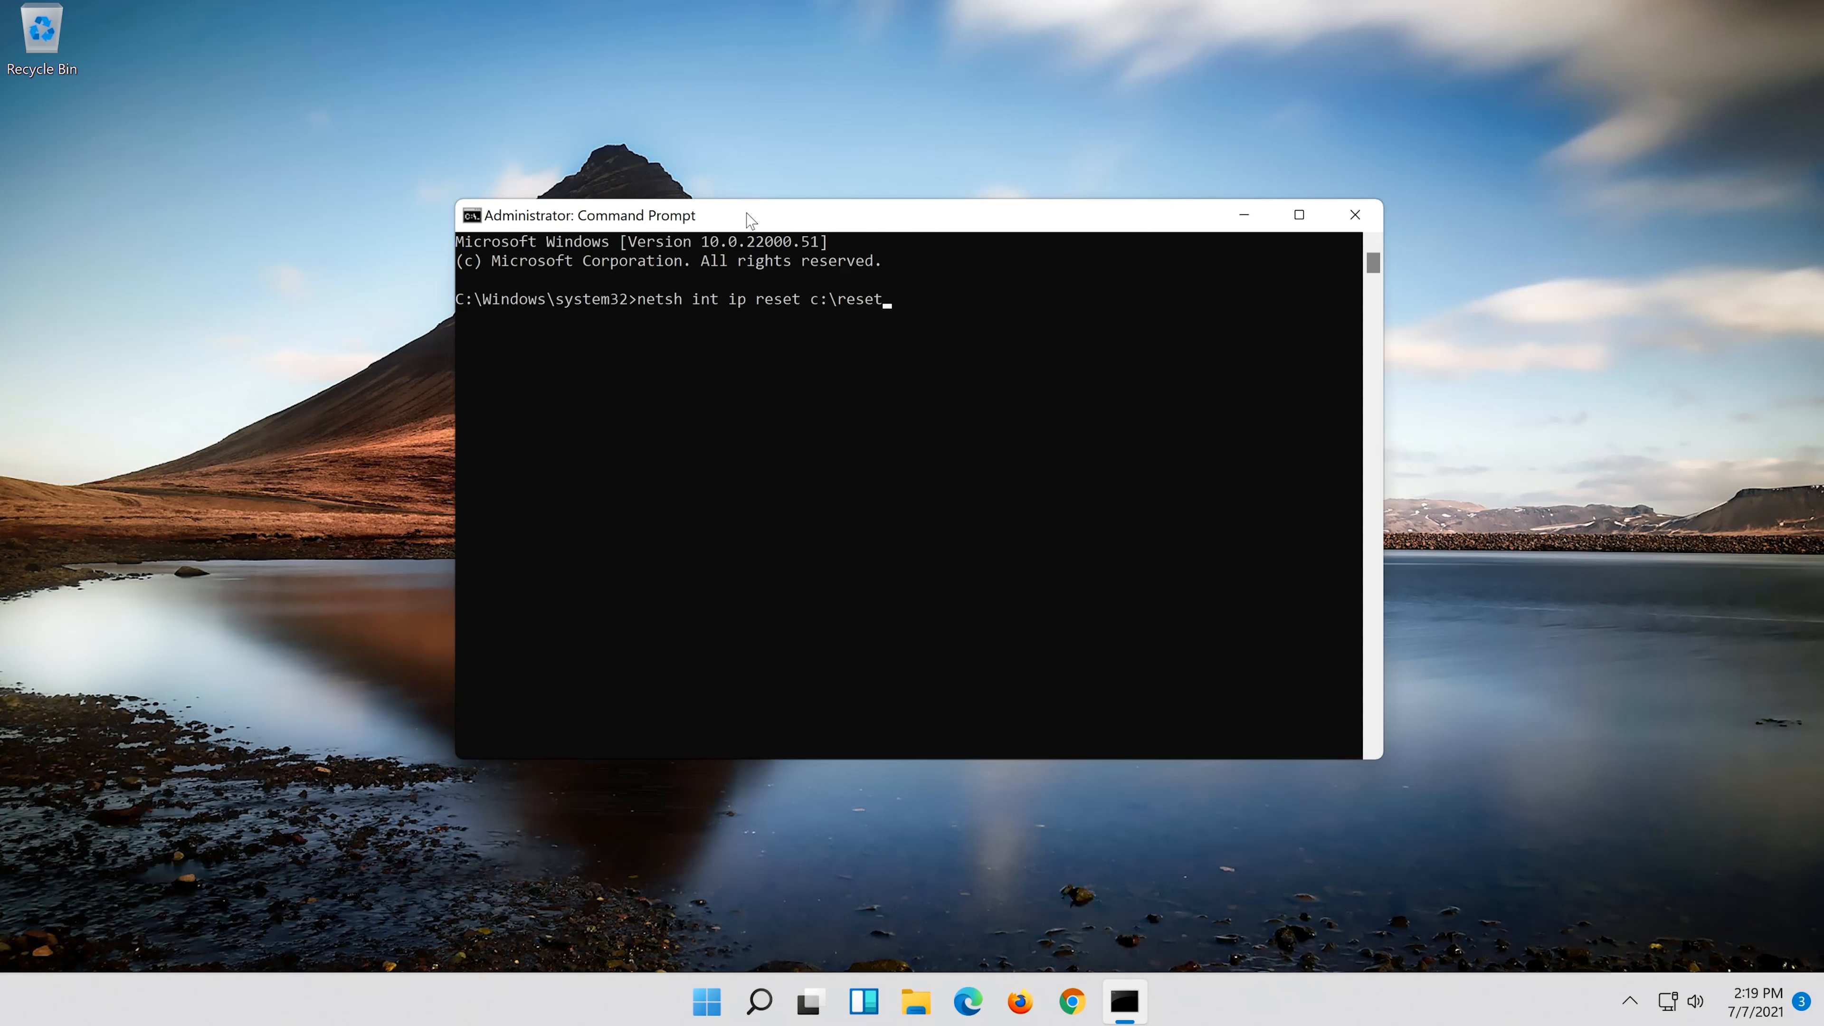
{"action": "type", "text": "log.t"}
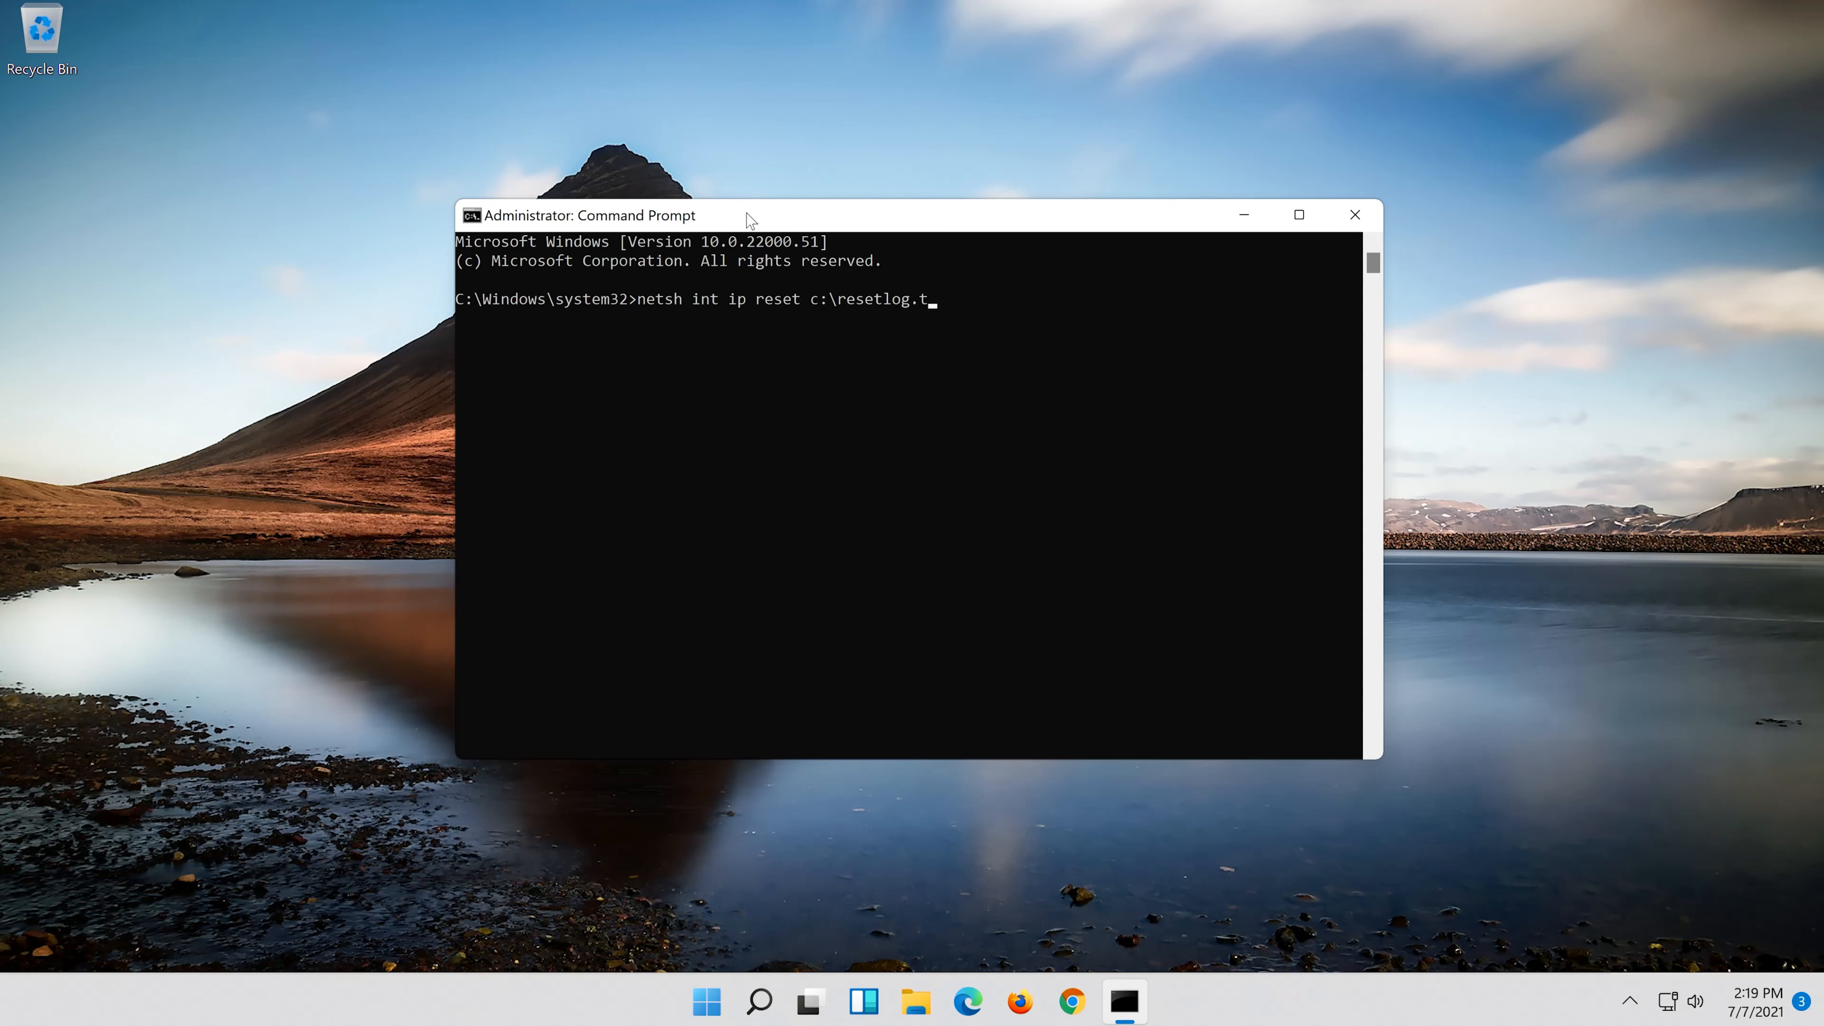
{"action": "type", "text": "xt"}
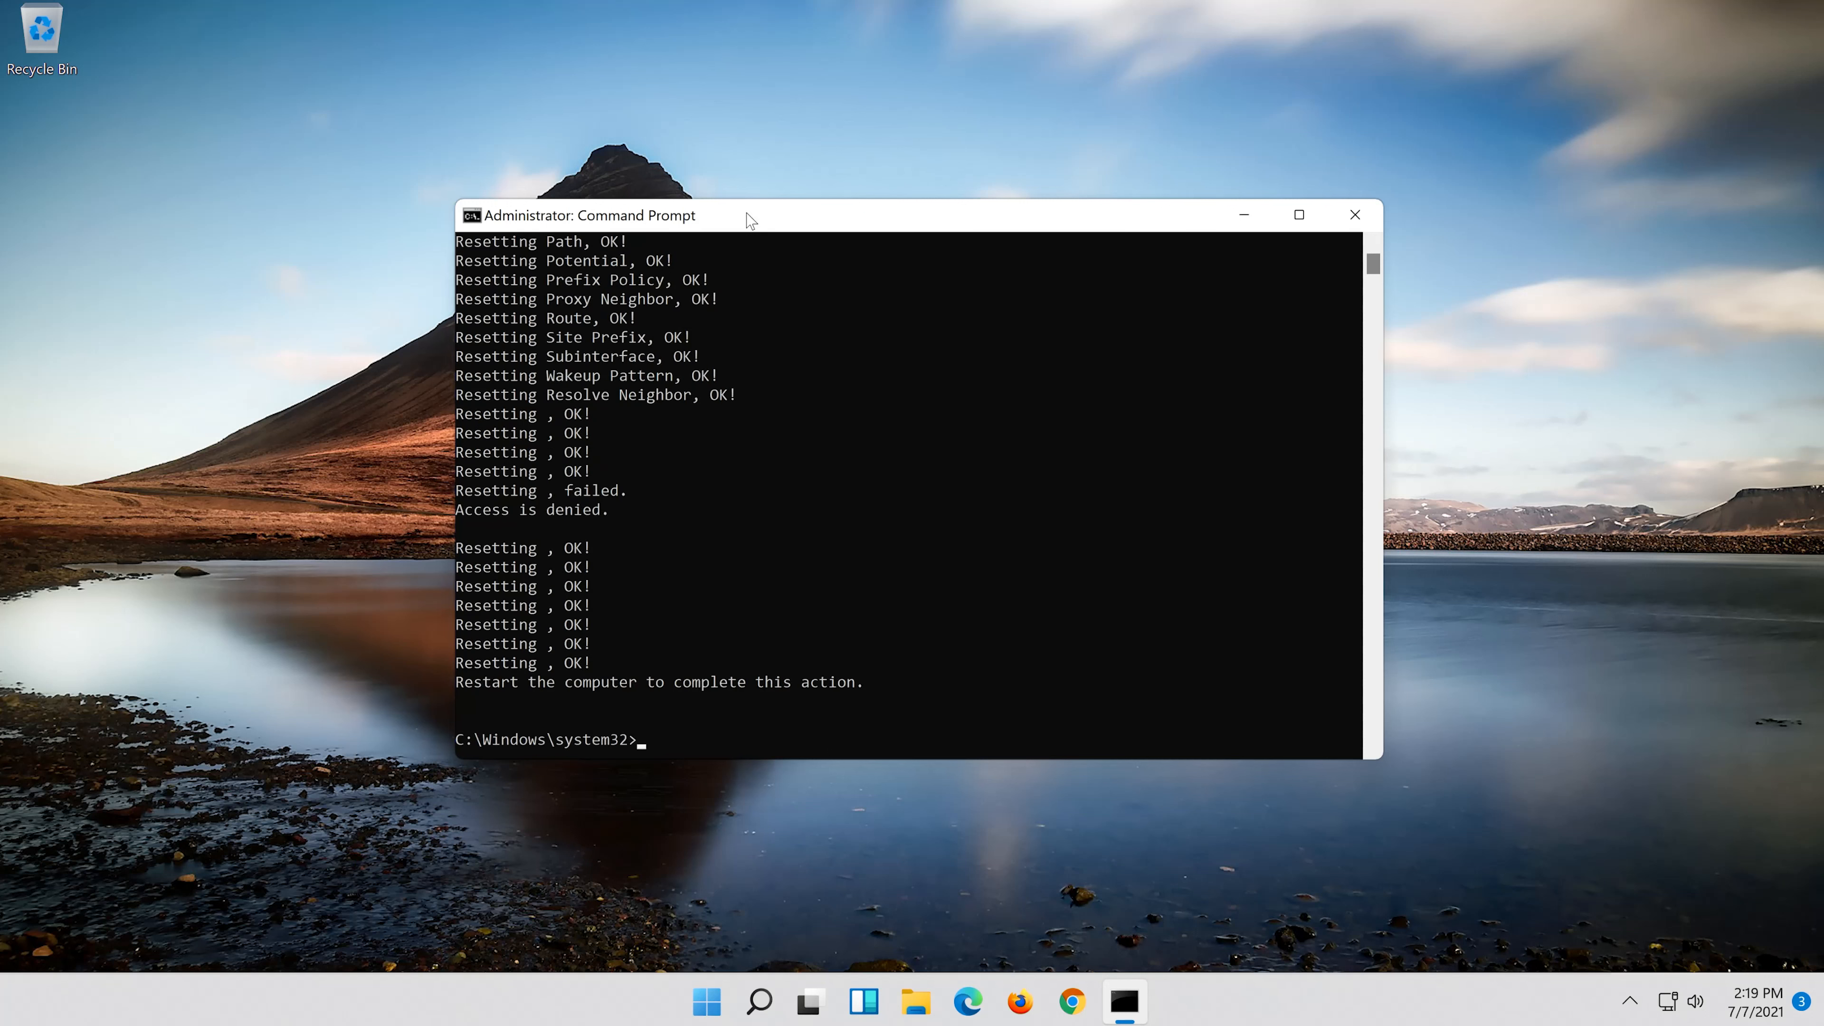
{"action": "type", "text": "n"}
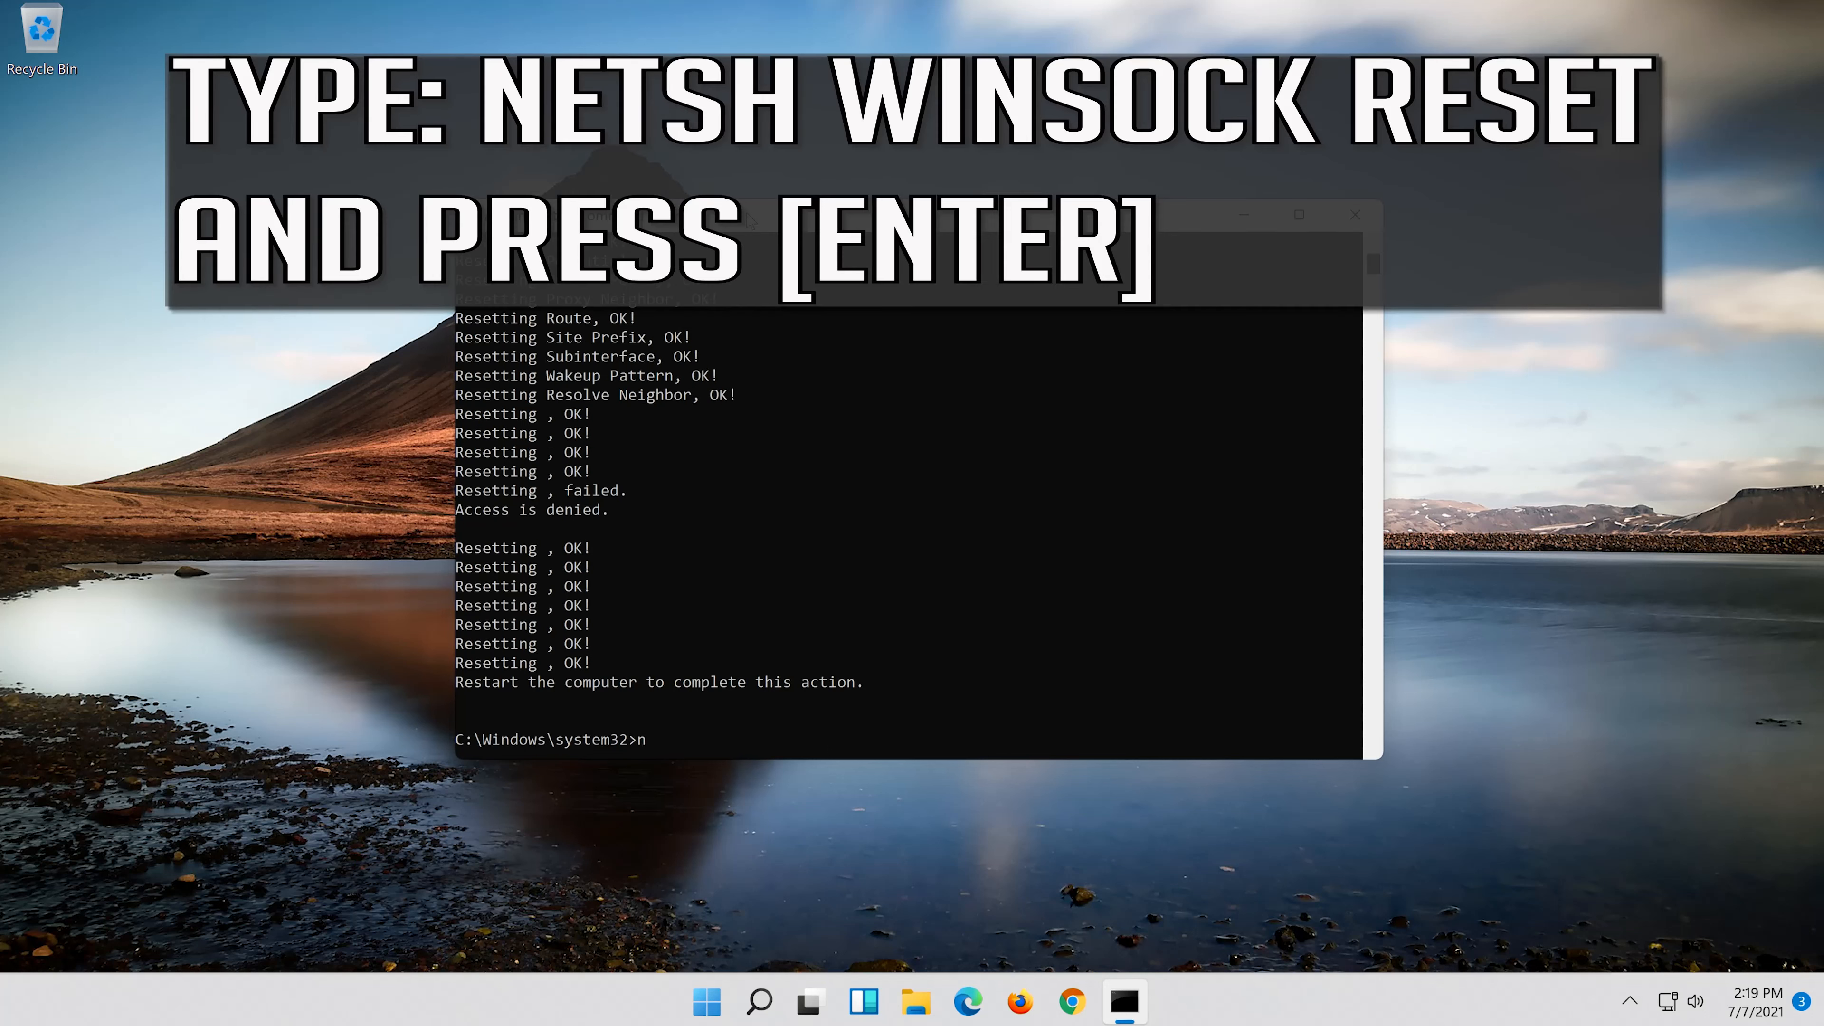
Step: Run 'netsh winsock reset' to reset the Winsock Catalog
{"action": "type", "text": "etsh"}
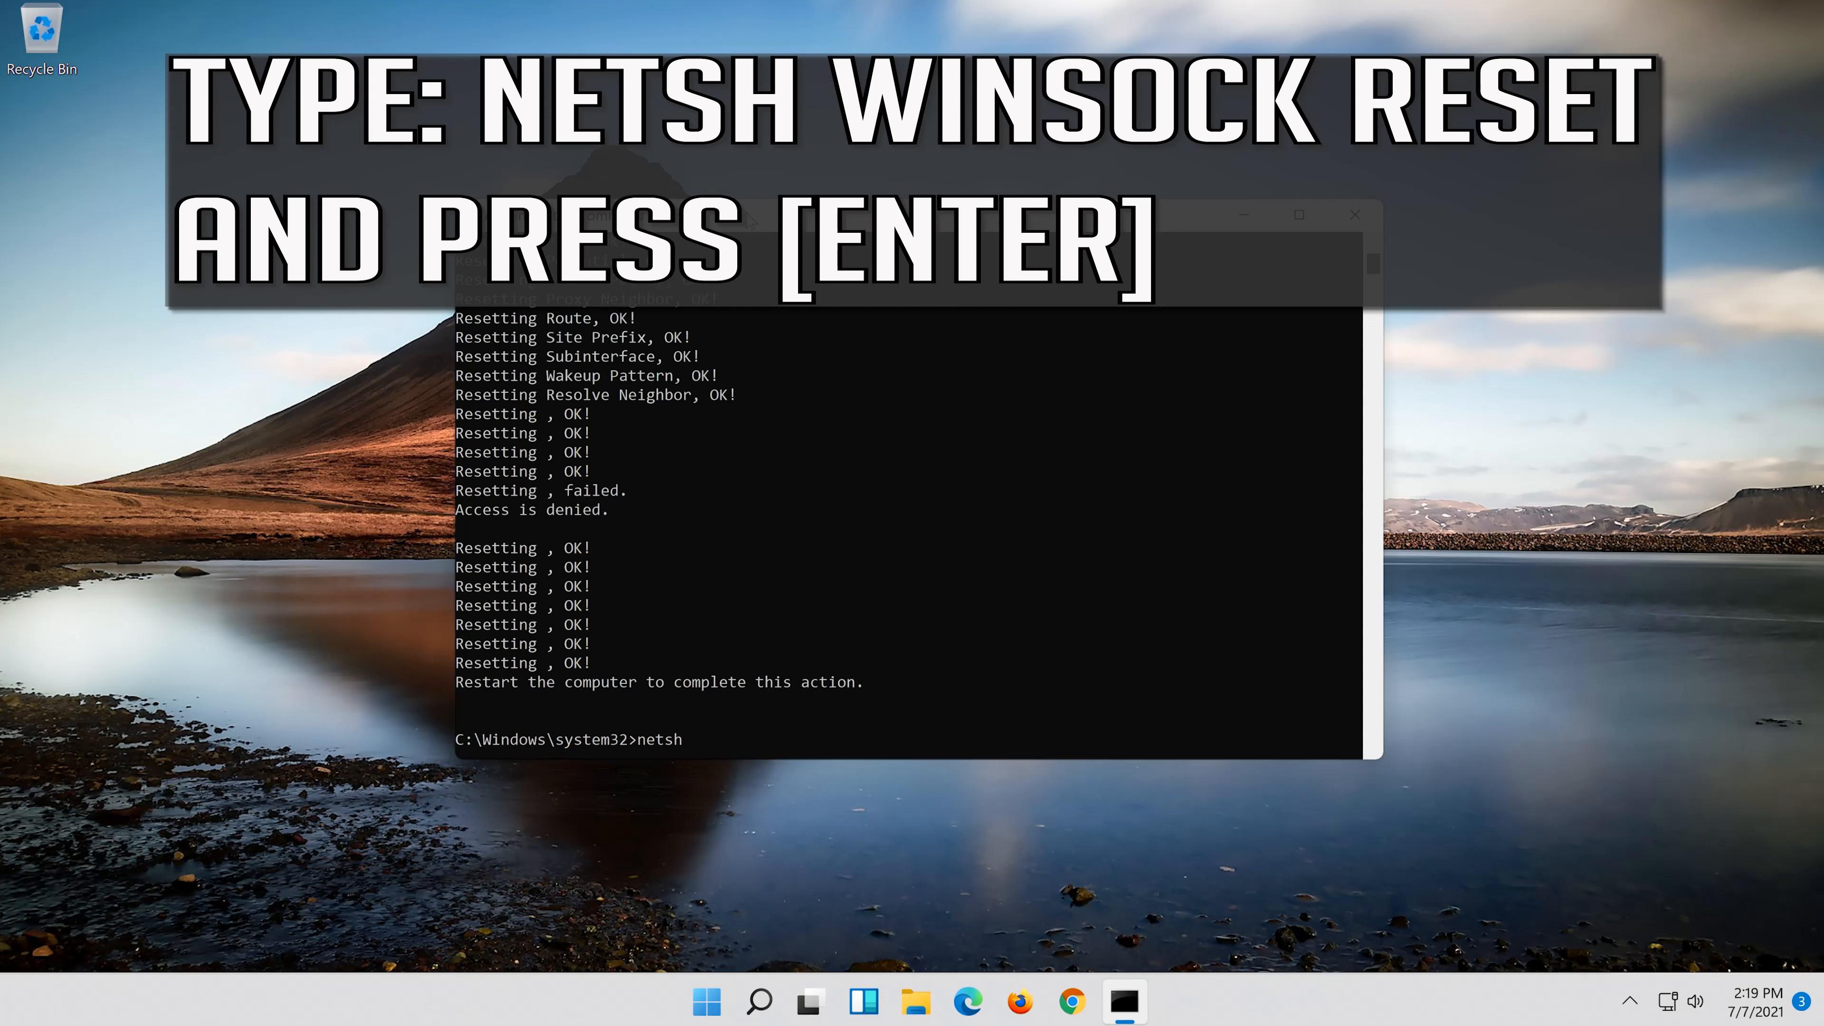
{"action": "type", "text": "winsoc"}
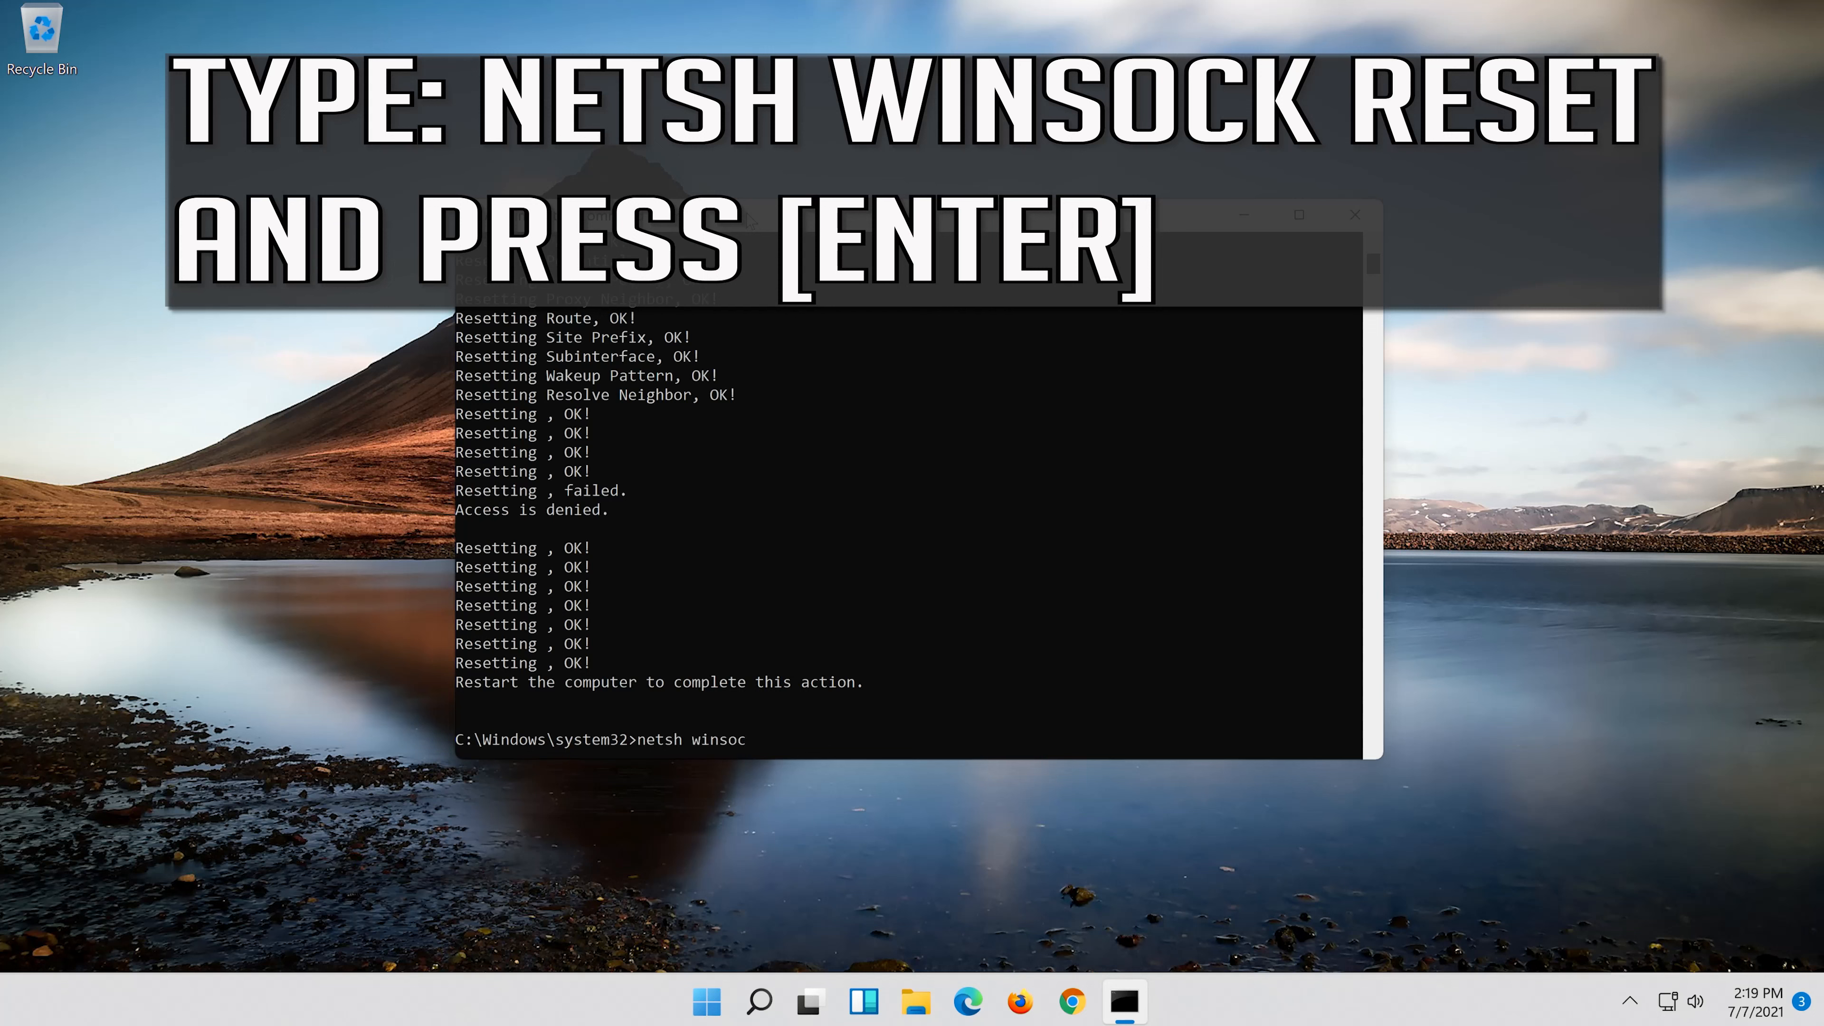
{"action": "type", "text": "k"}
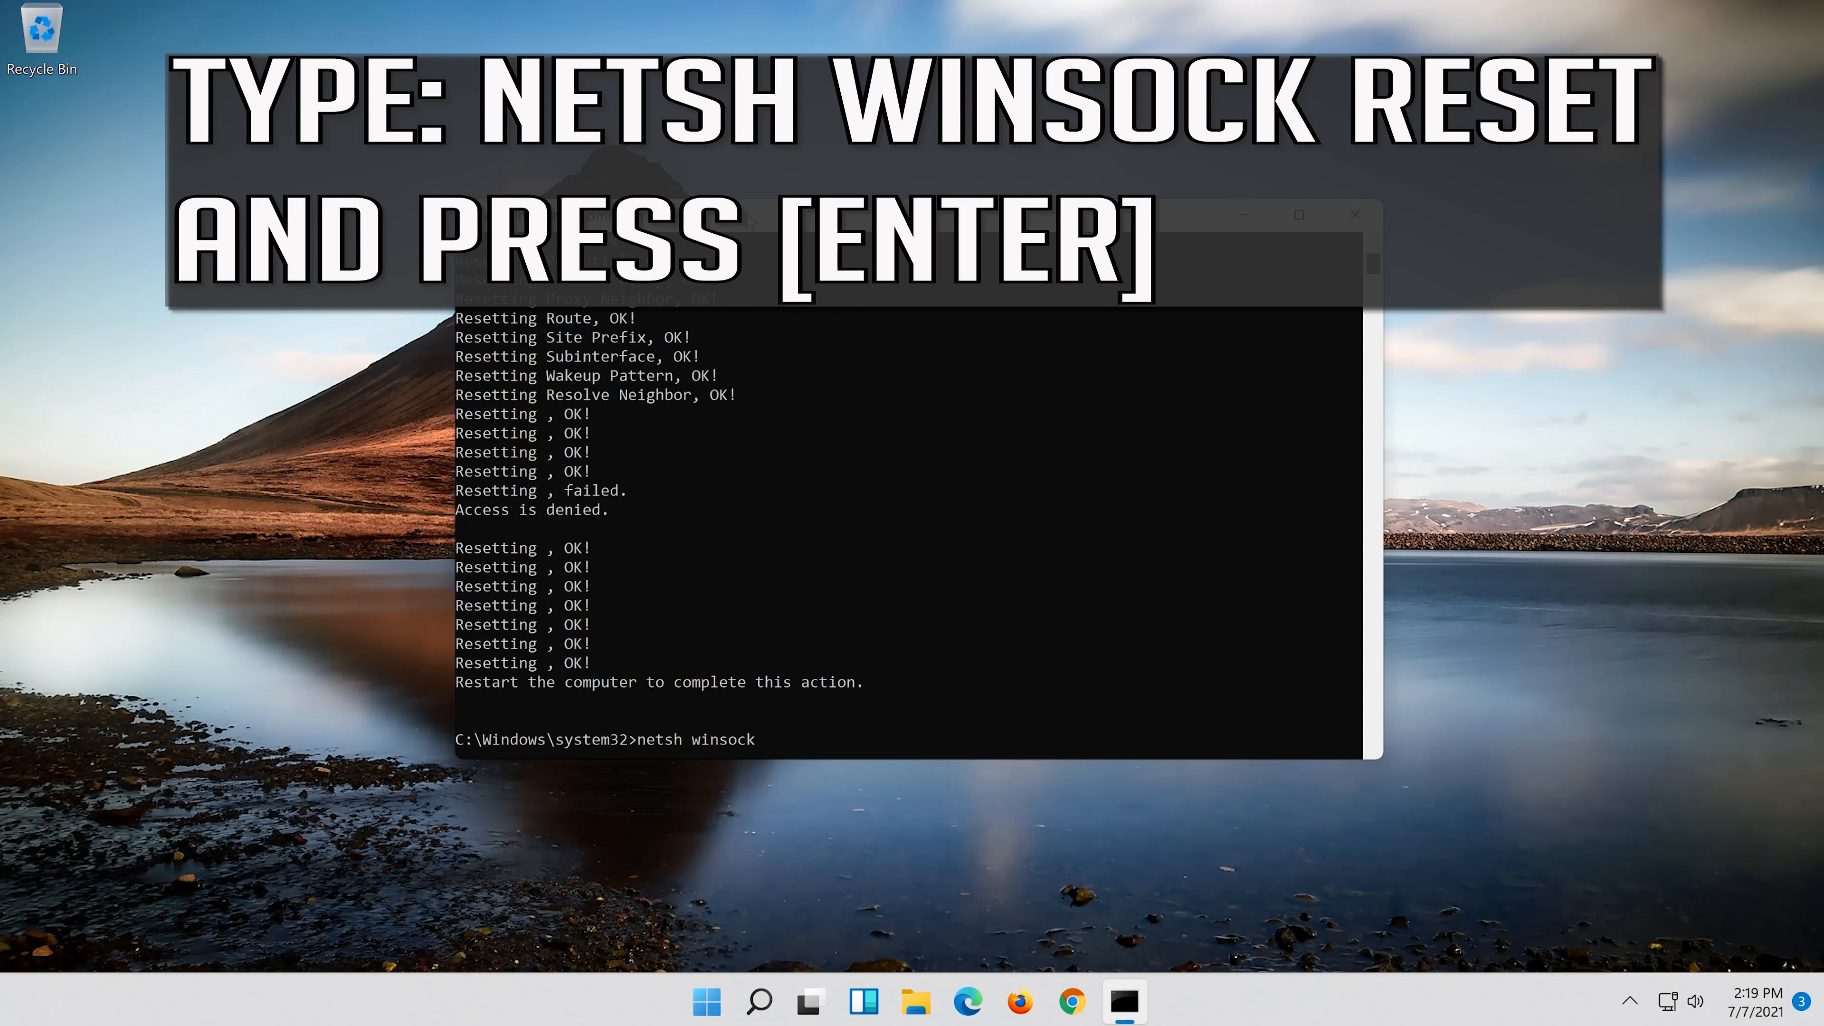
{"action": "type", "text": "reset"}
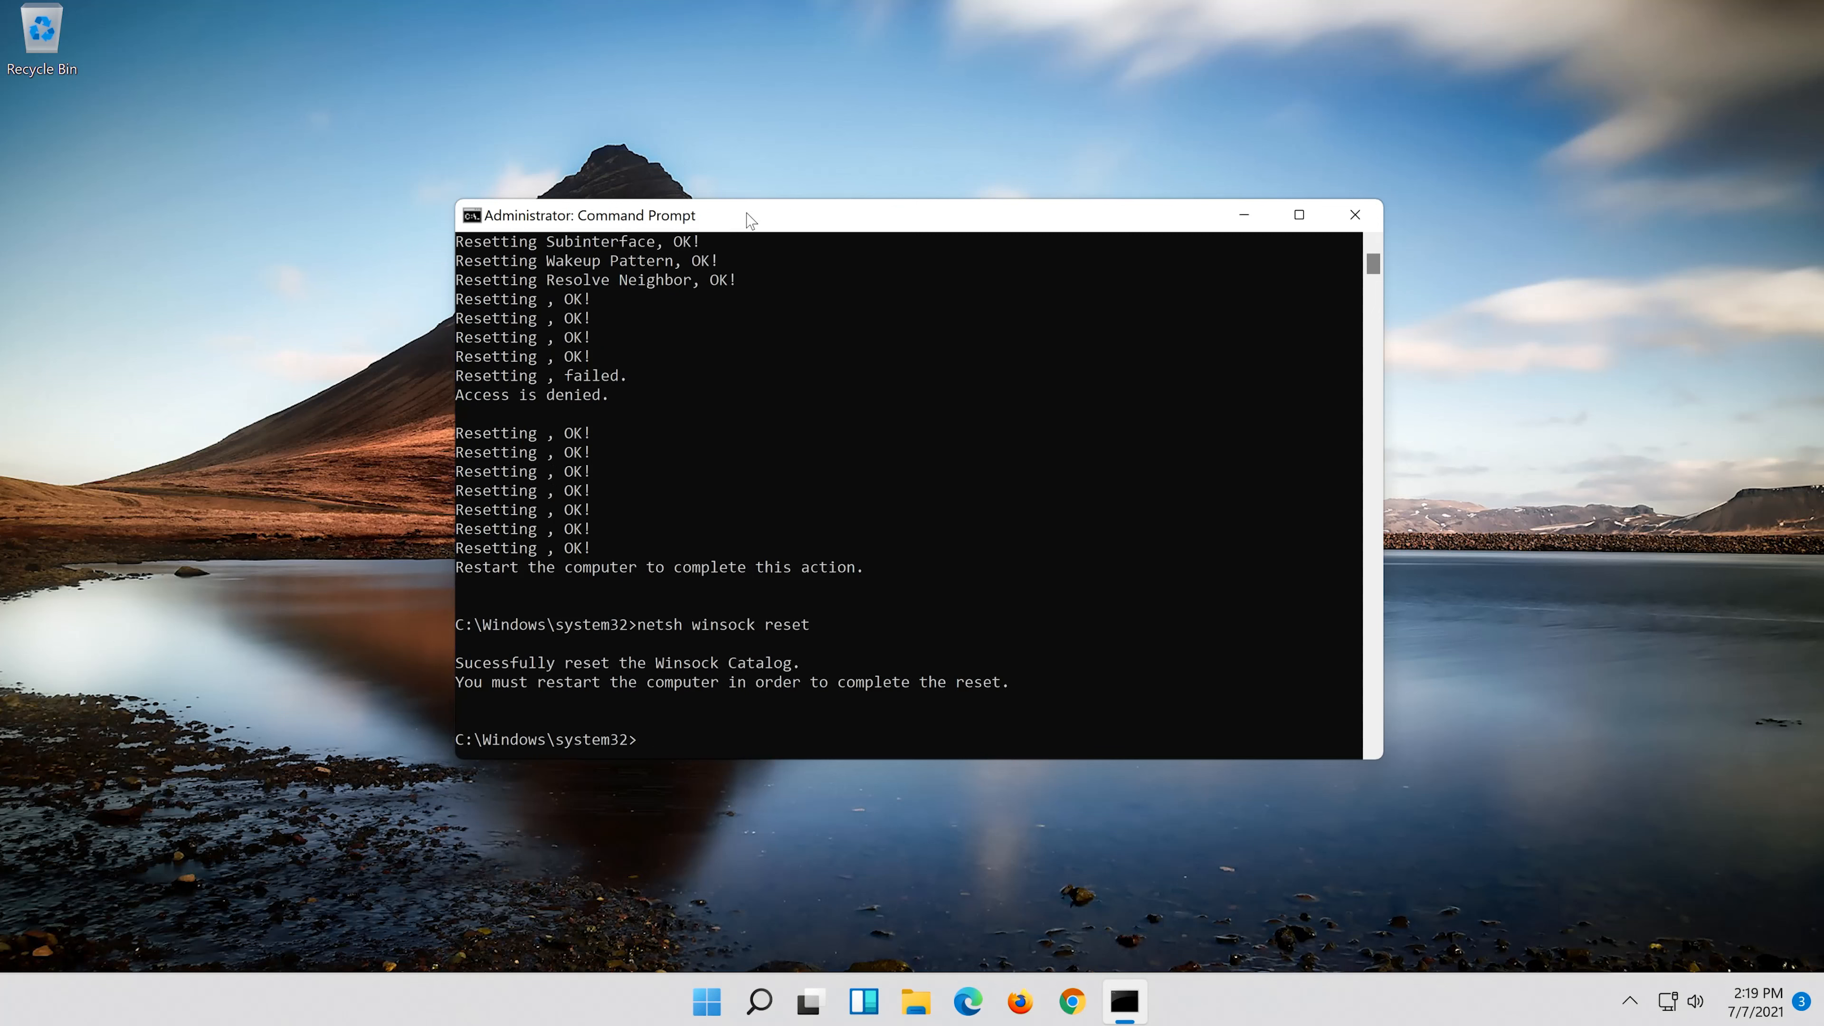
Step: Run 'ipconfig /flushdns' to flush the DNS Resolver Cache
{"action": "type", "text": "ipconfig /"}
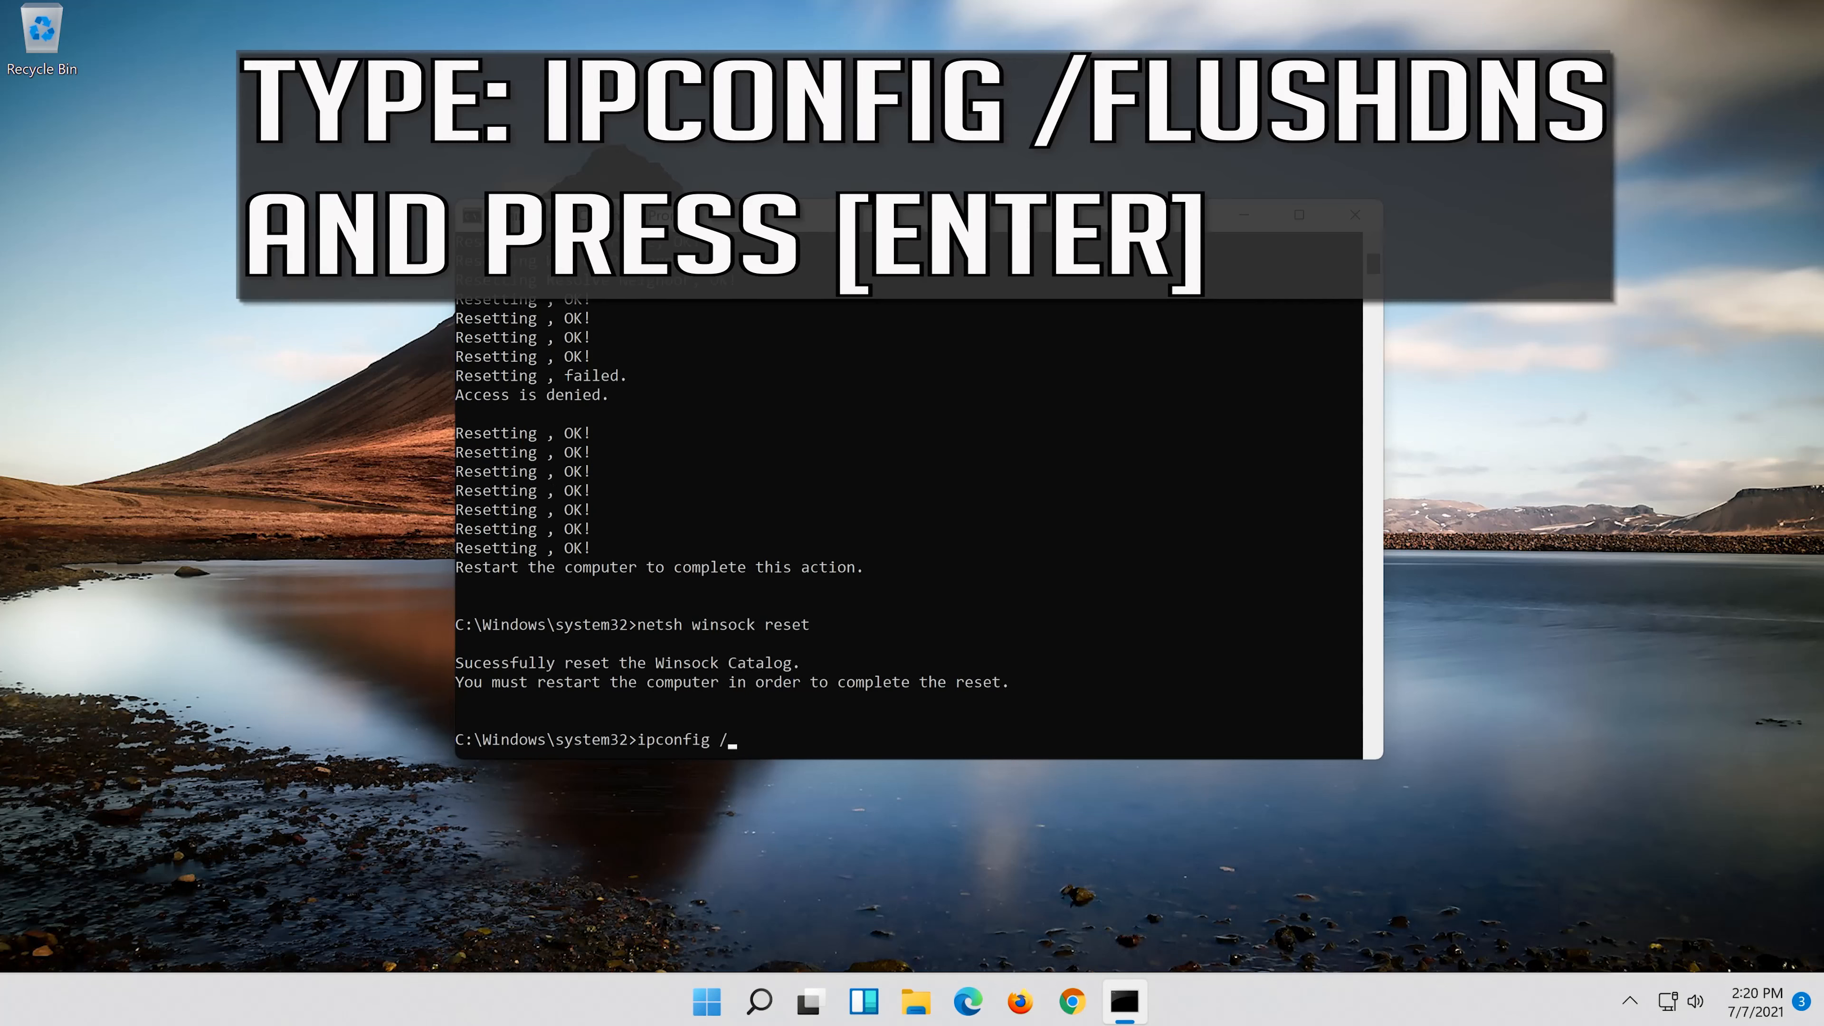
{"action": "type", "text": "f"}
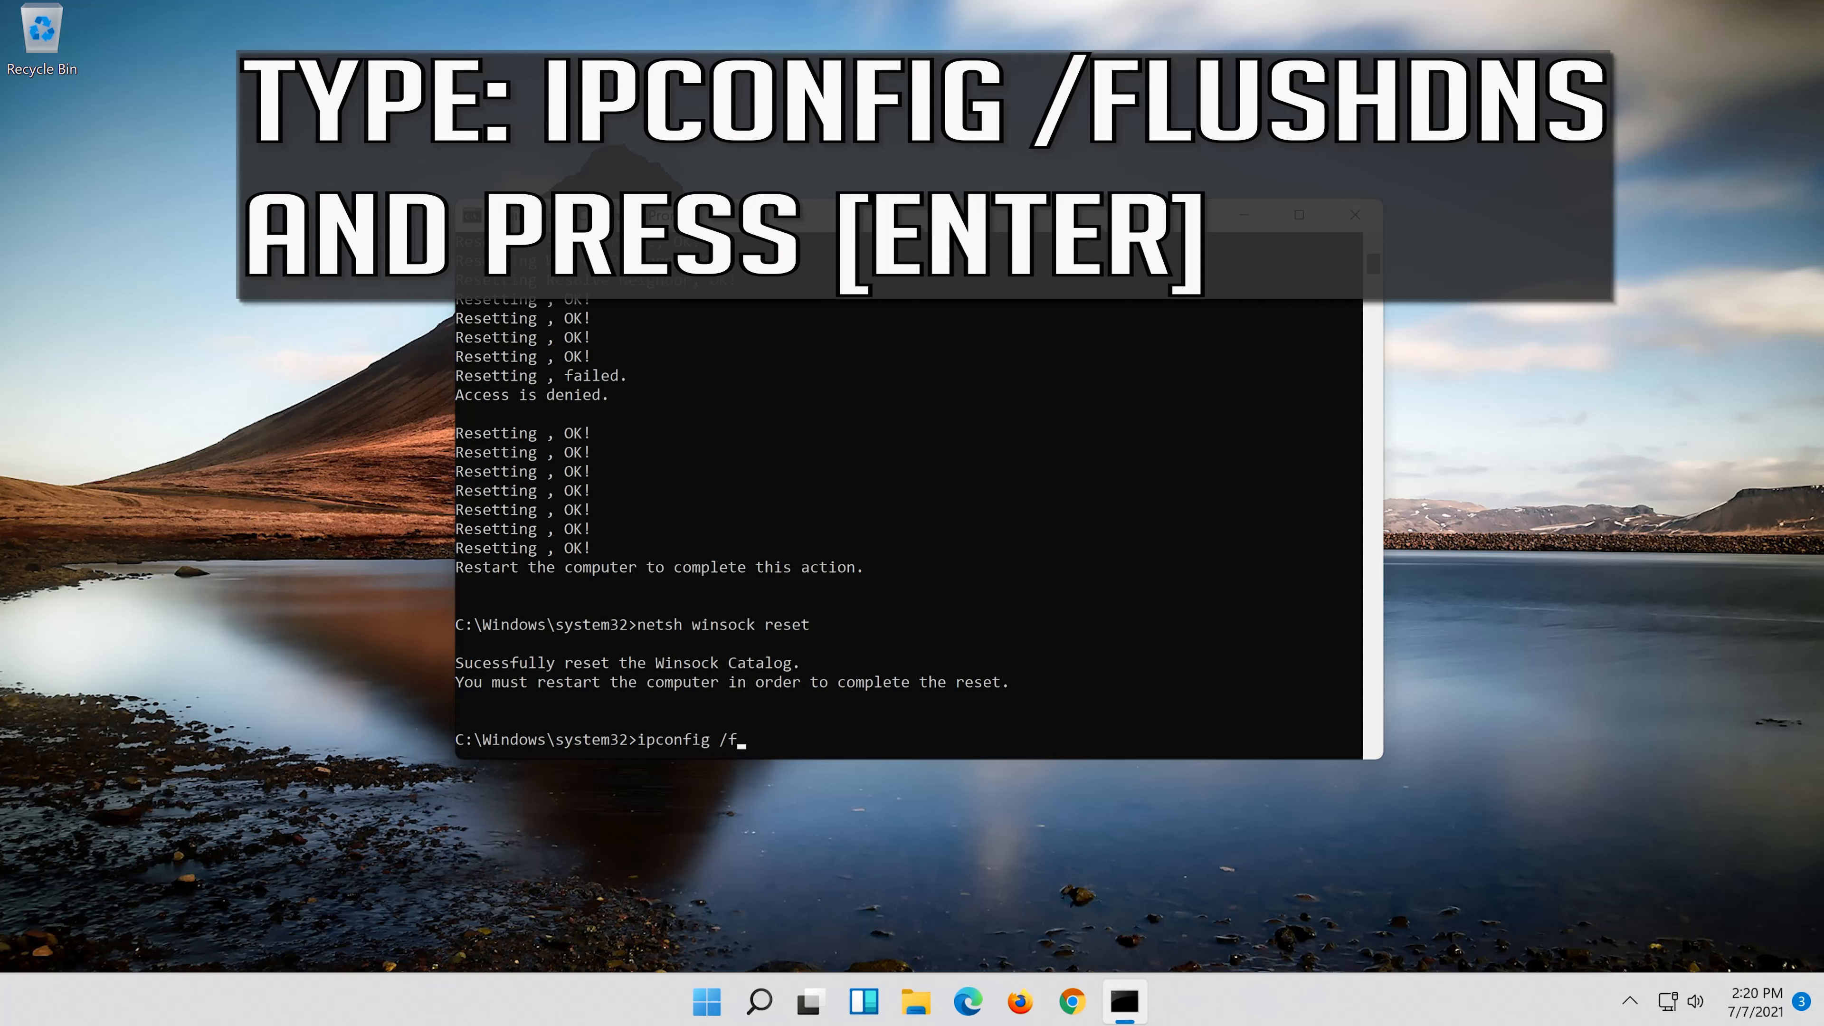
{"action": "type", "text": "lush"}
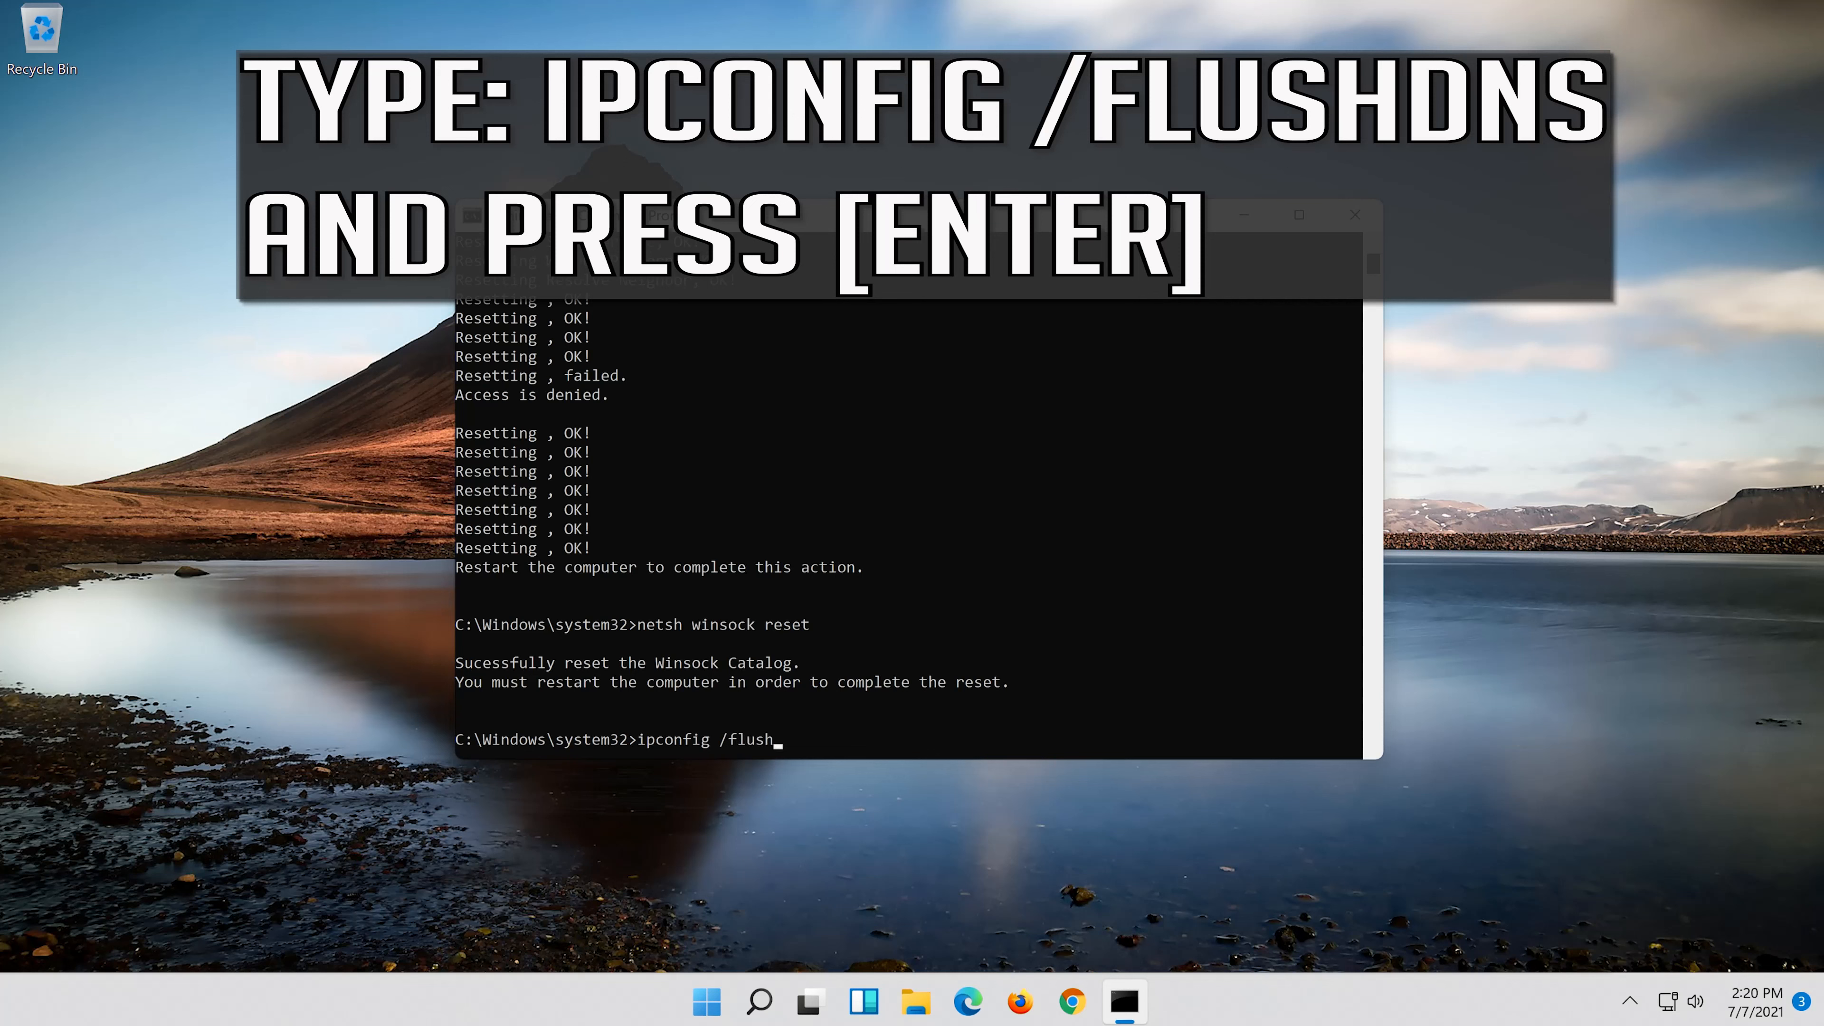
{"action": "type", "text": "dns"}
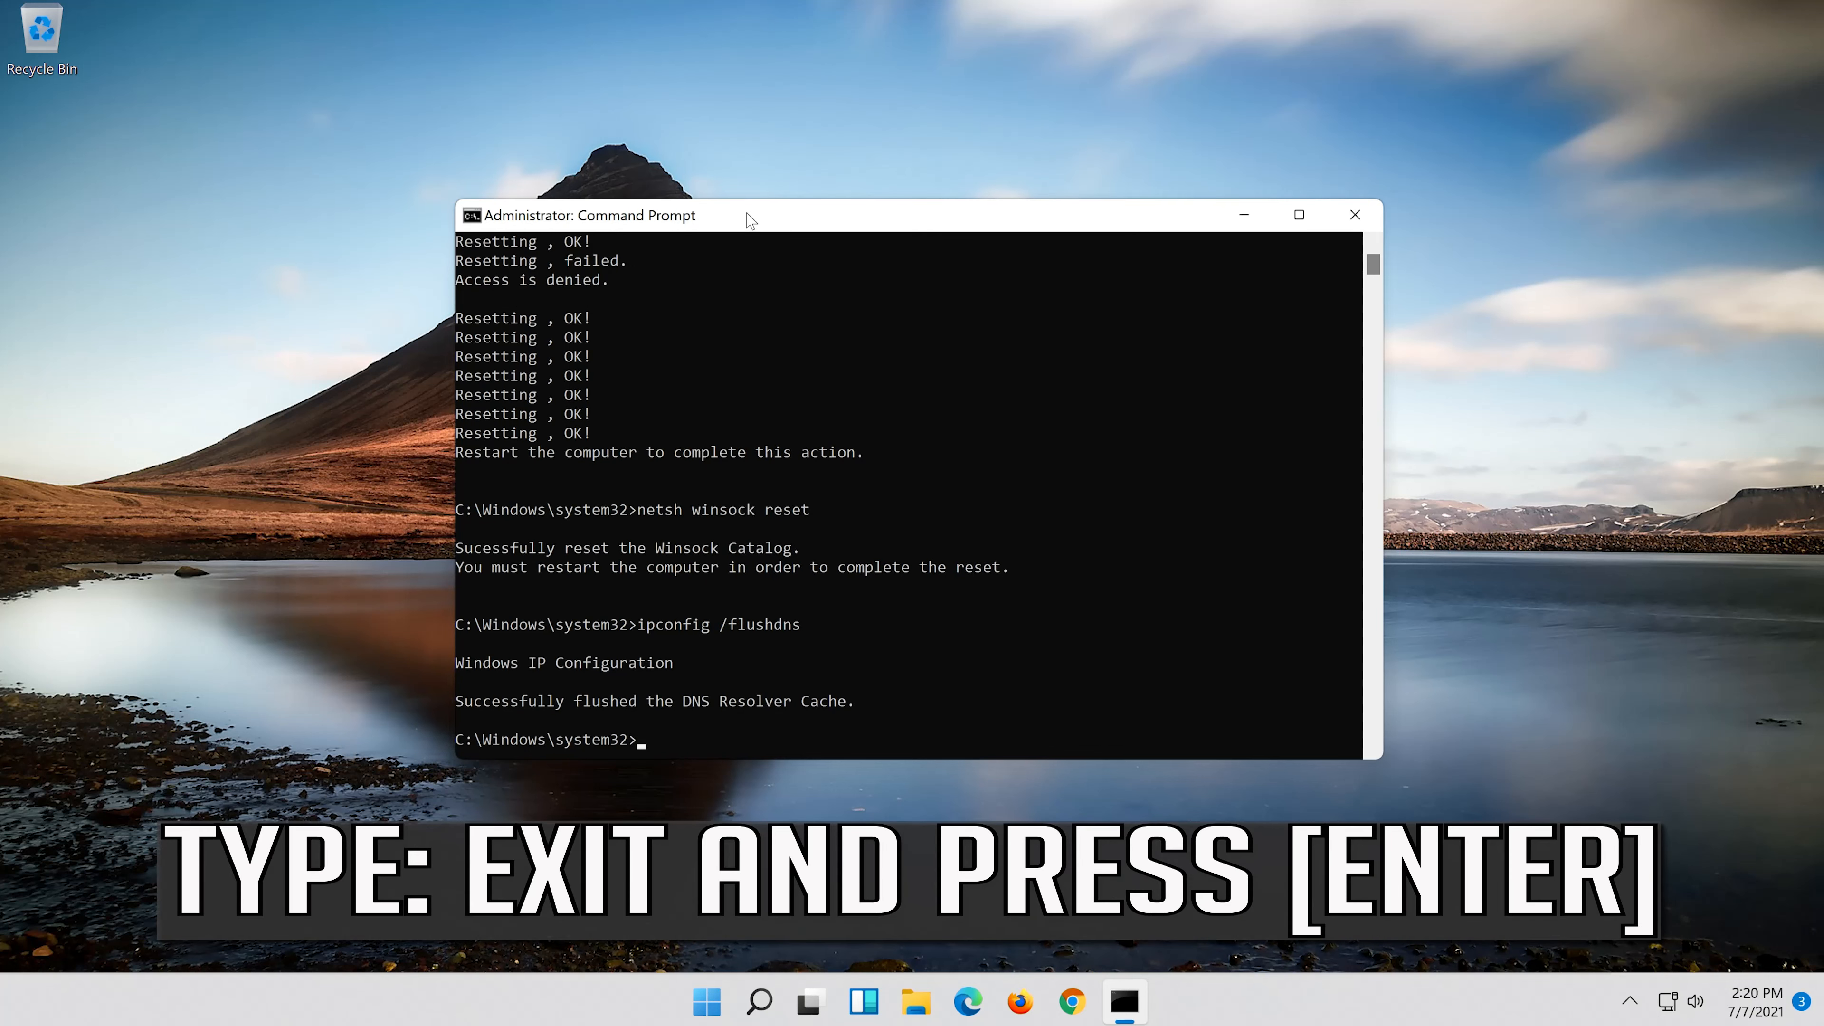
Step: Run 'exit' to close the administrator Command Prompt
{"action": "type", "text": "exit"}
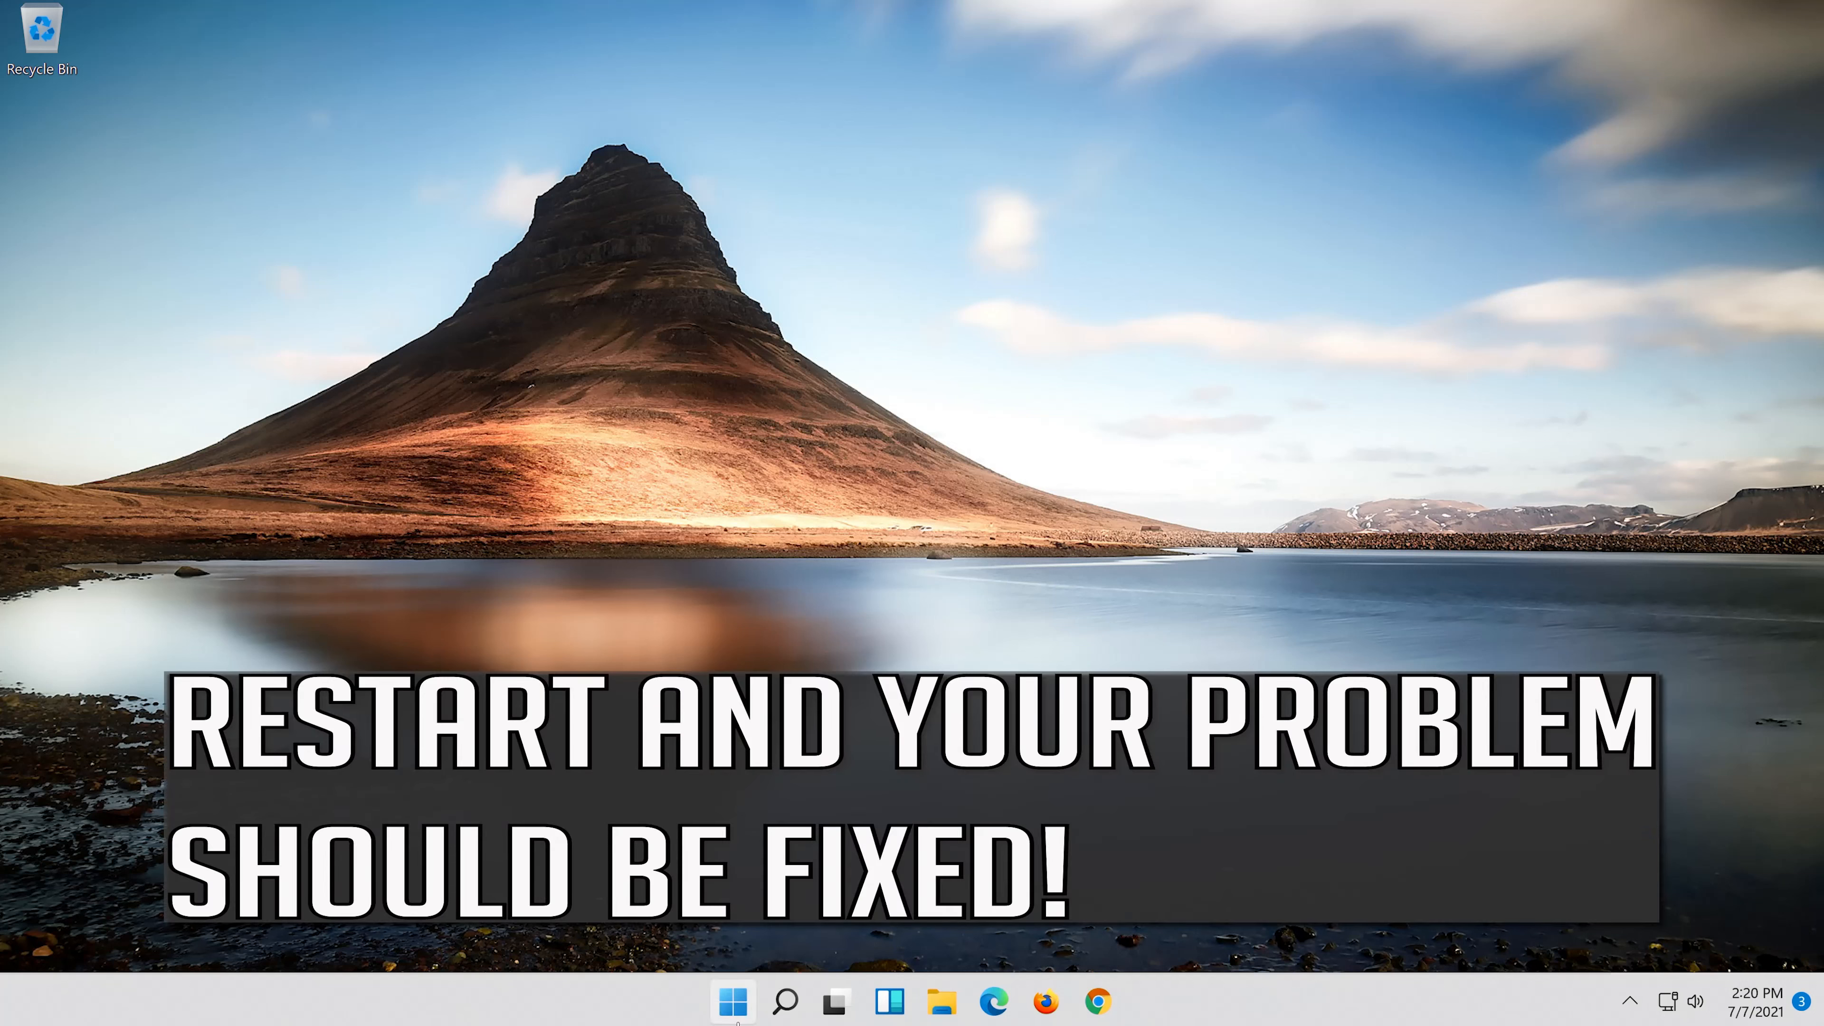
{"action": "mouse_move", "coordinate": [731, 1002]}
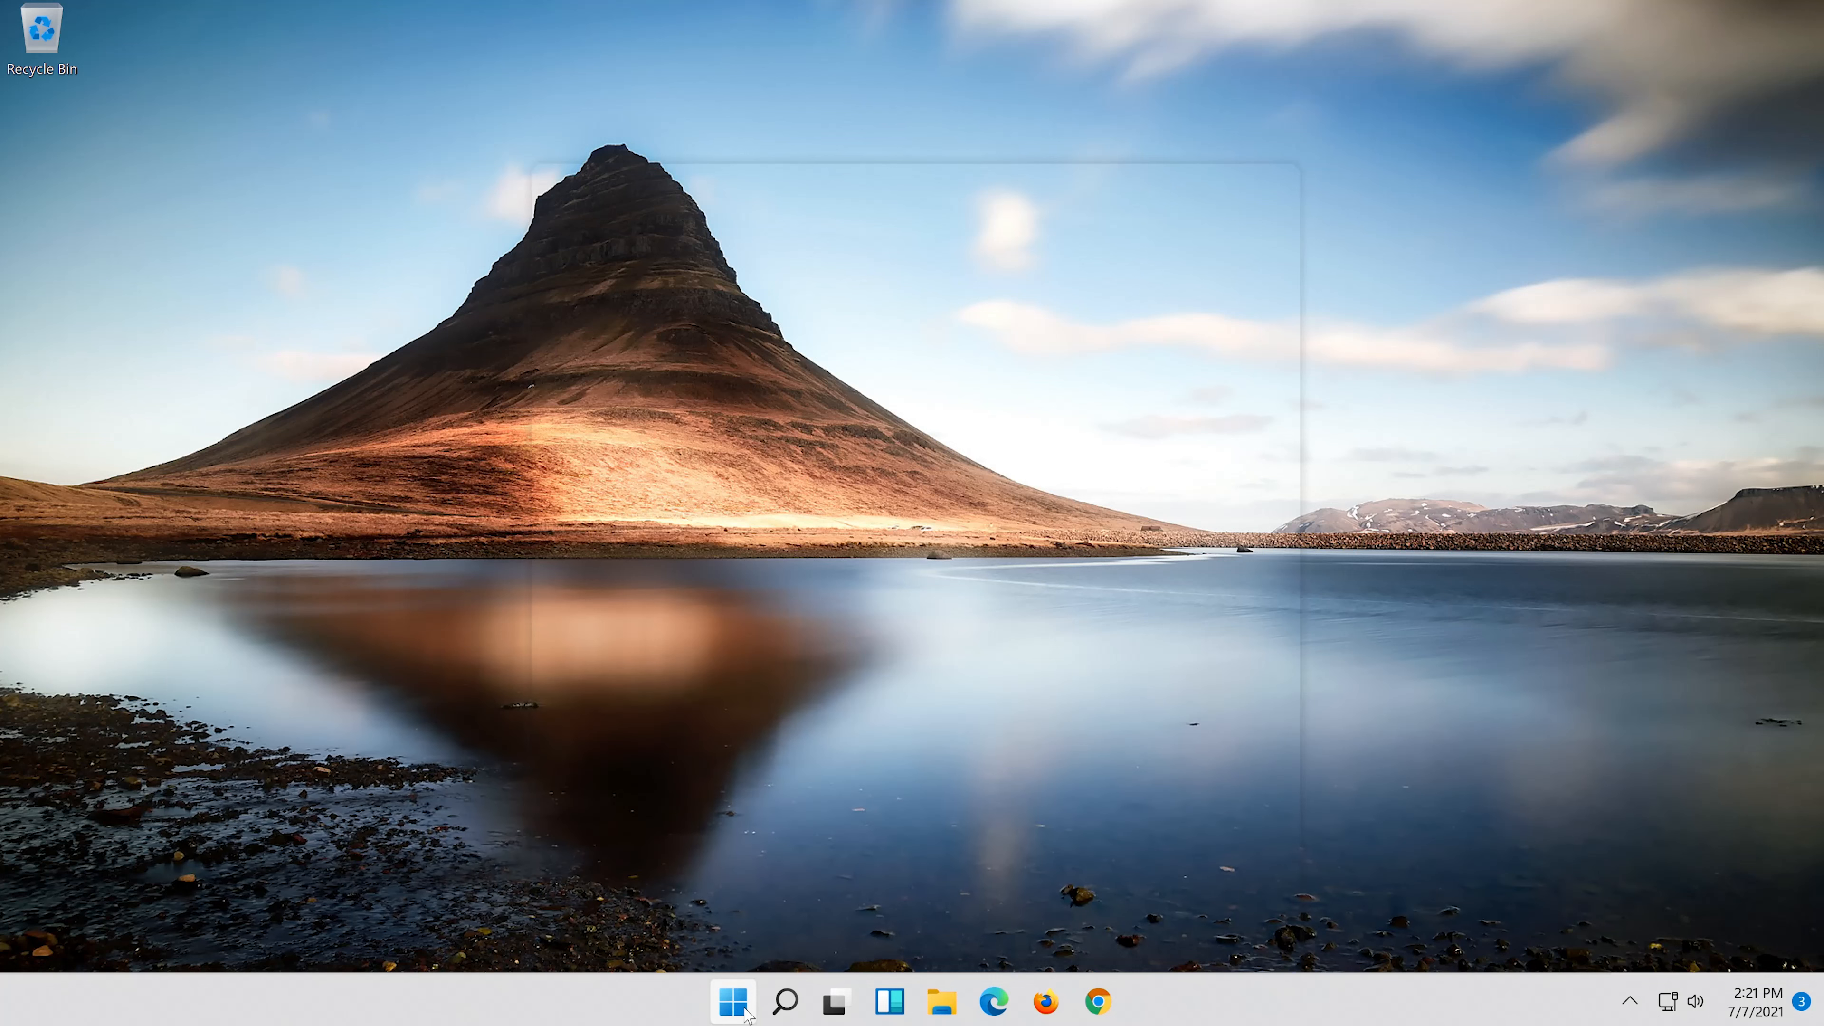
Step: Choose Restart from the Start menu power options to complete the network resets
{"action": "left_click", "coordinate": [732, 1000]}
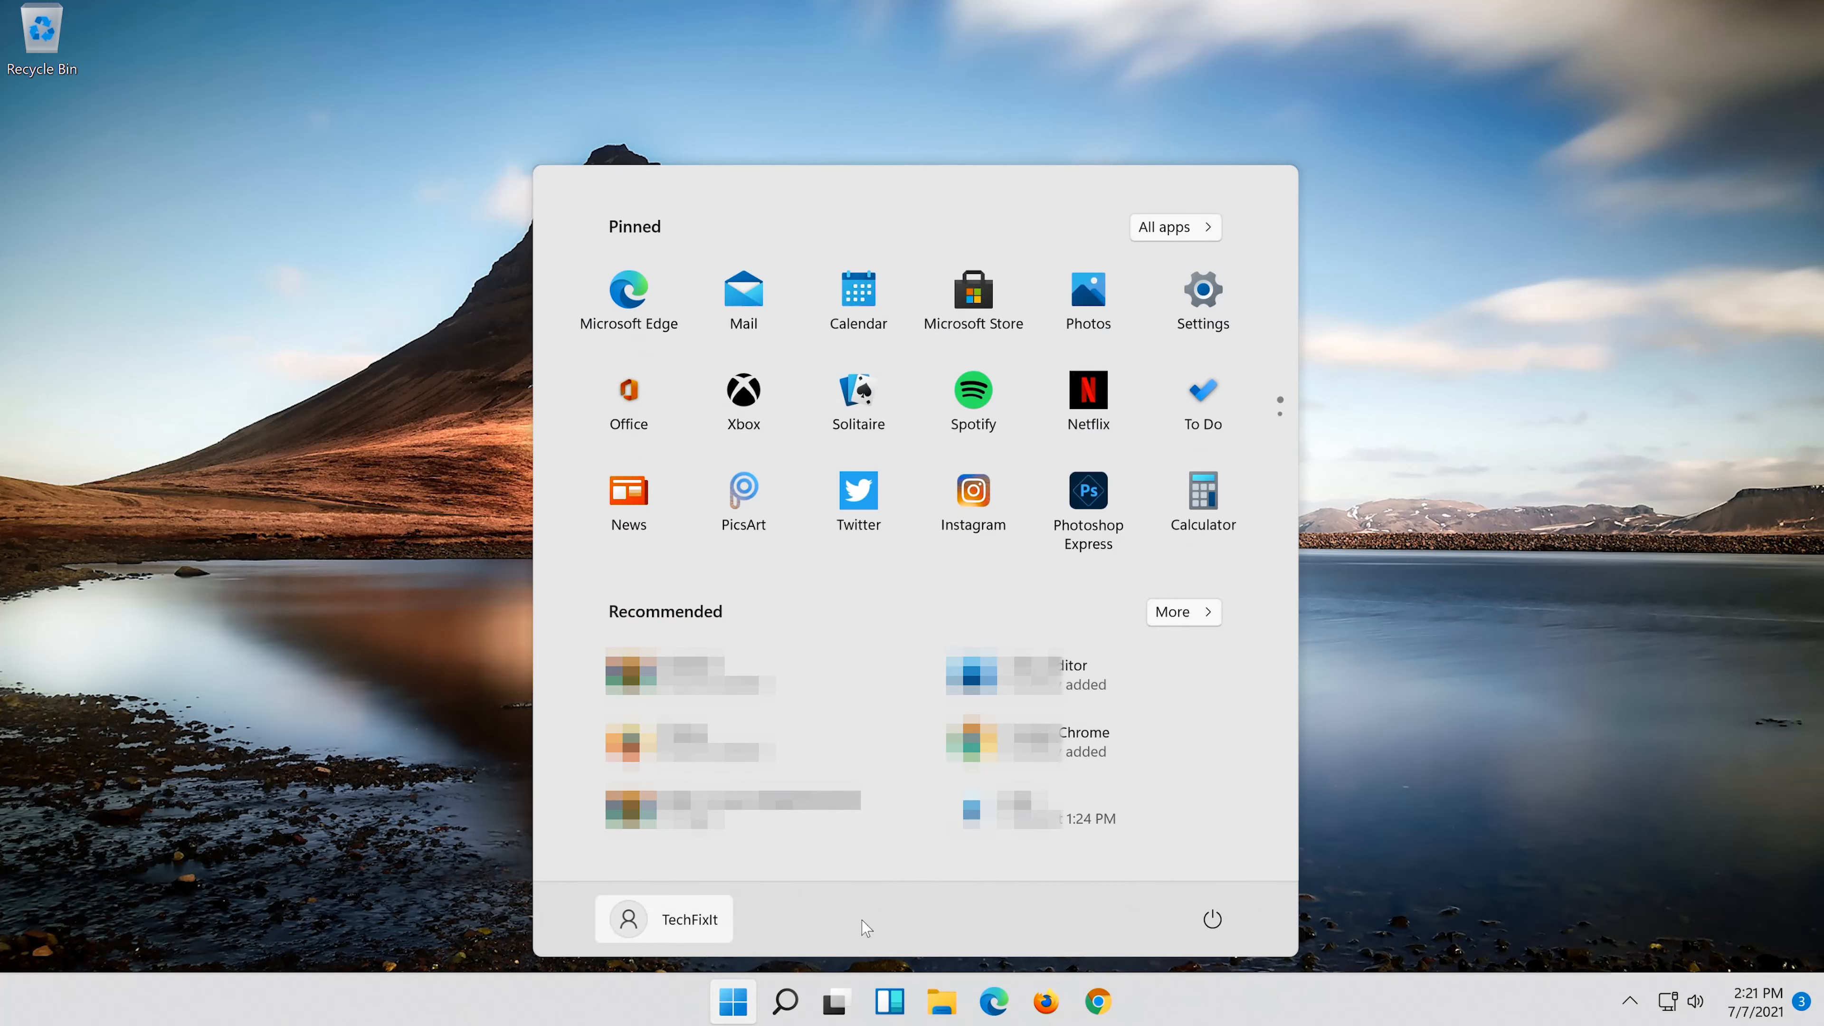
{"action": "left_click", "coordinate": [1212, 919]}
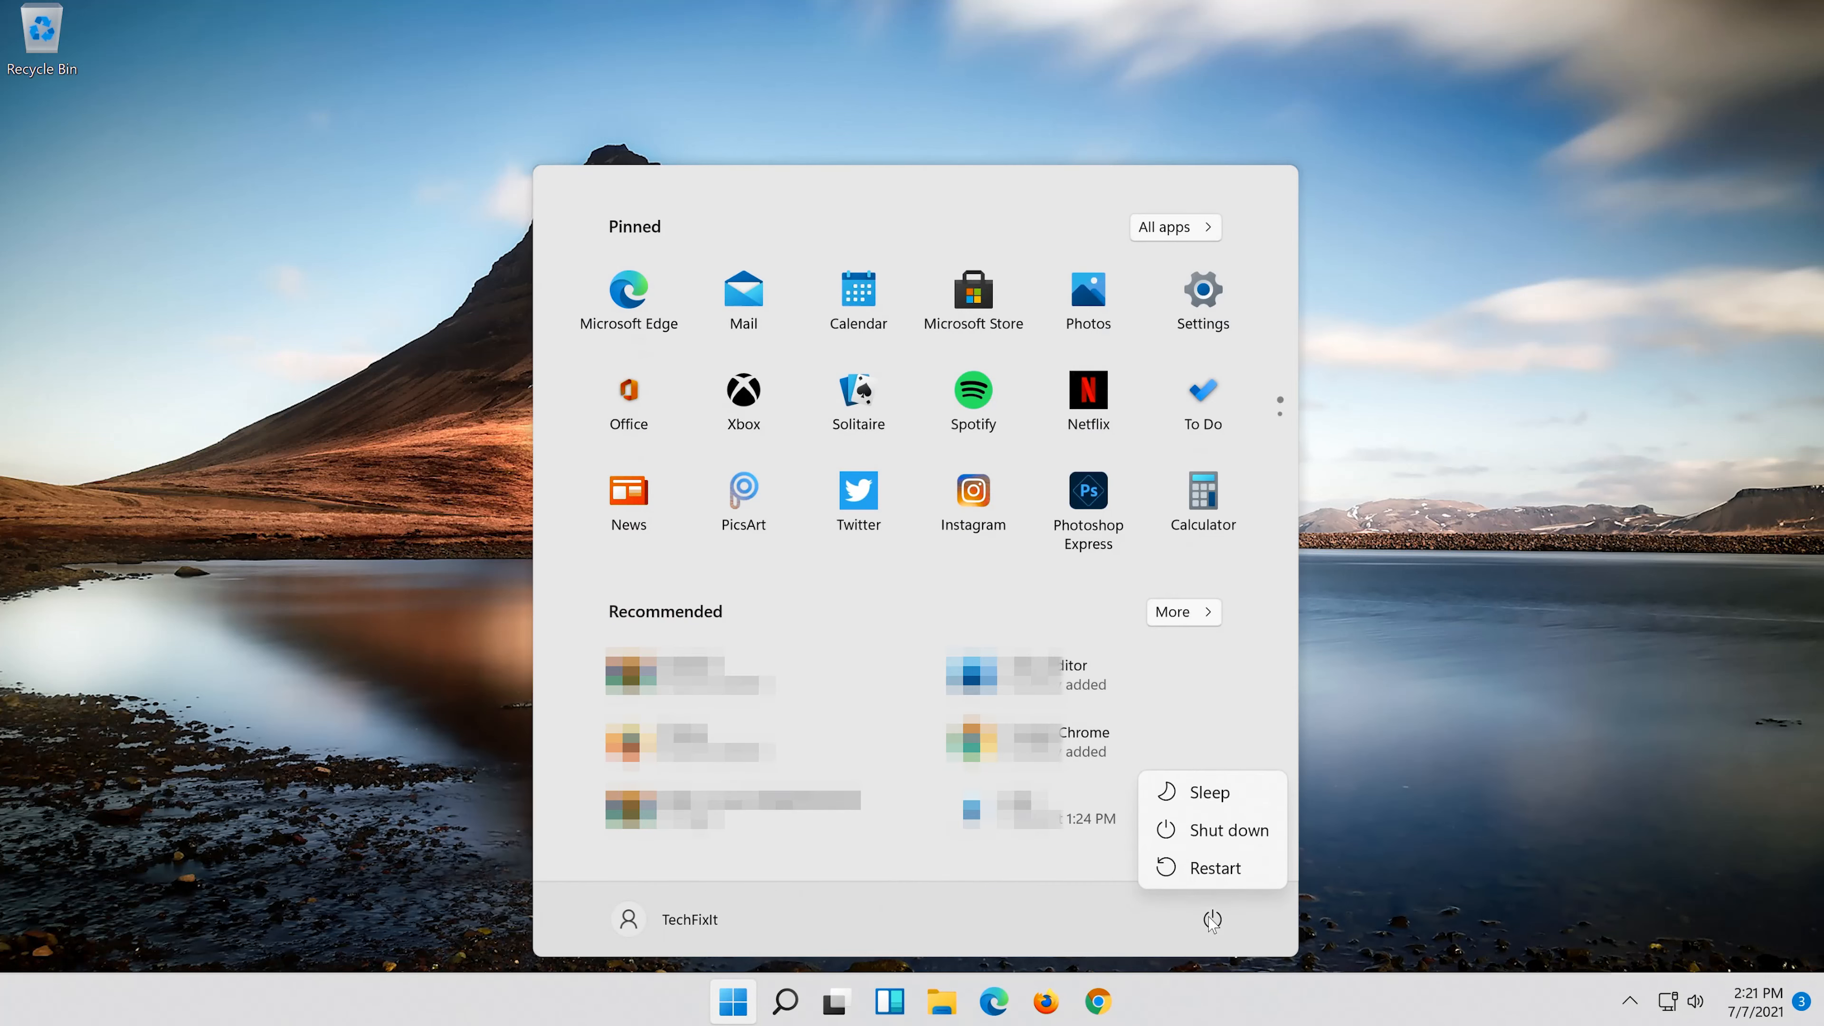
{"action": "left_click", "coordinate": [1212, 919]}
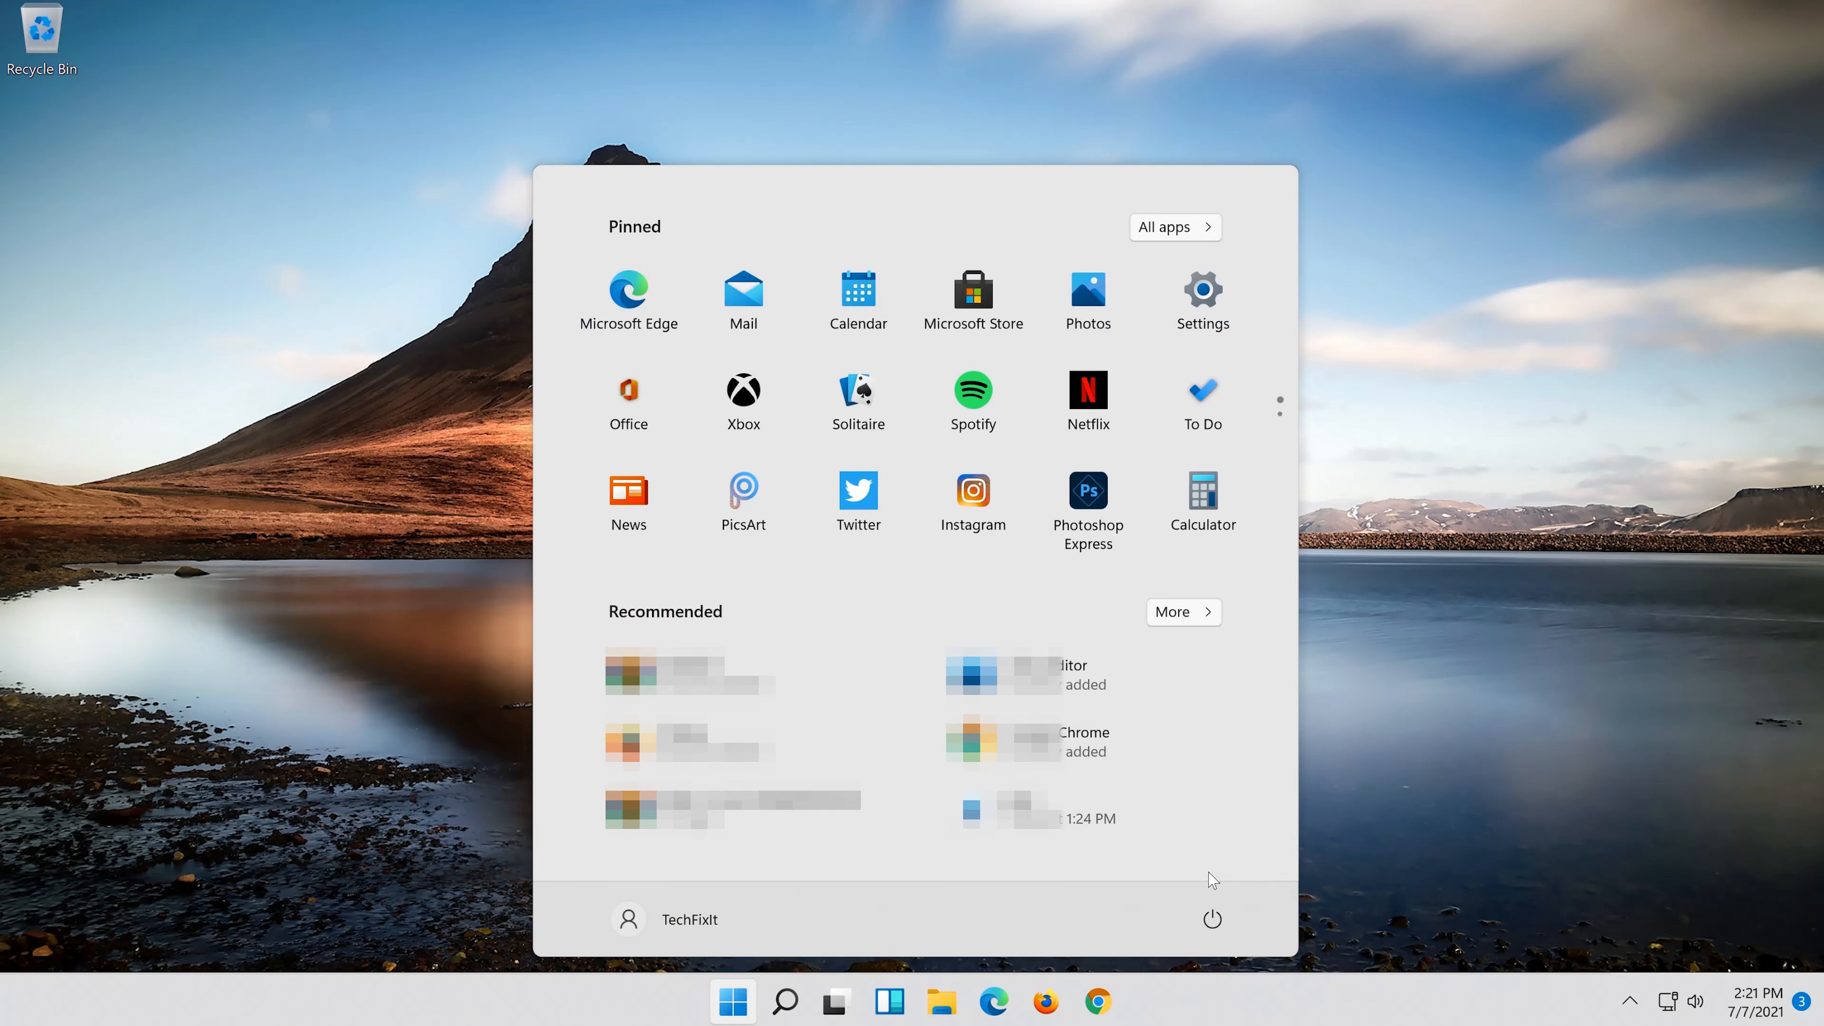